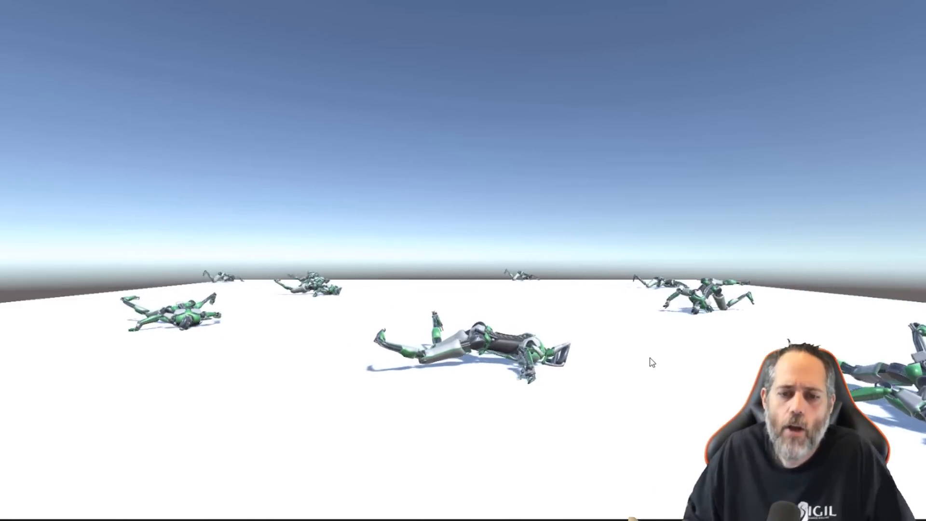
mouse_move(683, 232)
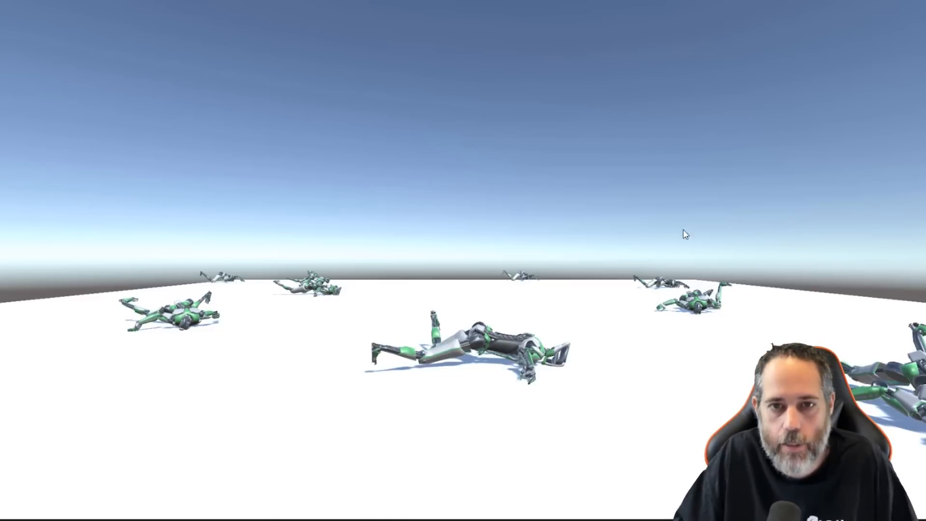
mouse_move(574, 92)
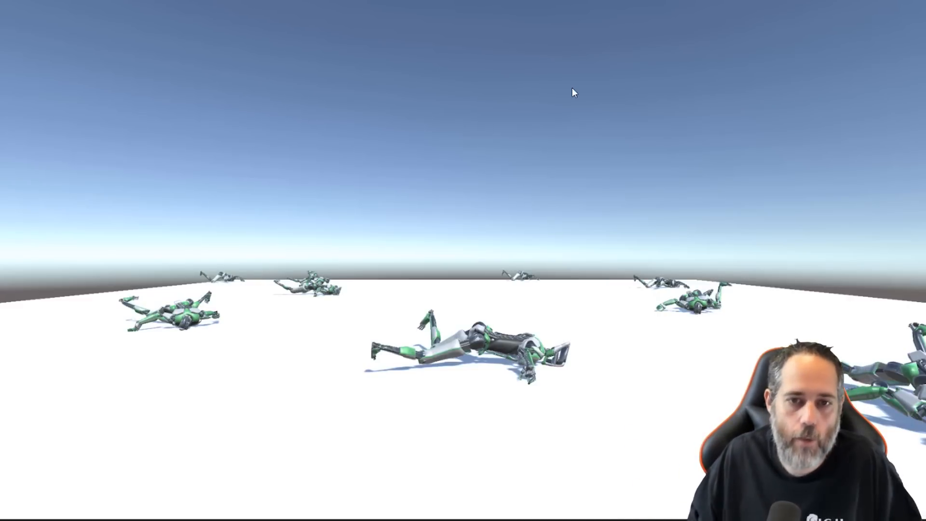
mouse_move(510, 2)
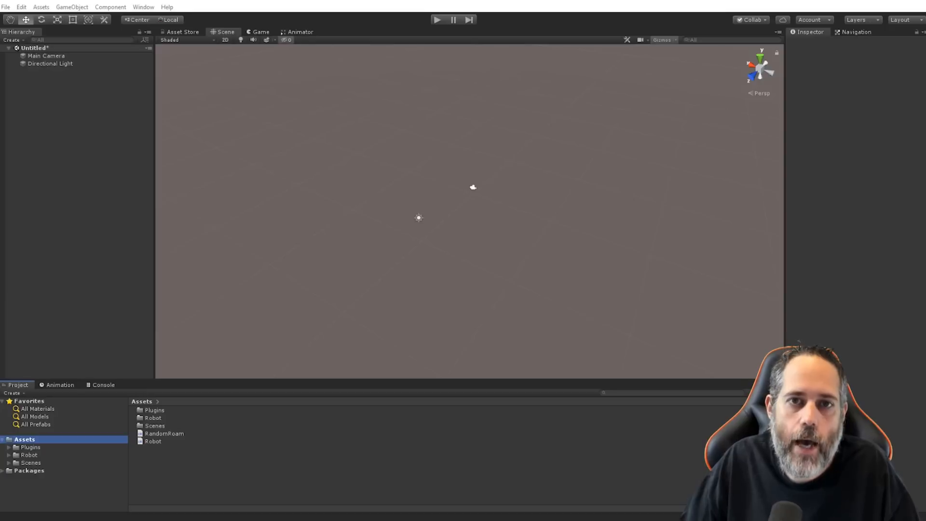
mouse_move(119, 84)
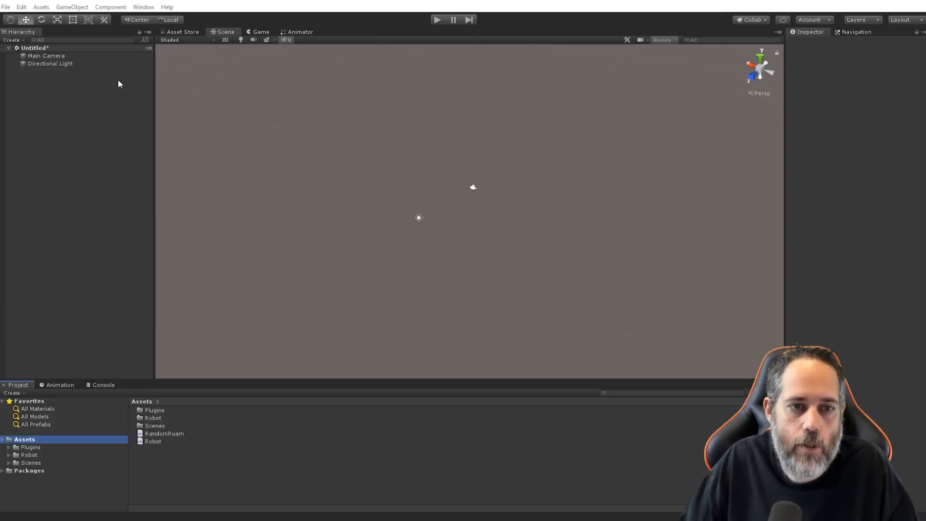
Add a cube and scale it to 20, 0.1, 20 as the floor slab.
click(72, 6)
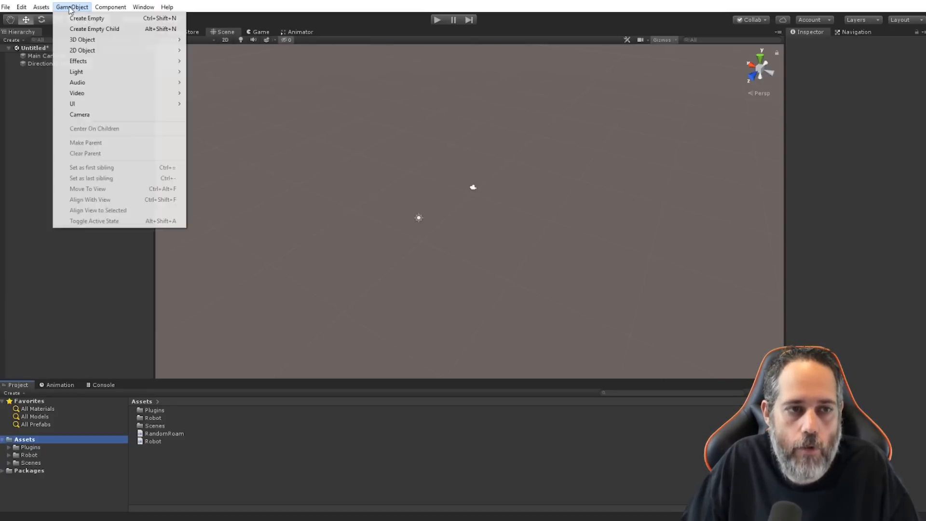
mouse_move(81, 40)
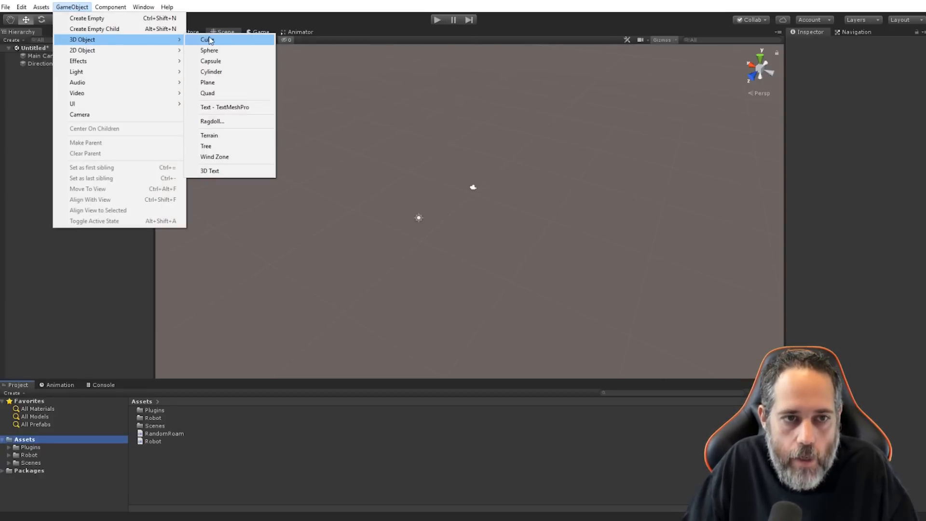
click(206, 39)
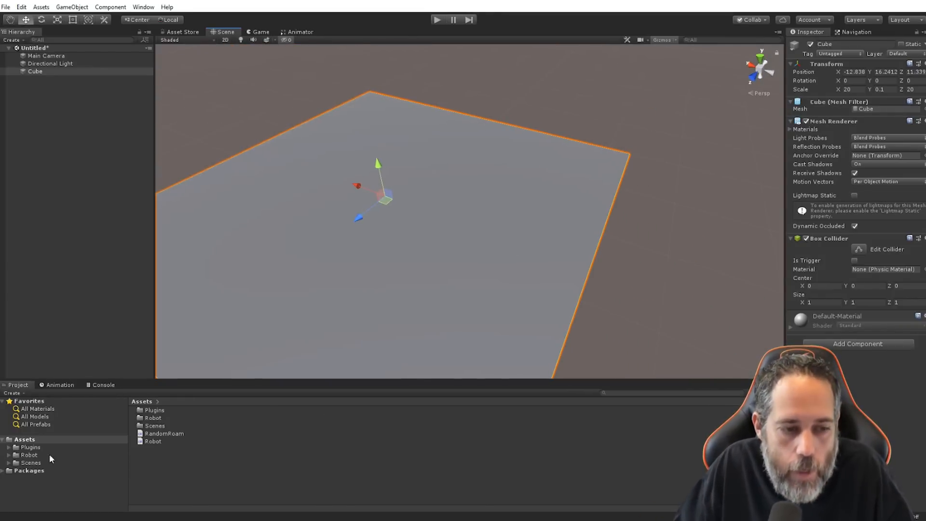
Place FAXBOT_Rigged on the floor and assign the Robot material to all its child meshes.
click(29, 455)
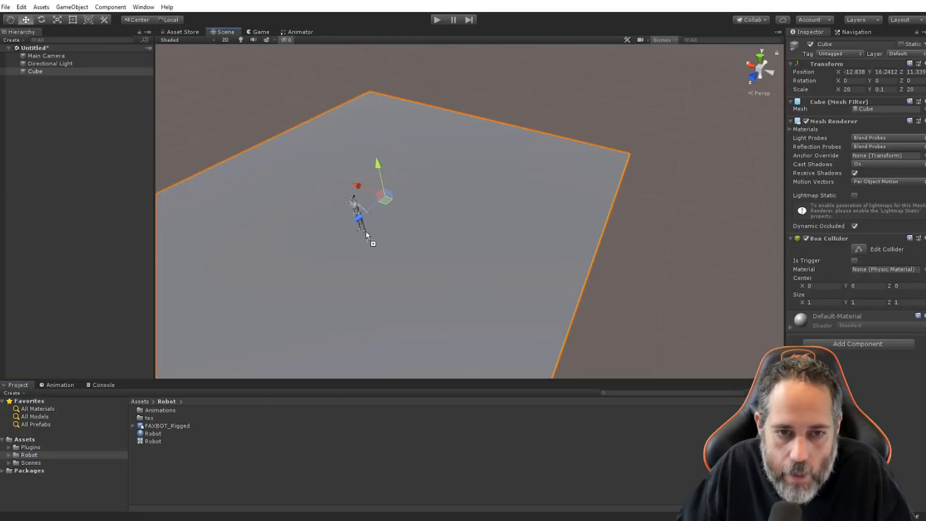
click(51, 63)
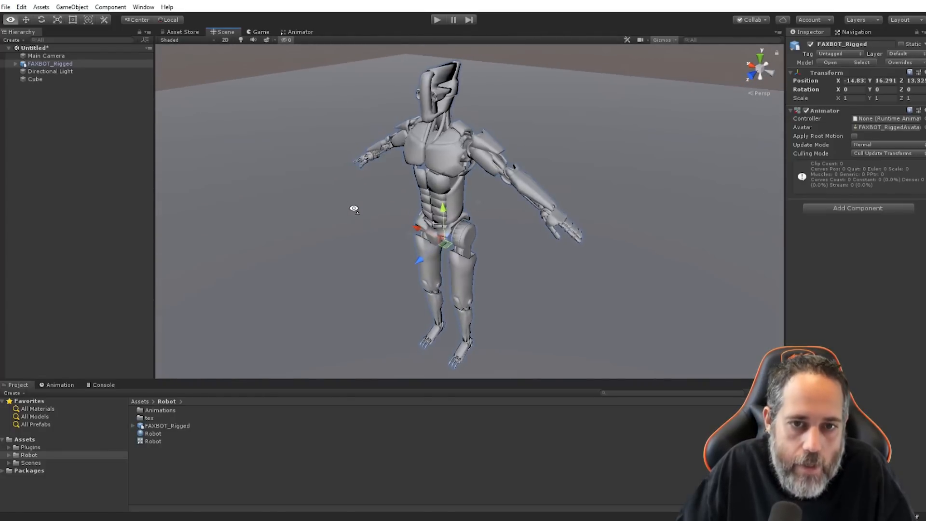
click(14, 63)
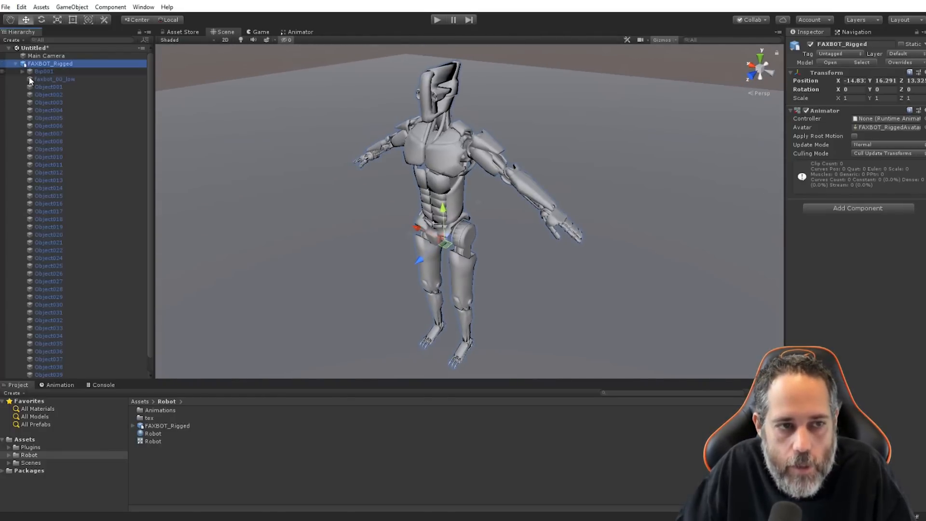
click(55, 79)
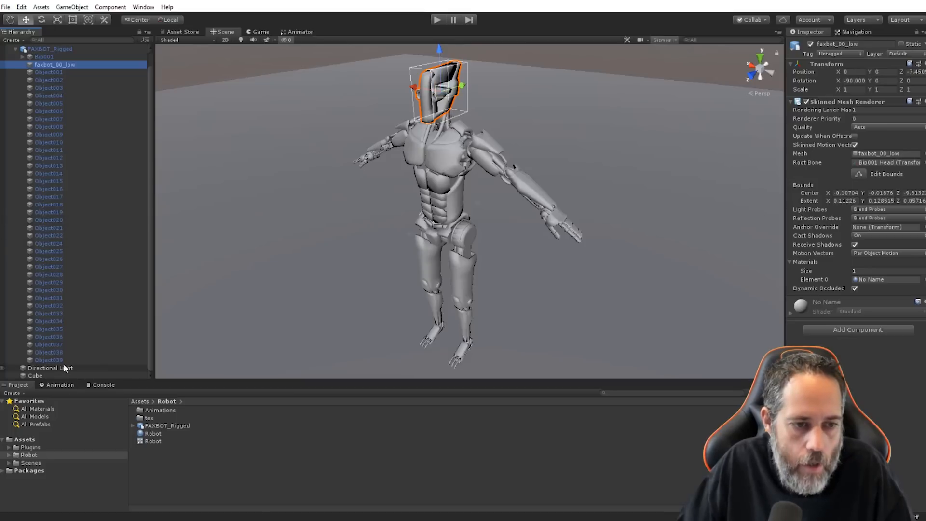
click(152, 433)
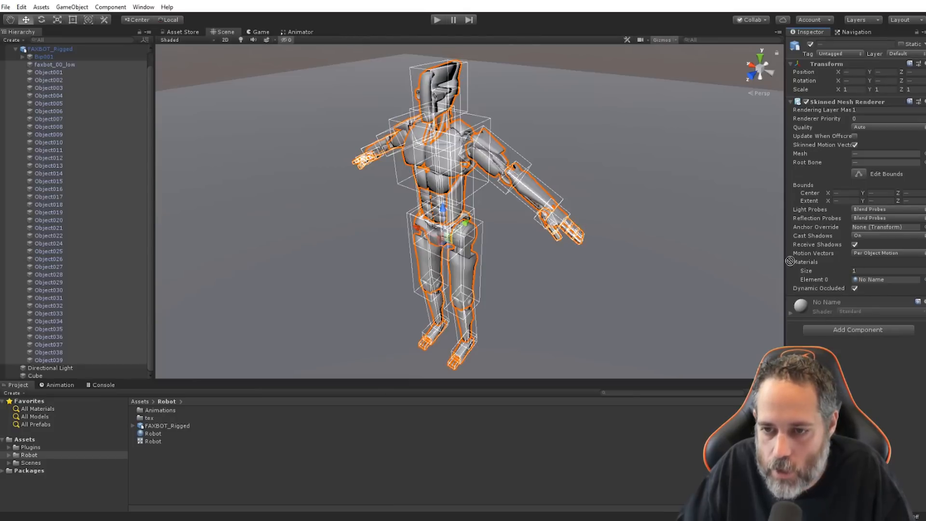
click(885, 279)
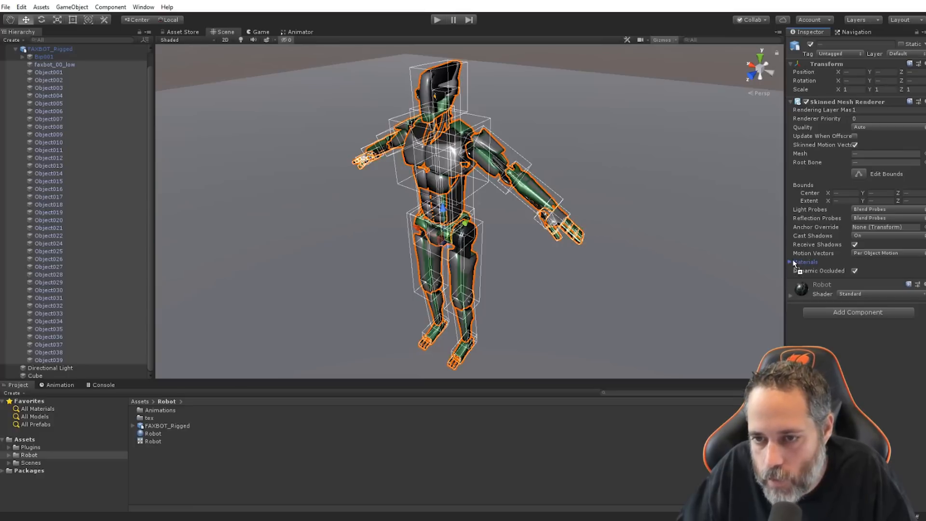
click(791, 261)
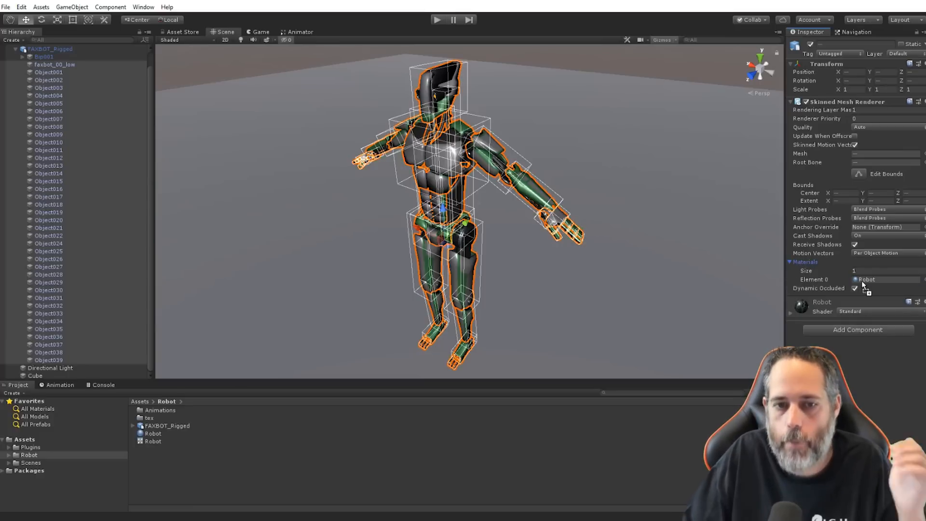
mouse_move(578, 297)
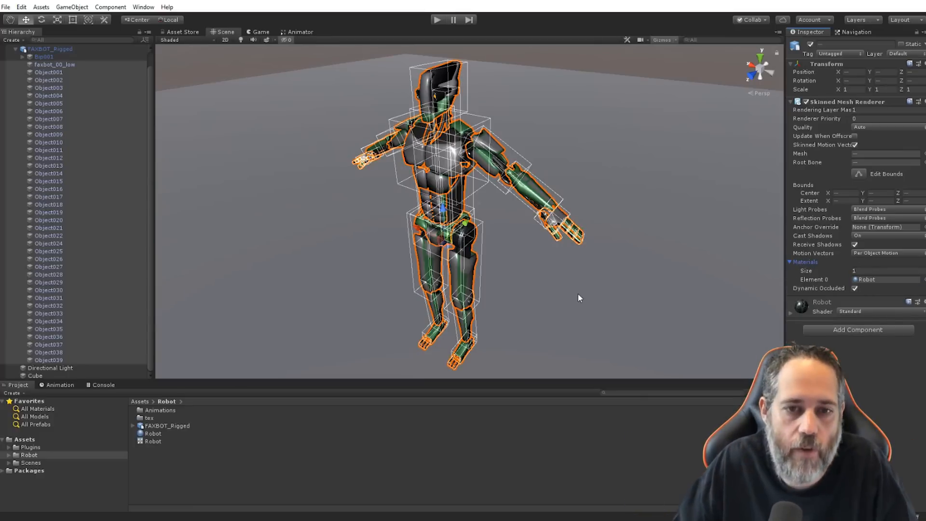
scroll(down, 3)
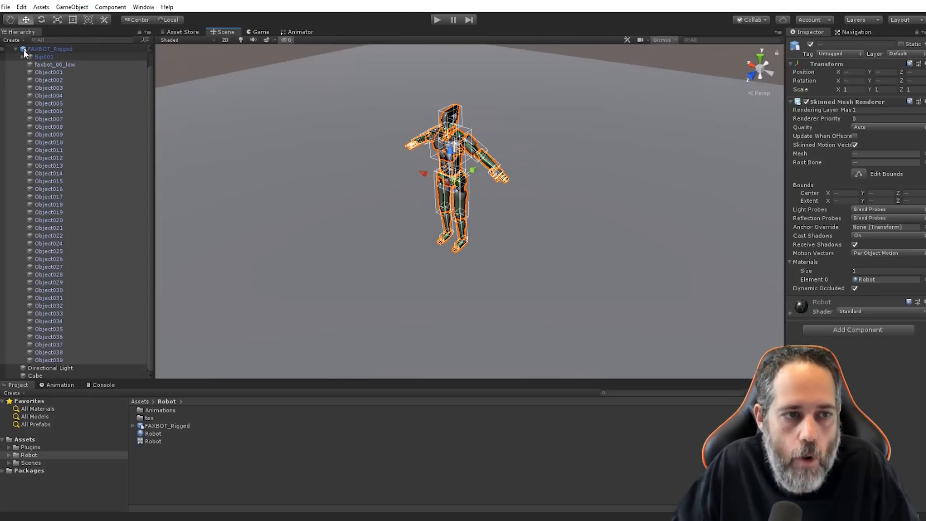
Assign the Robot animator controller, align Main Camera to the view, and play-test the animation.
click(50, 49)
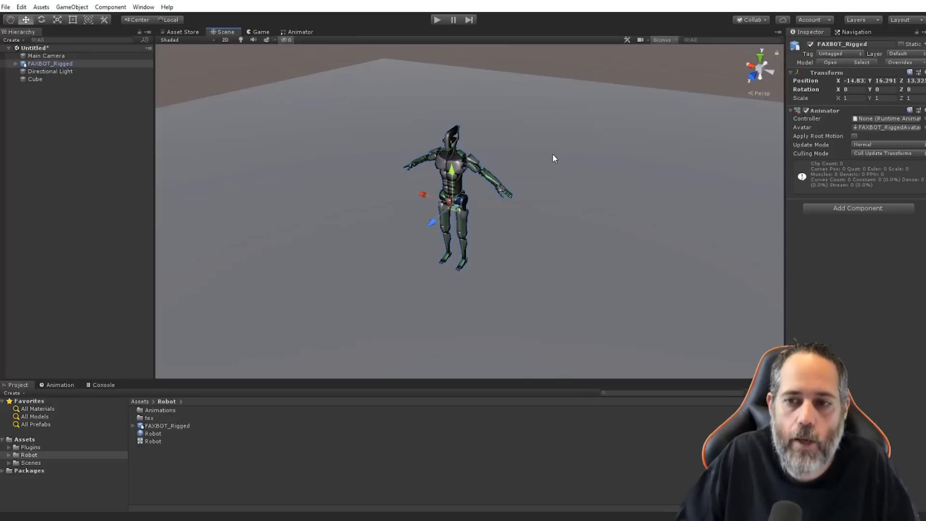
click(152, 442)
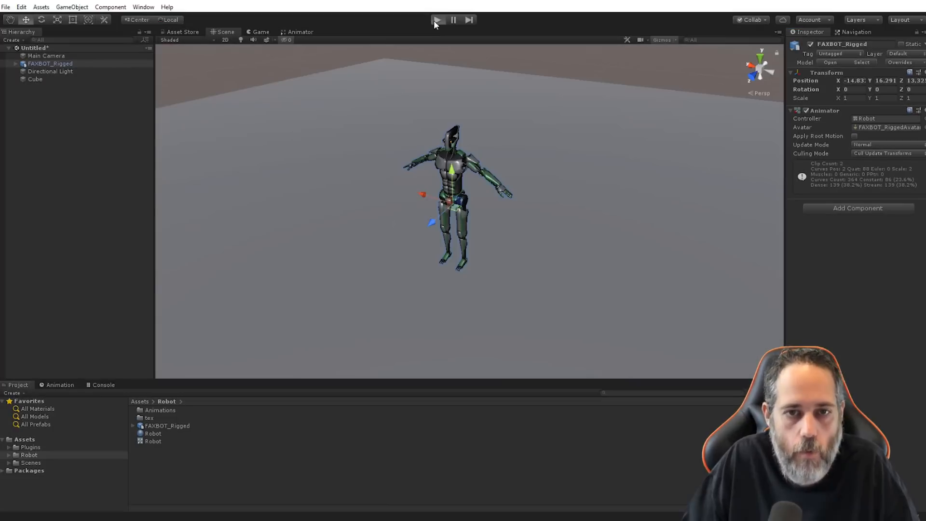
click(437, 19)
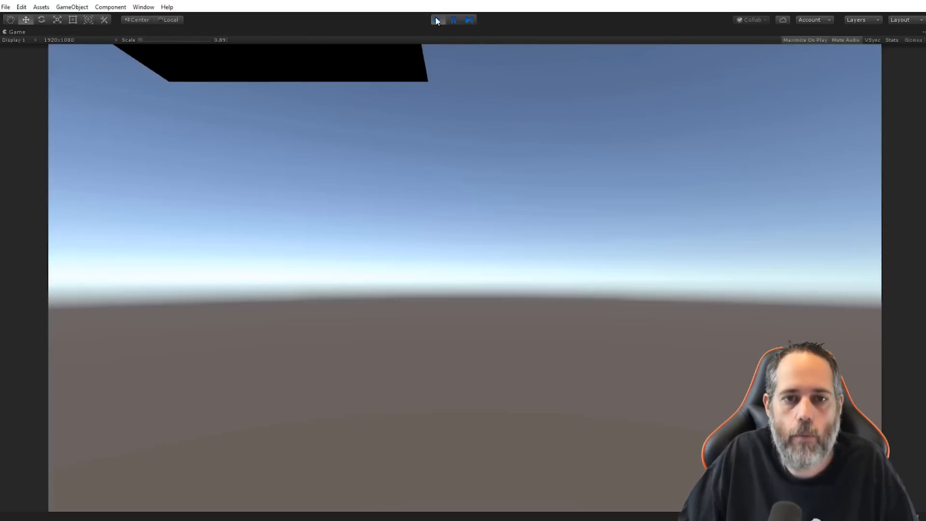
click(437, 19)
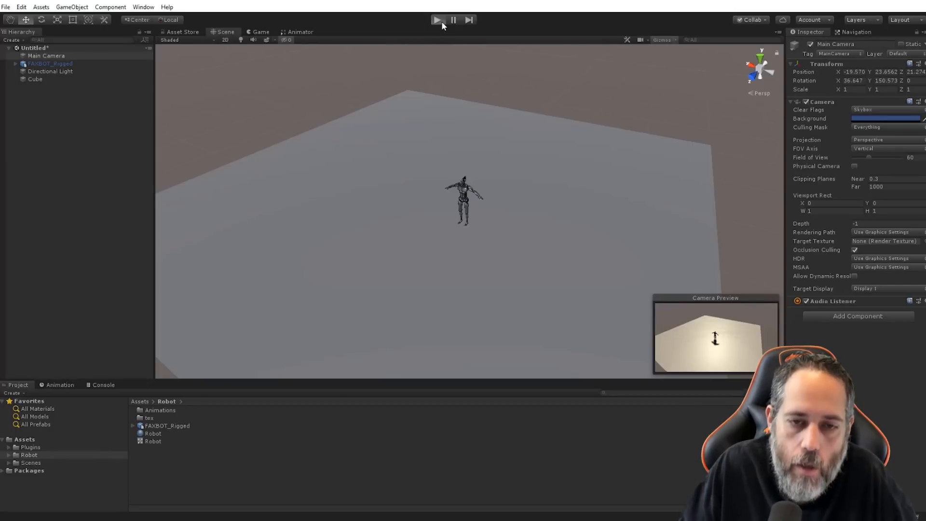
click(436, 19)
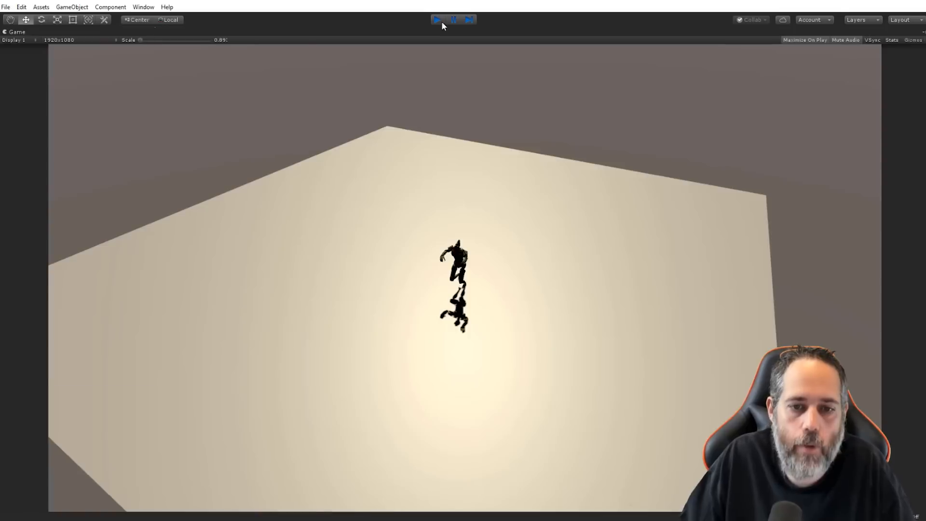
click(452, 19)
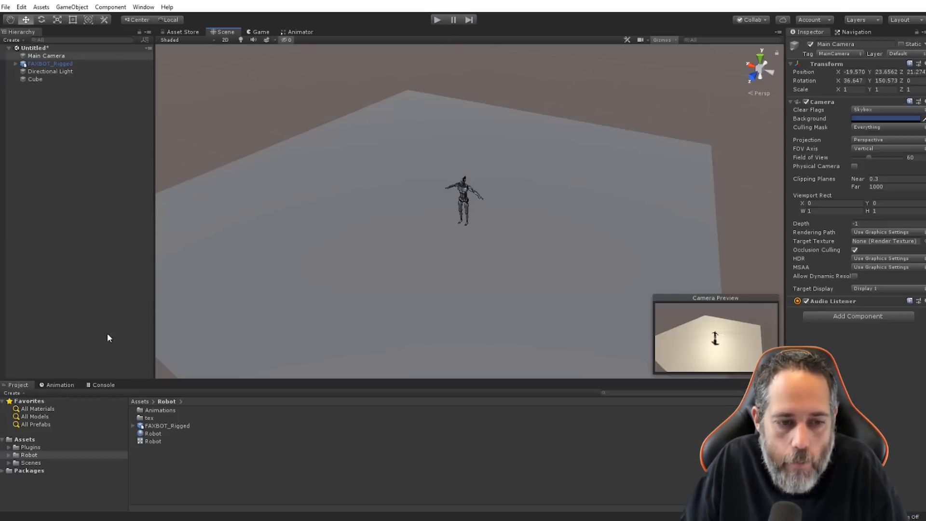
mouse_move(128, 373)
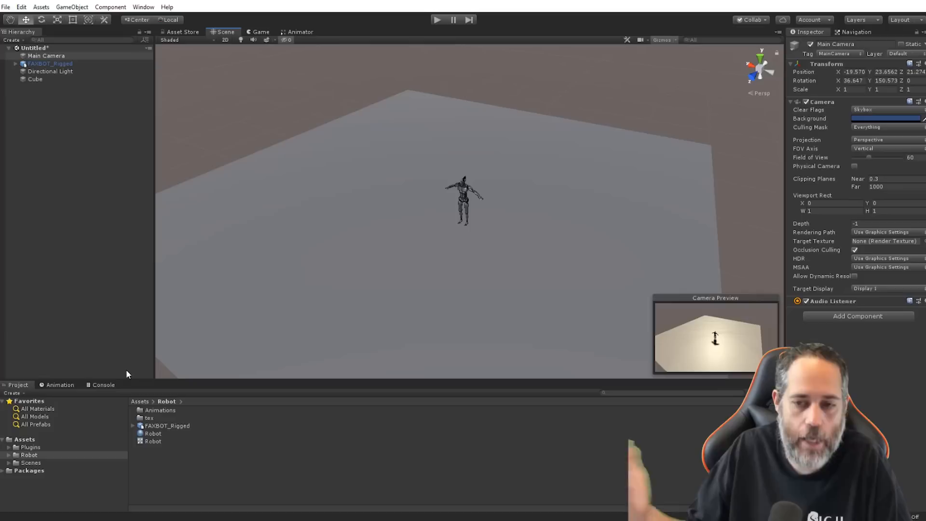
Attach RandomRoam to FAXBOT_Rigged and add a Nav Mesh Agent component.
click(24, 439)
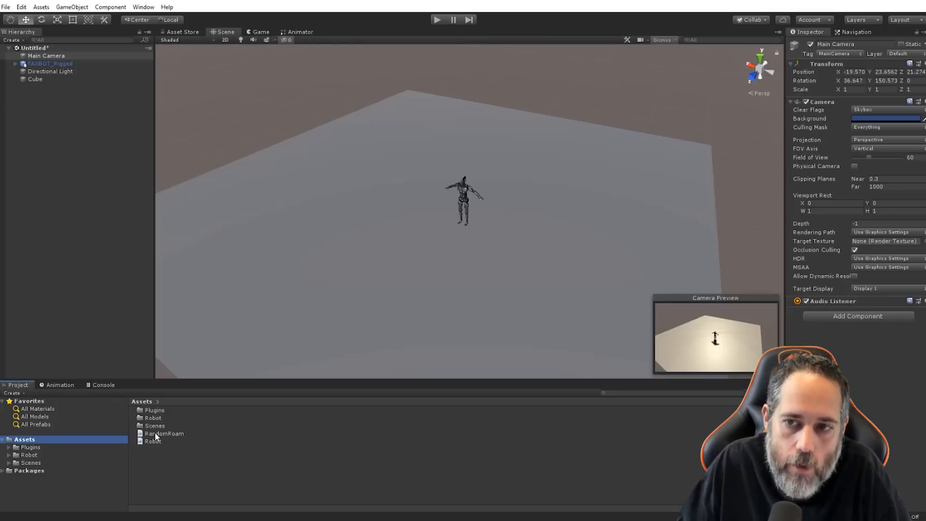
click(35, 79)
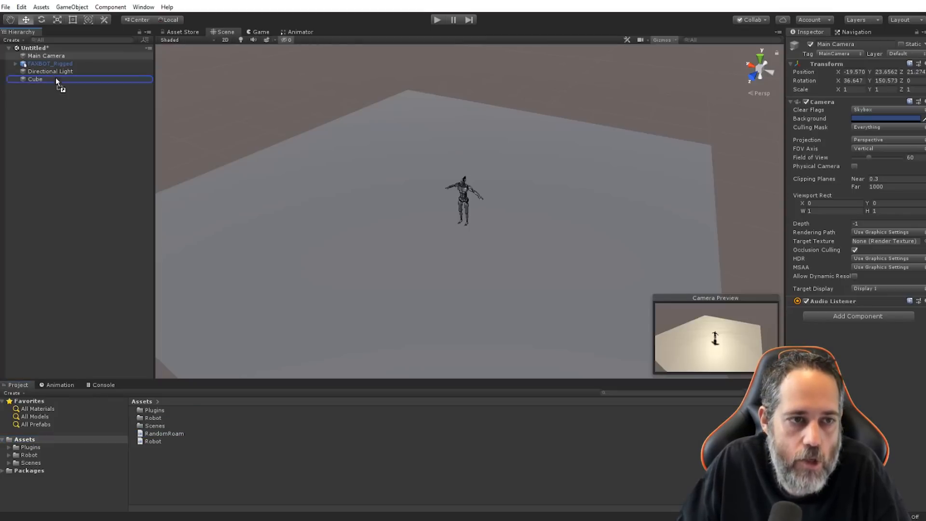
click(14, 63)
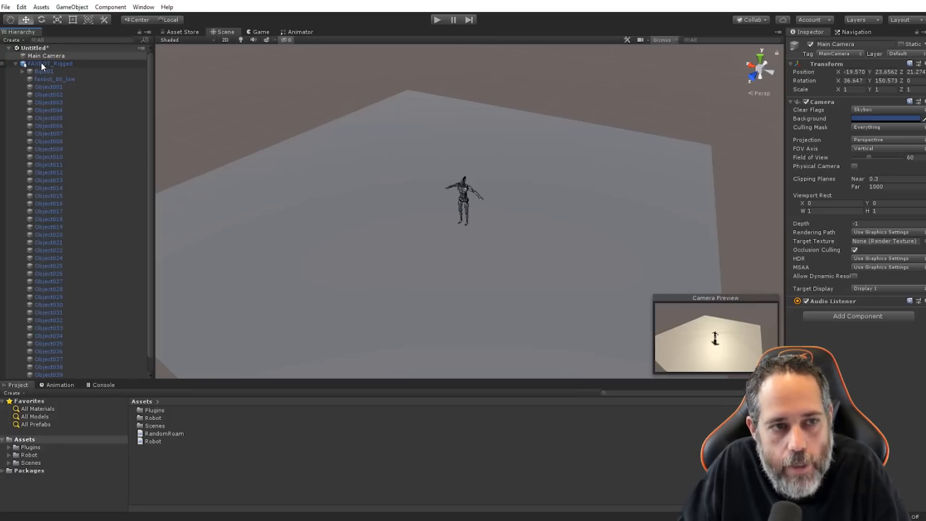
click(50, 63)
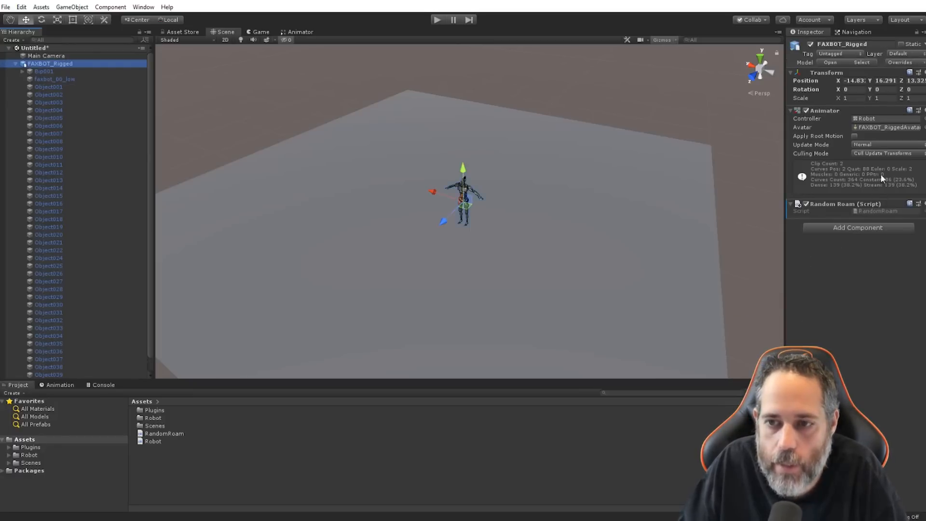
mouse_move(878, 216)
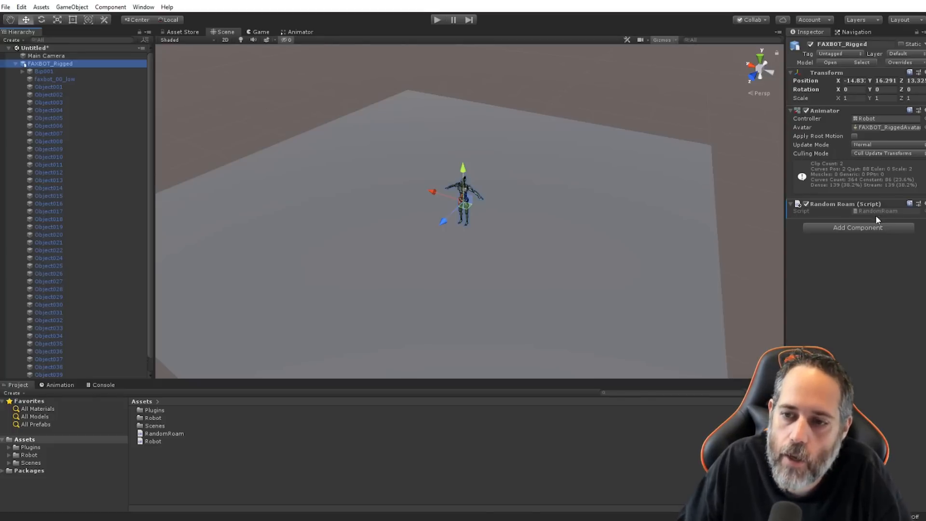
mouse_move(852, 240)
text(nav)
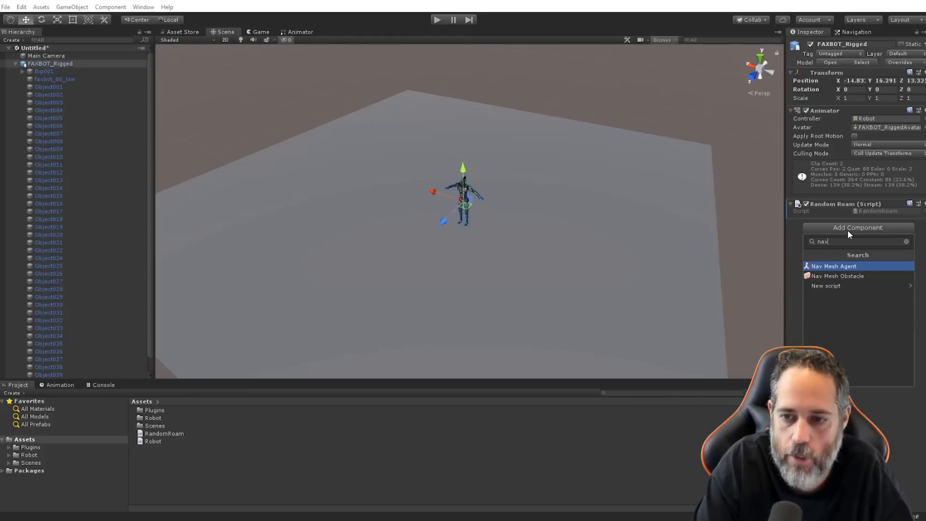
click(834, 266)
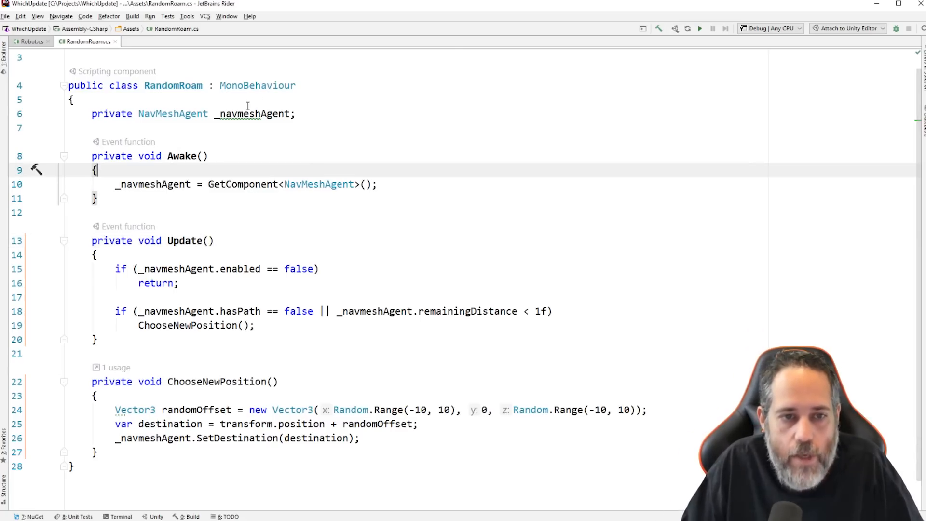
click(152, 183)
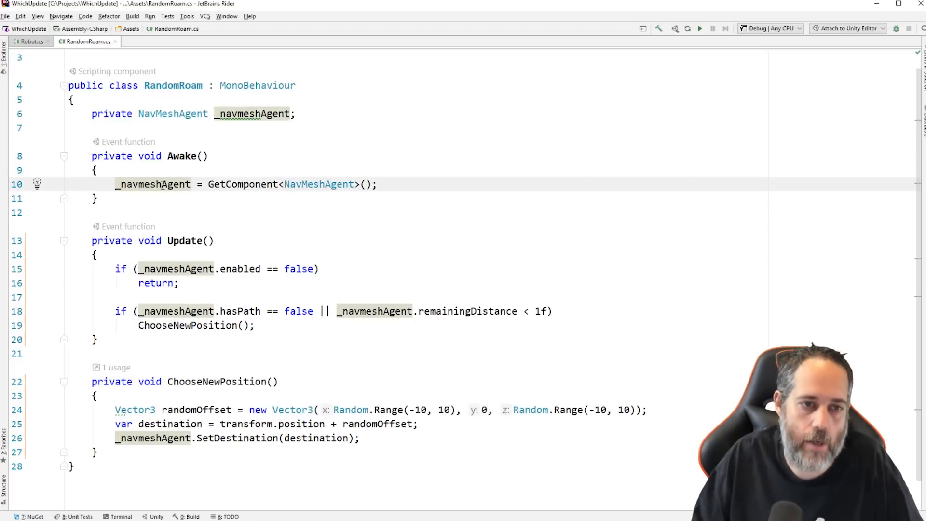
mouse_move(166, 232)
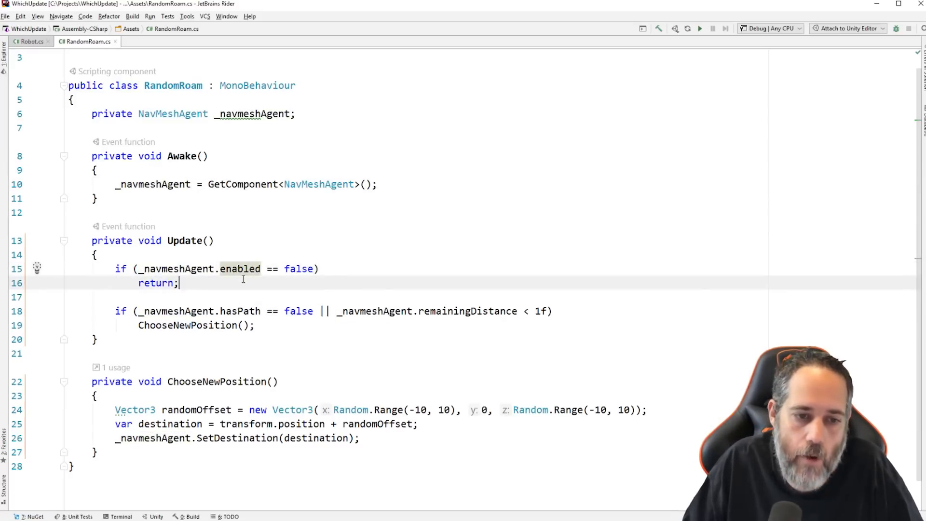
click(255, 311)
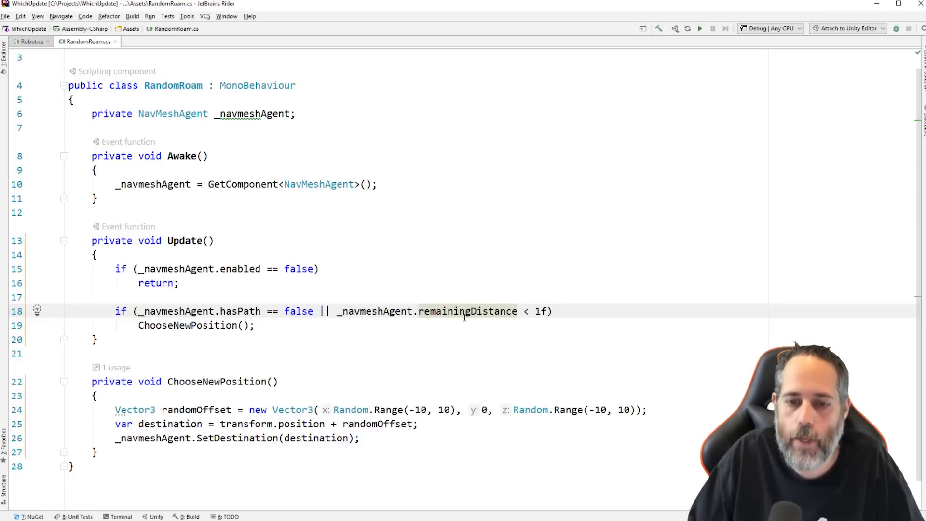
mouse_move(524, 311)
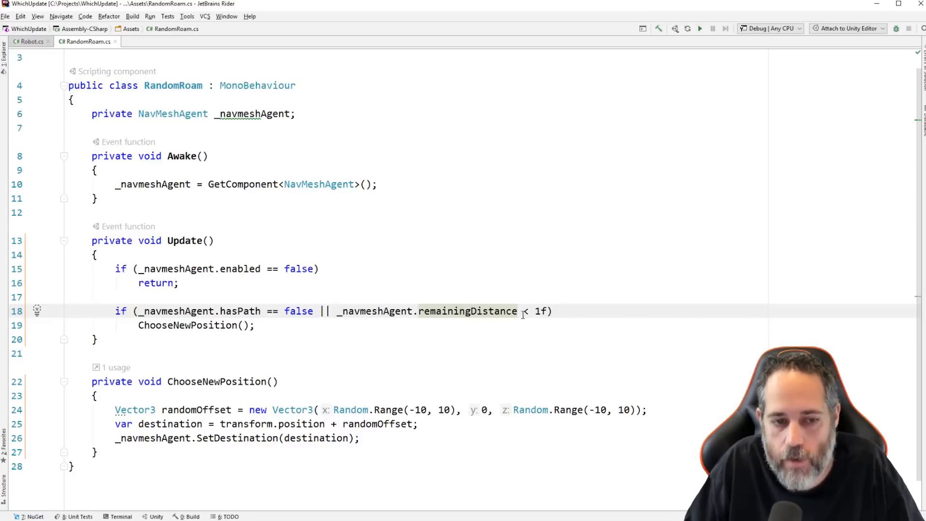
mouse_move(389, 311)
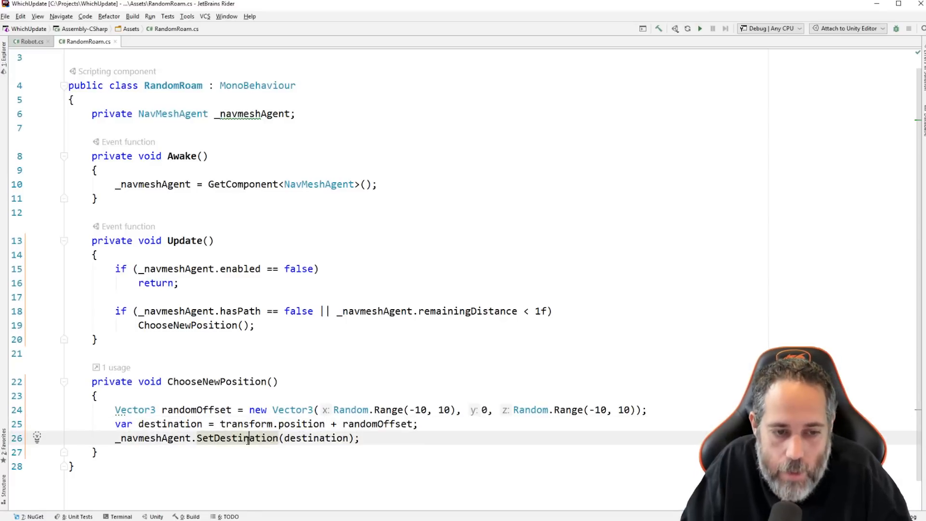
click(319, 114)
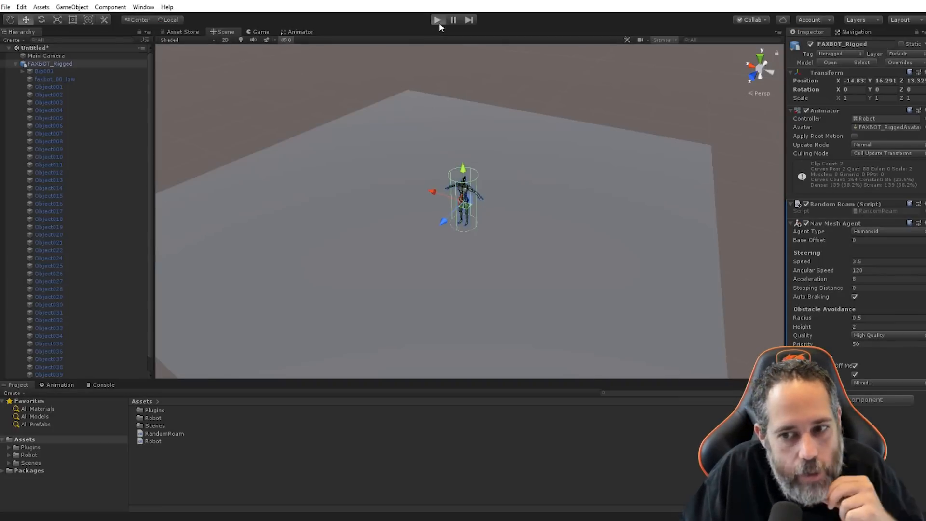
Play and stop the scene, revealing the SetDestination 'not on a NavMesh' error.
click(435, 19)
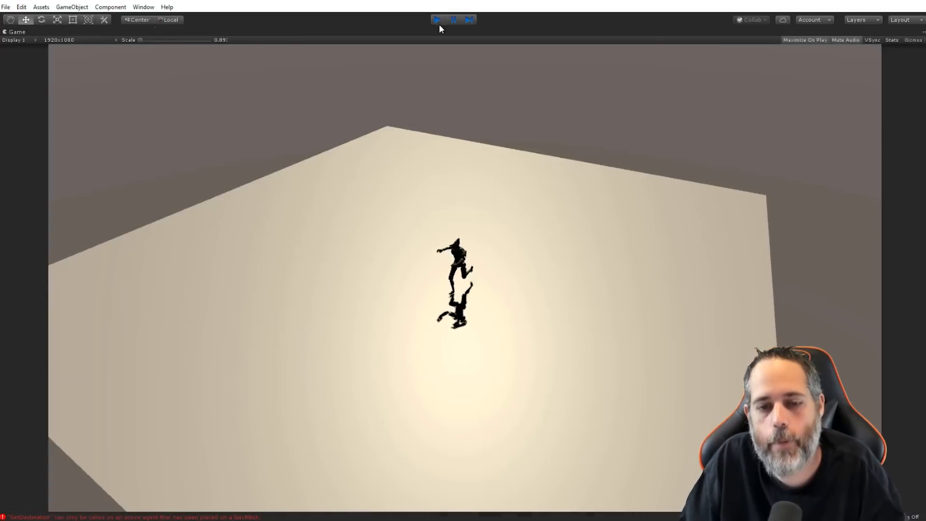
click(453, 19)
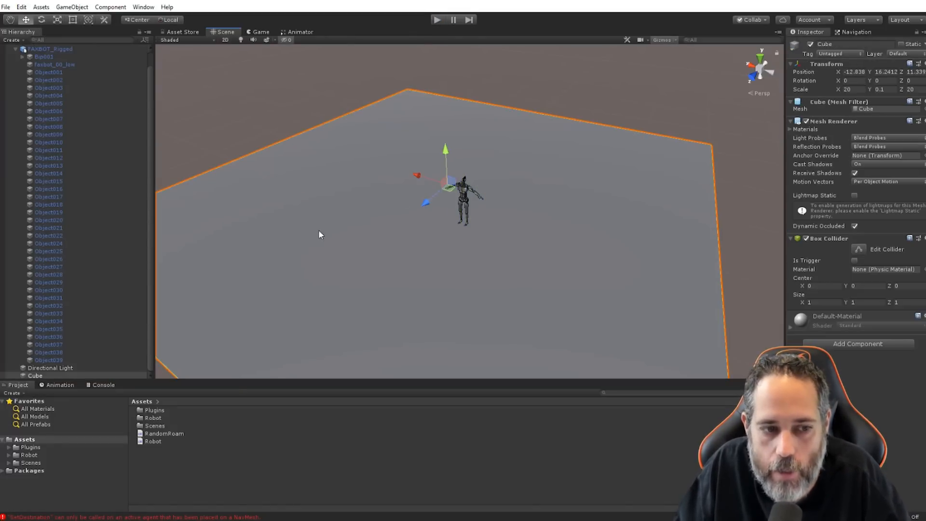
mouse_move(554, 270)
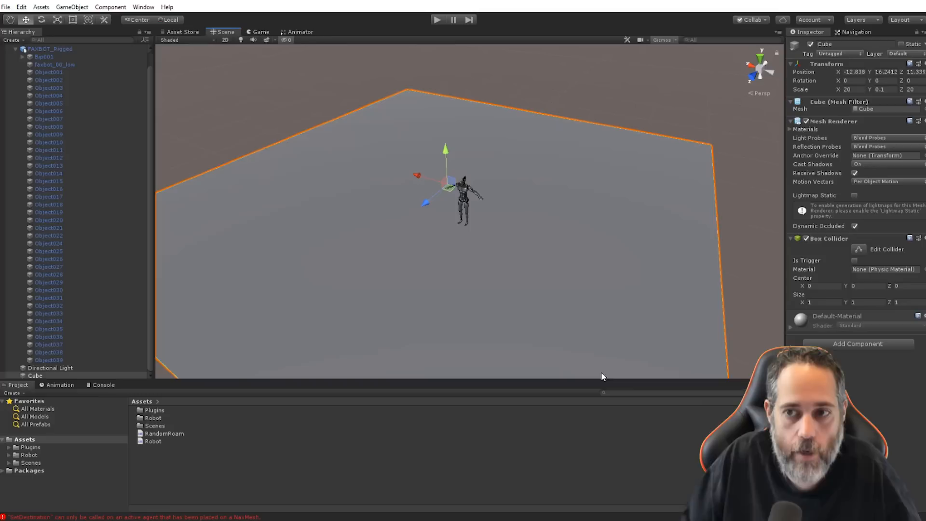
mouse_move(398, 214)
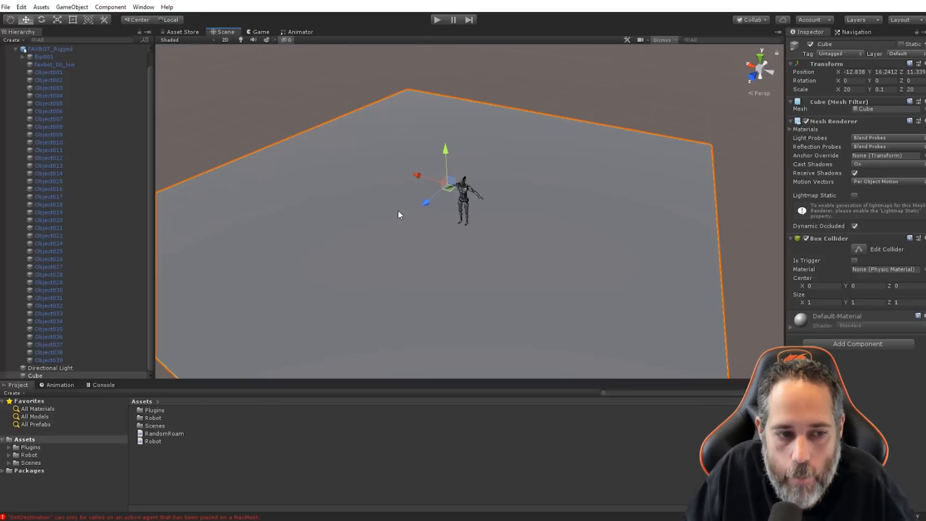
In Window > AI > Navigation, tick Navigation Static for the floor Cube.
click(34, 375)
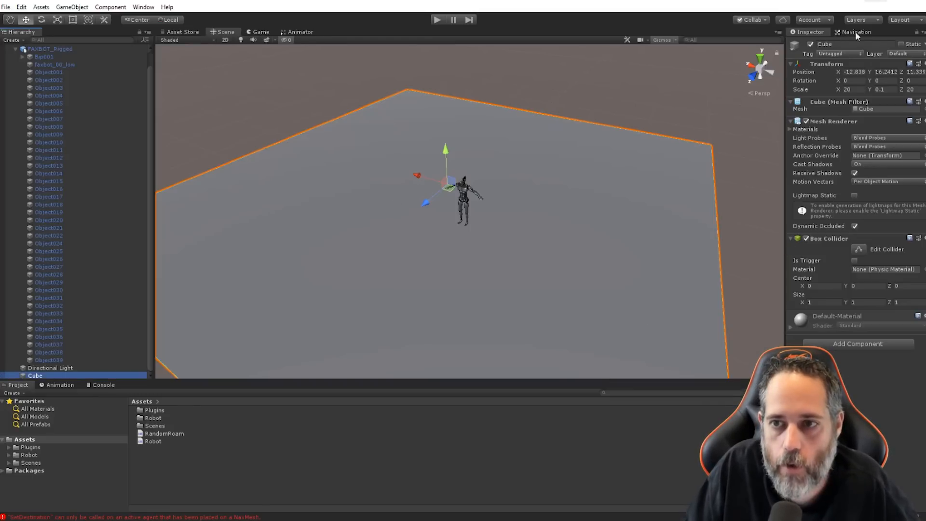
click(854, 32)
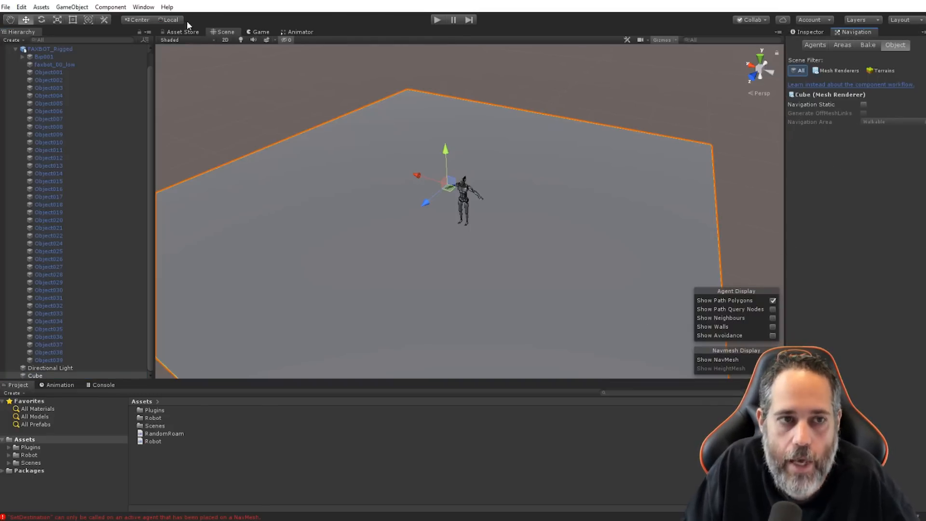
click(143, 6)
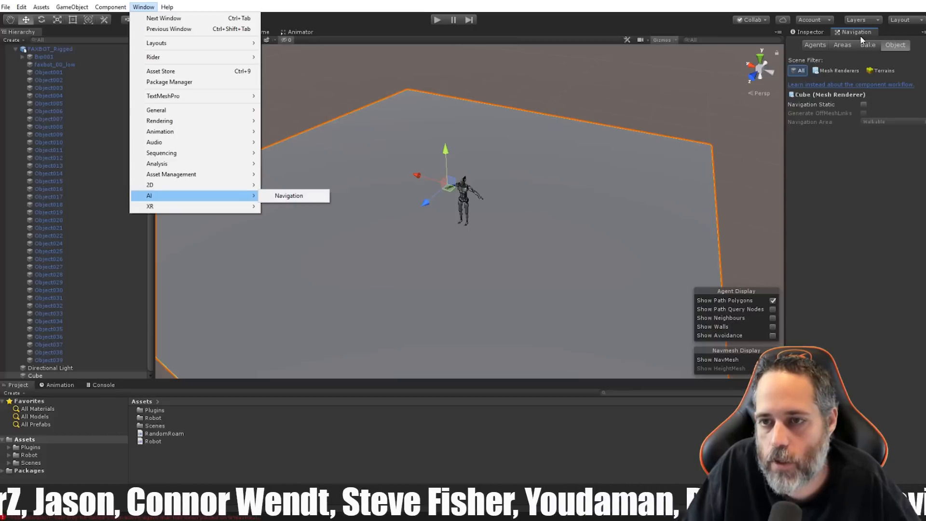
mouse_move(888, 61)
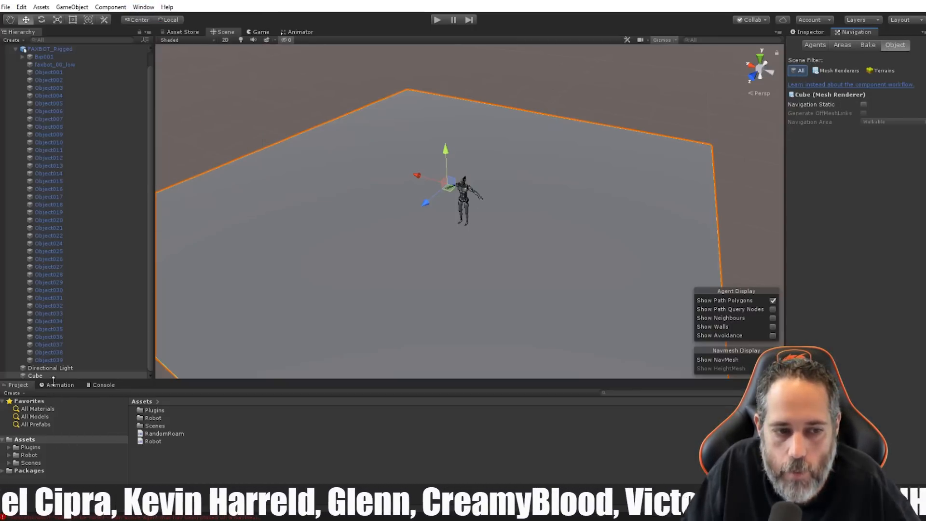
click(863, 104)
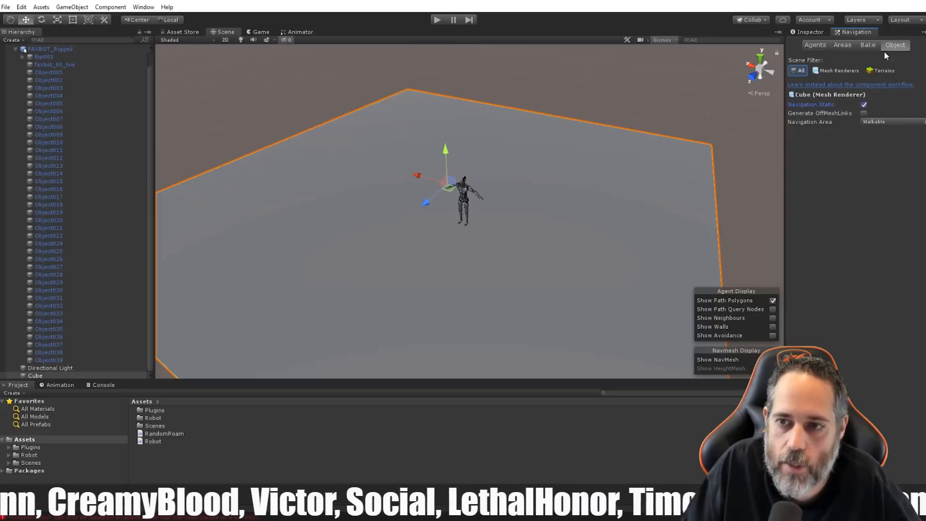
Bake the NavMesh, saving the scene as robots when prompted.
click(867, 45)
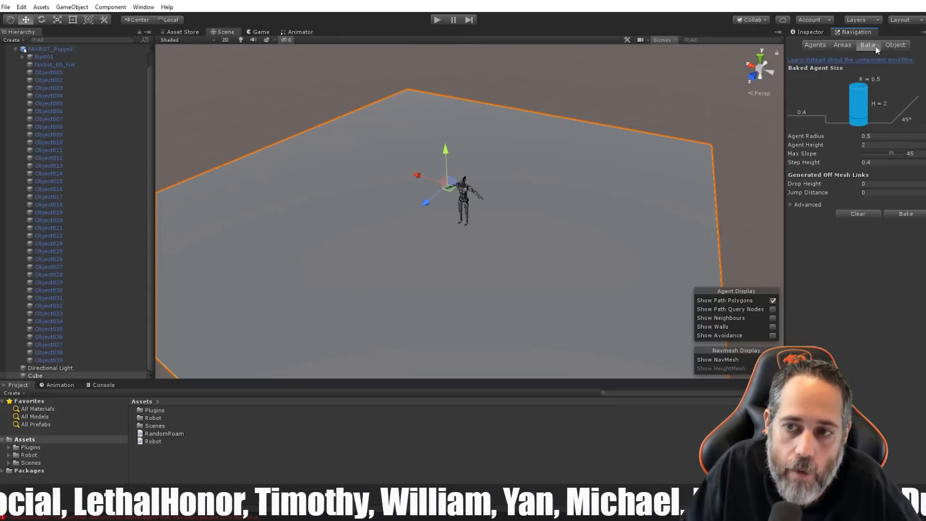
click(904, 213)
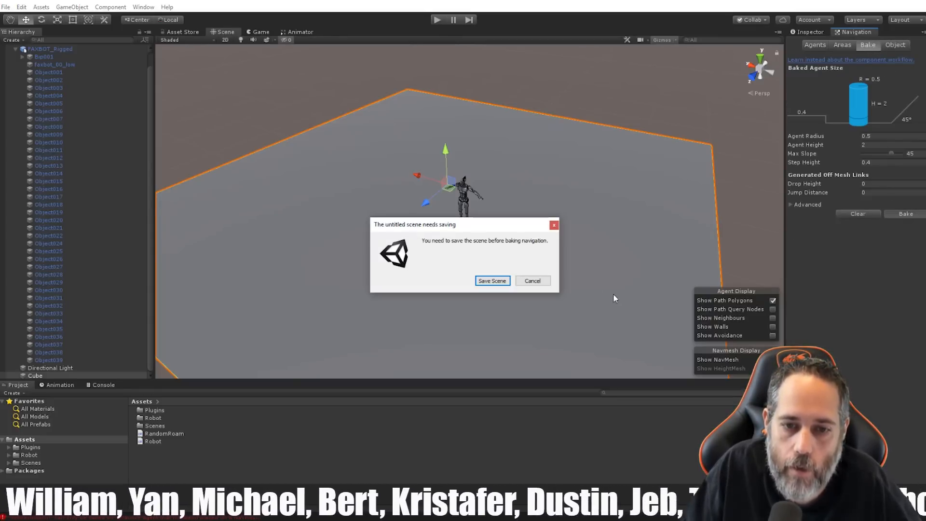
click(492, 281)
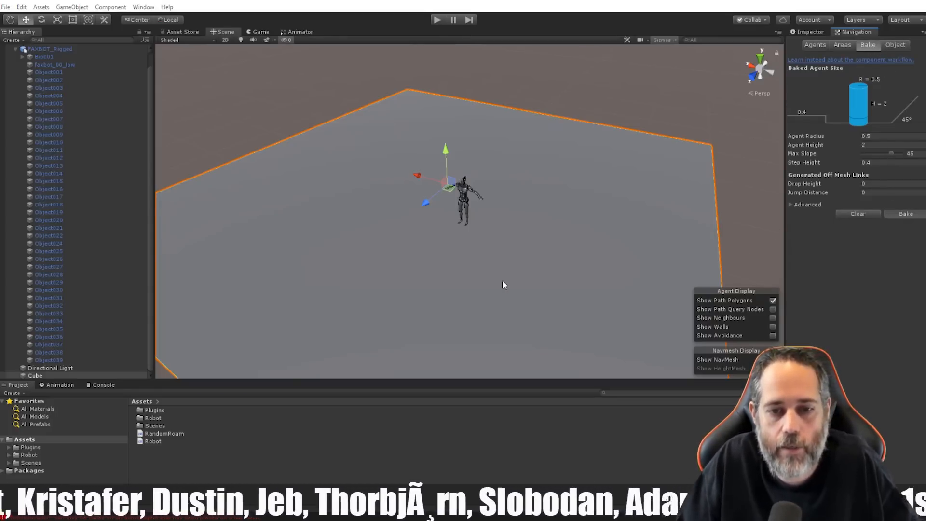
click(5, 6)
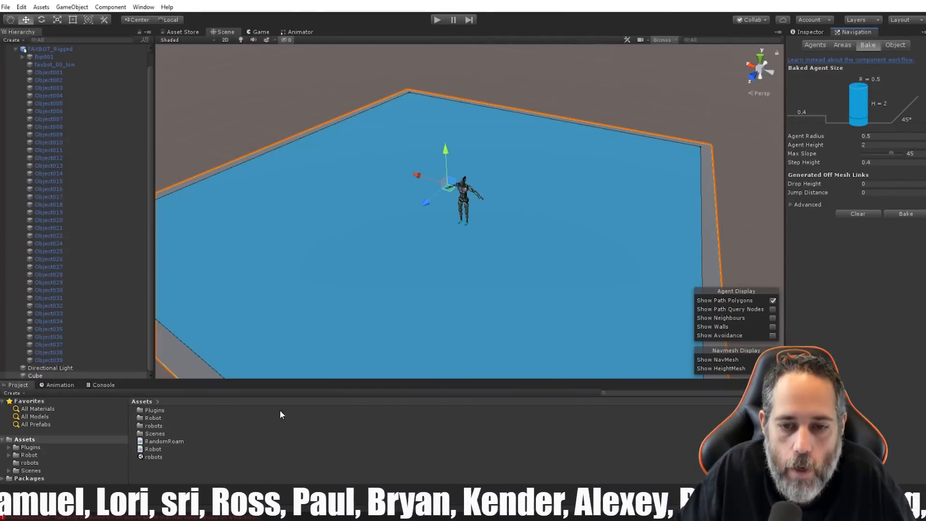
mouse_move(530, 329)
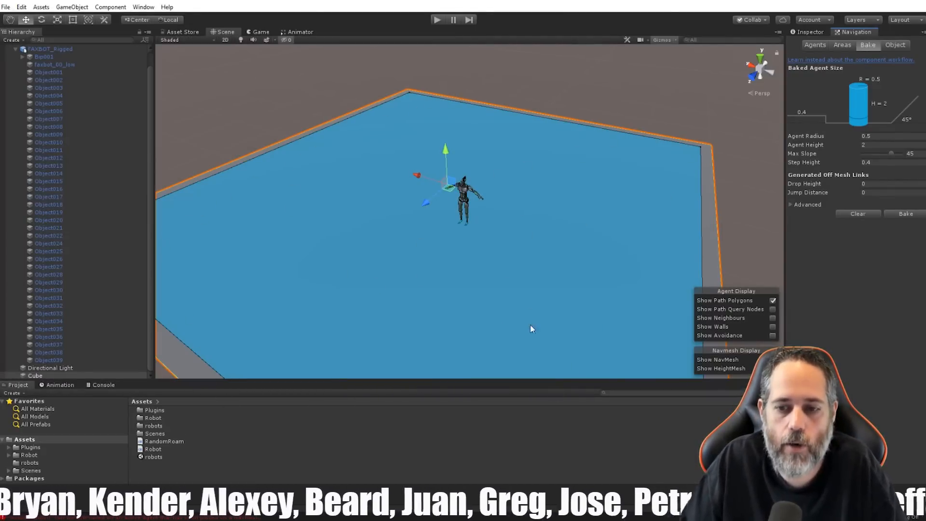
mouse_move(484, 146)
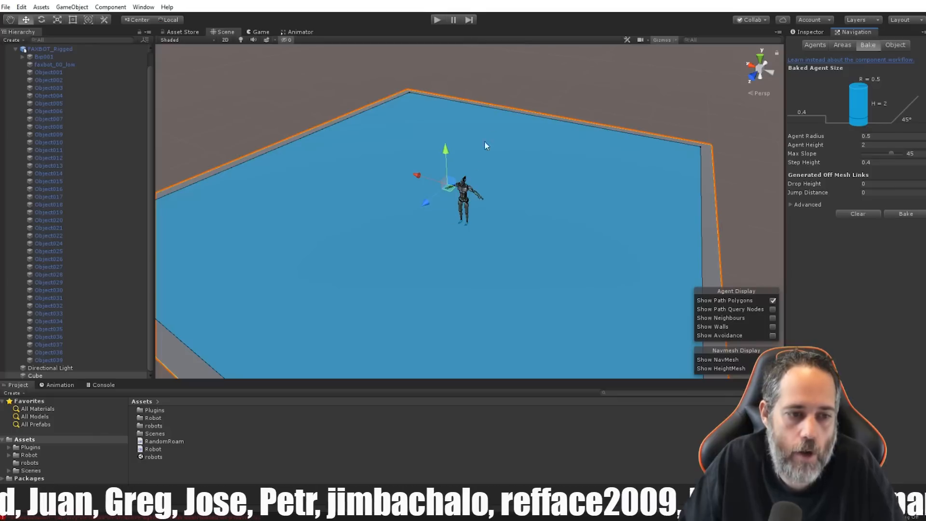
mouse_move(493, 48)
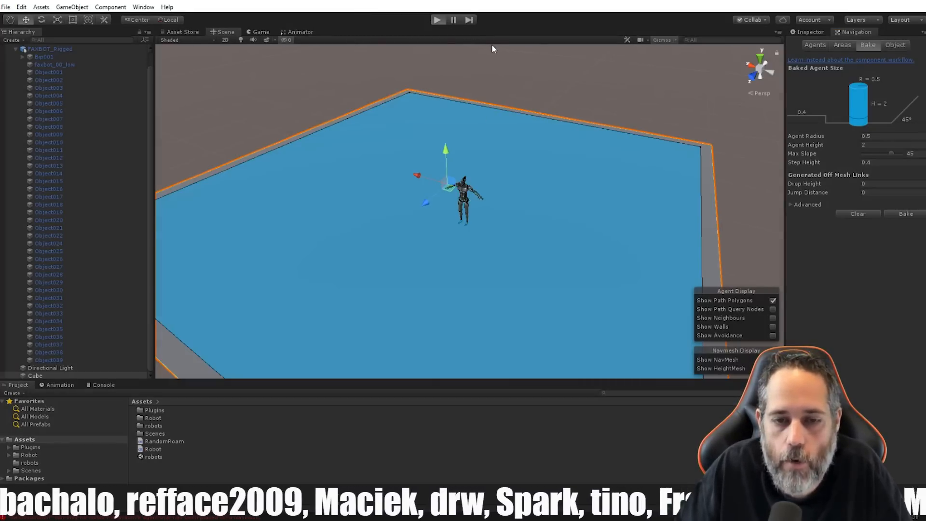
Play-test the scene to watch the robot roam the baked floor.
click(437, 19)
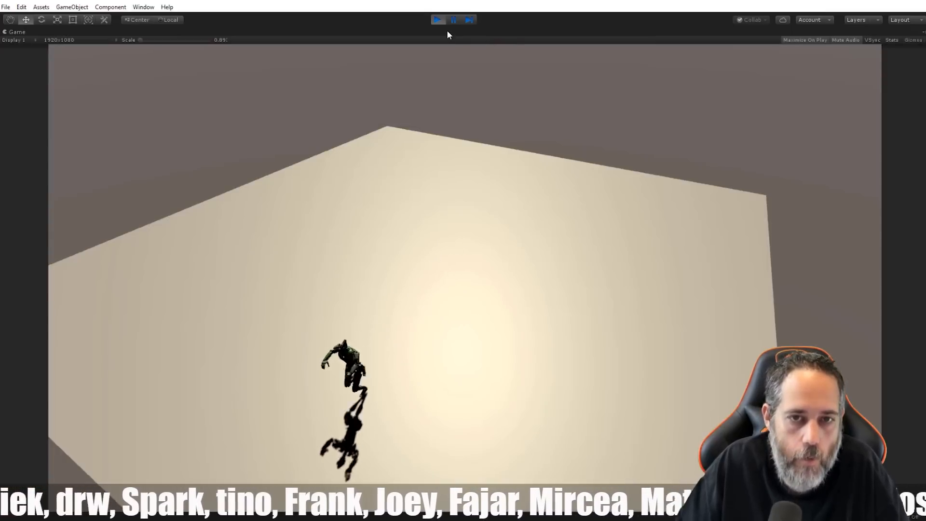
click(437, 19)
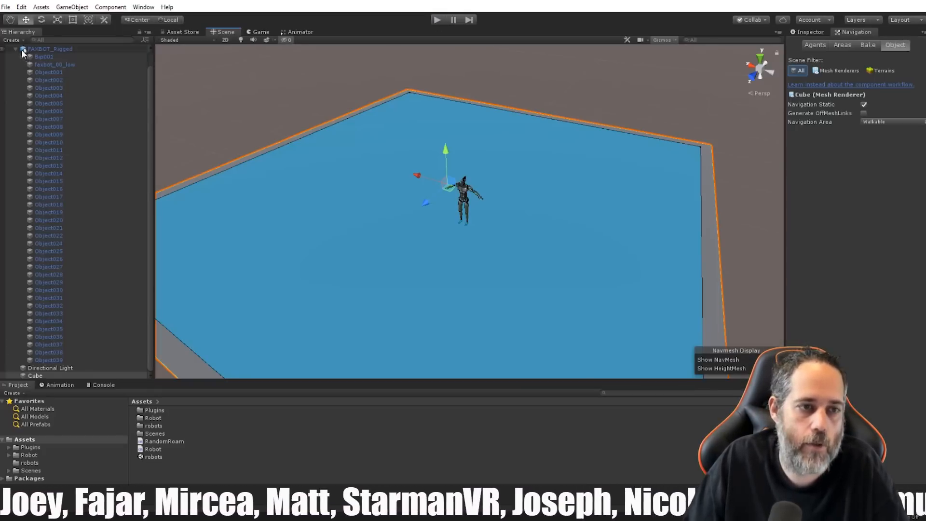
click(16, 49)
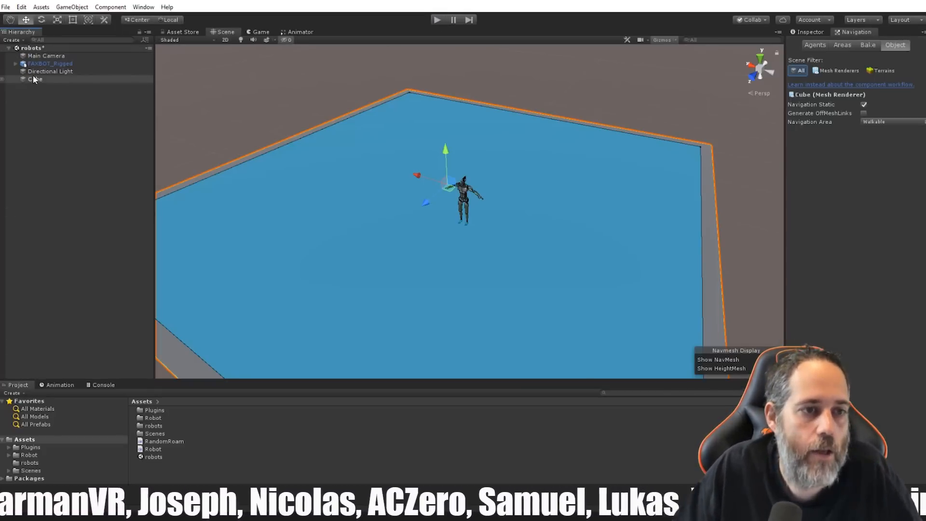
Create an empty GameObject, parent FAXBOT_Rigged under it, and rename it Robot.
click(50, 63)
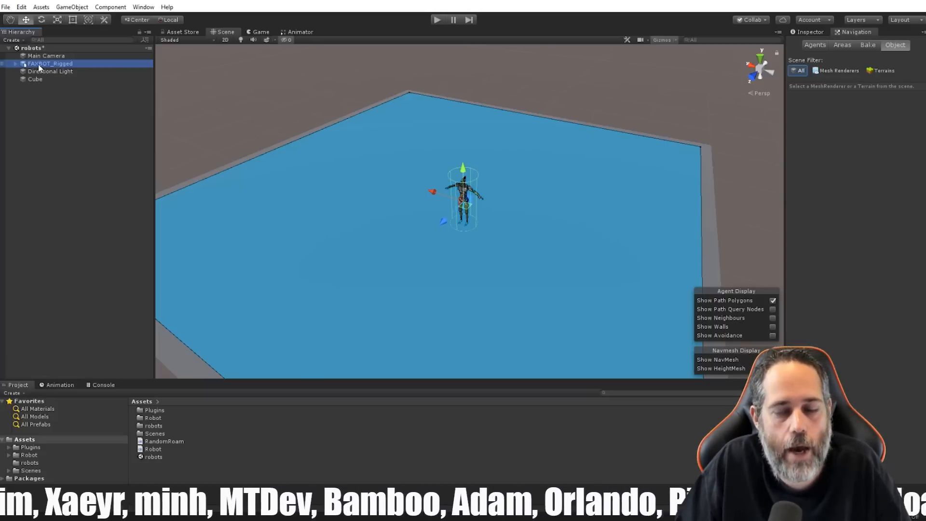
click(810, 32)
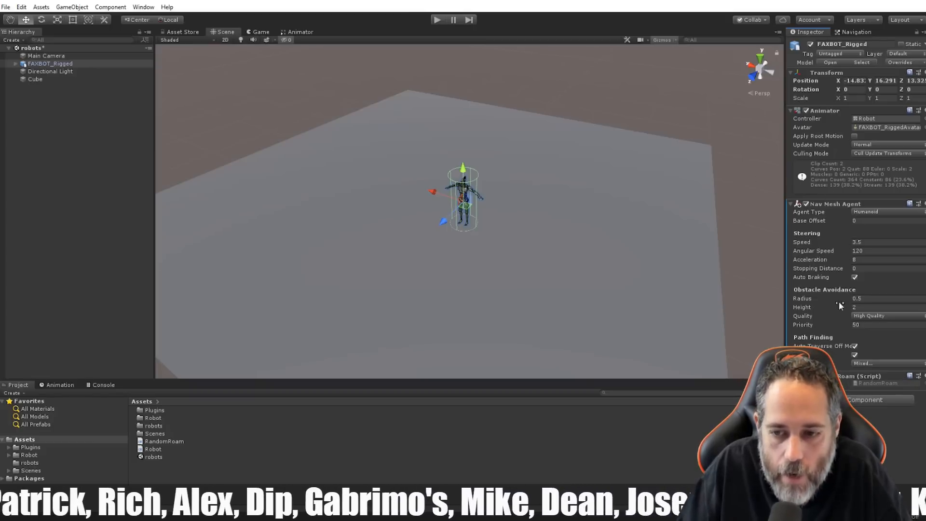
mouse_move(829, 181)
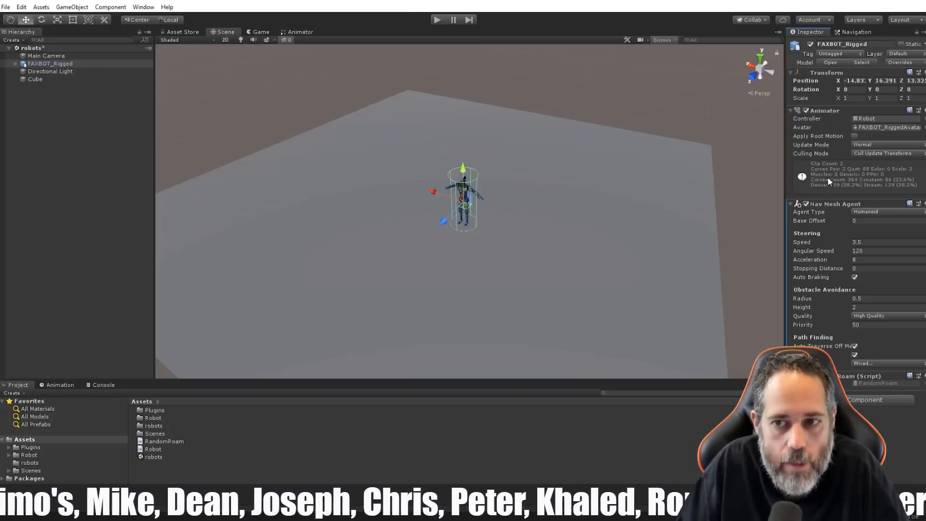
mouse_move(372, 163)
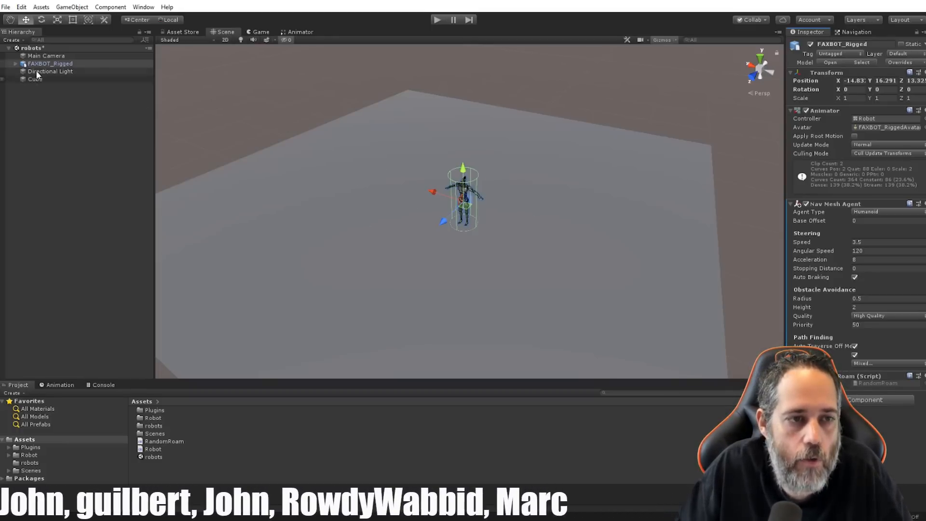
right_click(50, 63)
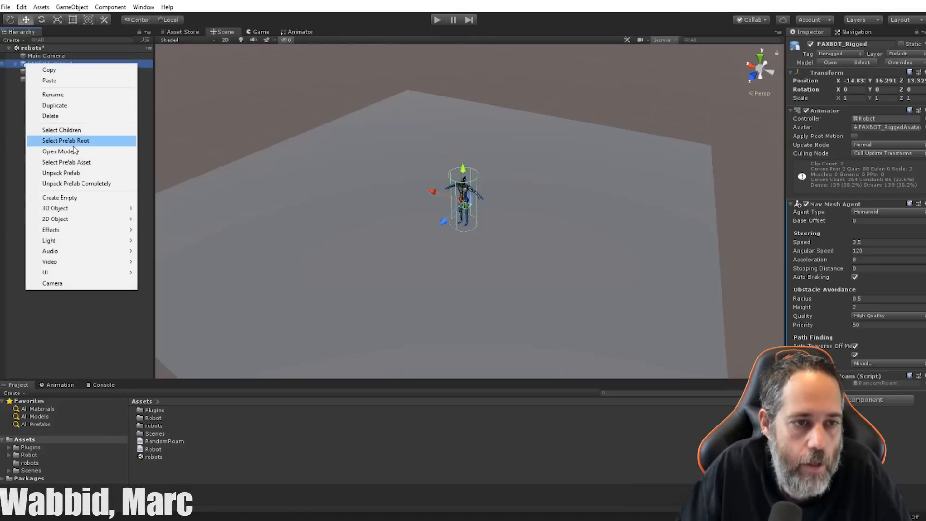
click(58, 197)
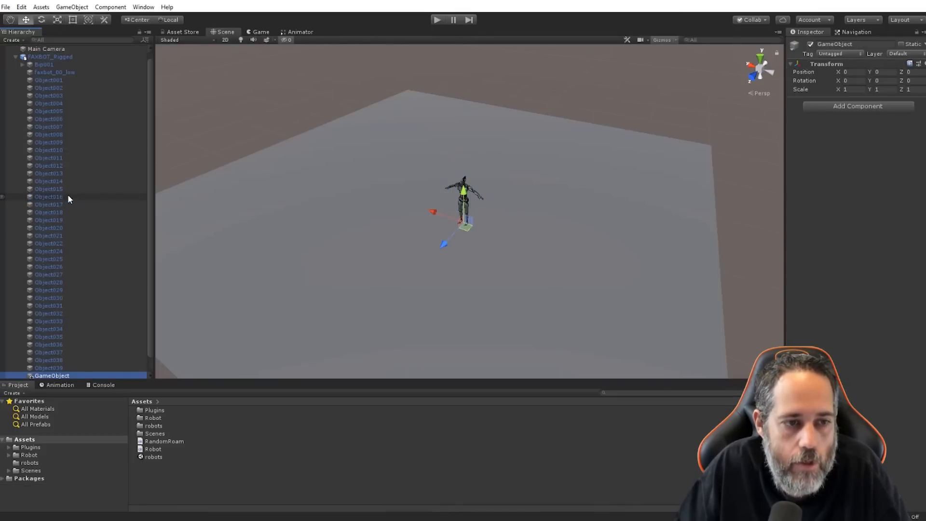
mouse_move(50, 376)
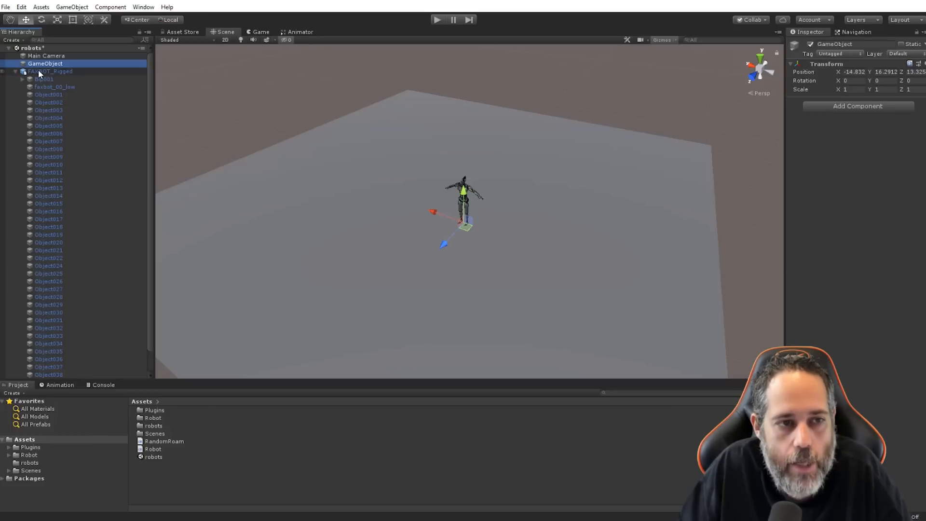
click(50, 72)
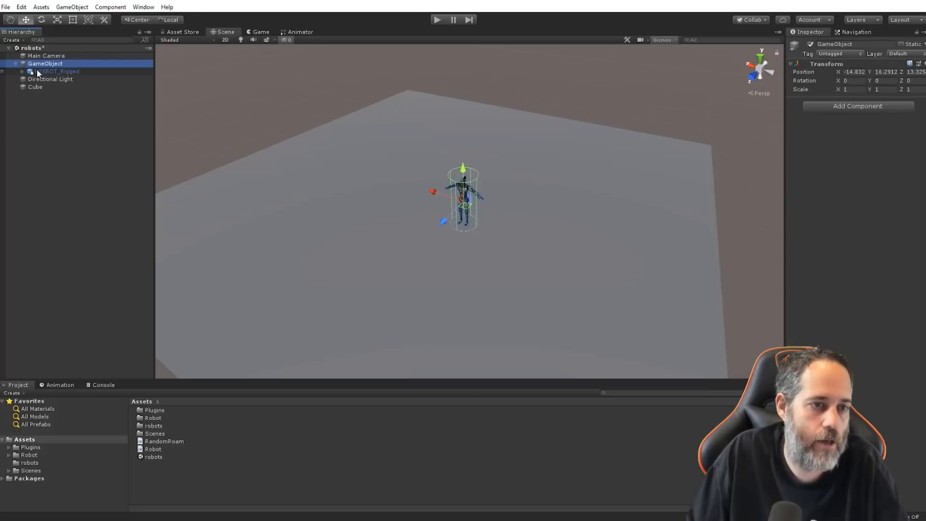
click(58, 70)
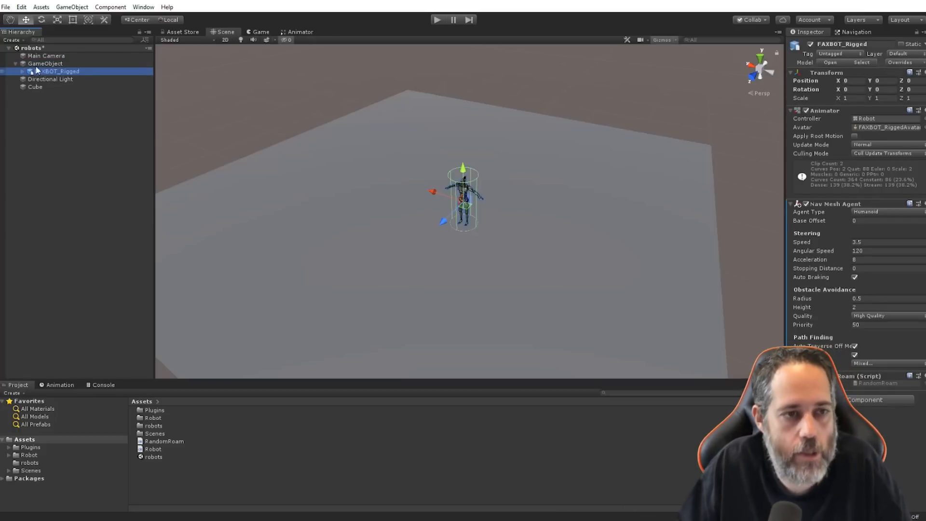
click(45, 63)
text(Robot)
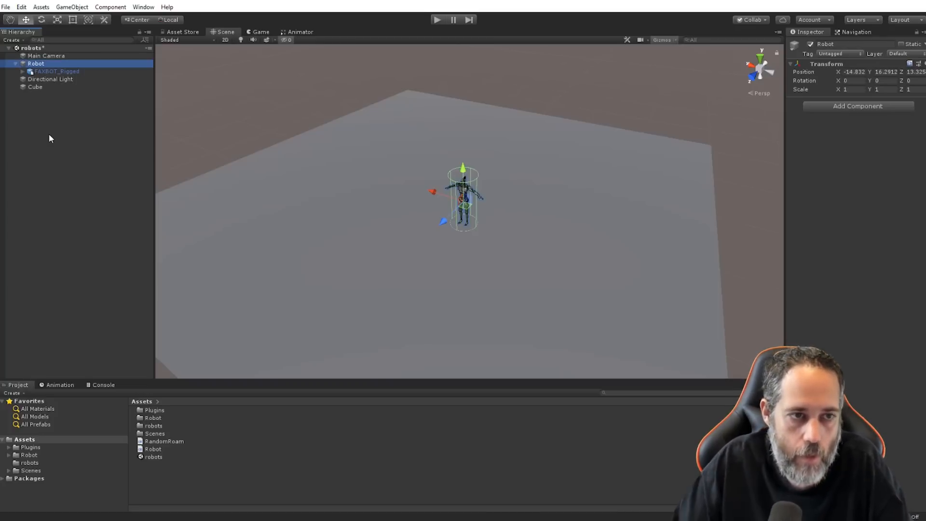
Move Nav Mesh Agent and Random Roam from FAXBOT_Rigged onto Robot, then play-test.
click(56, 71)
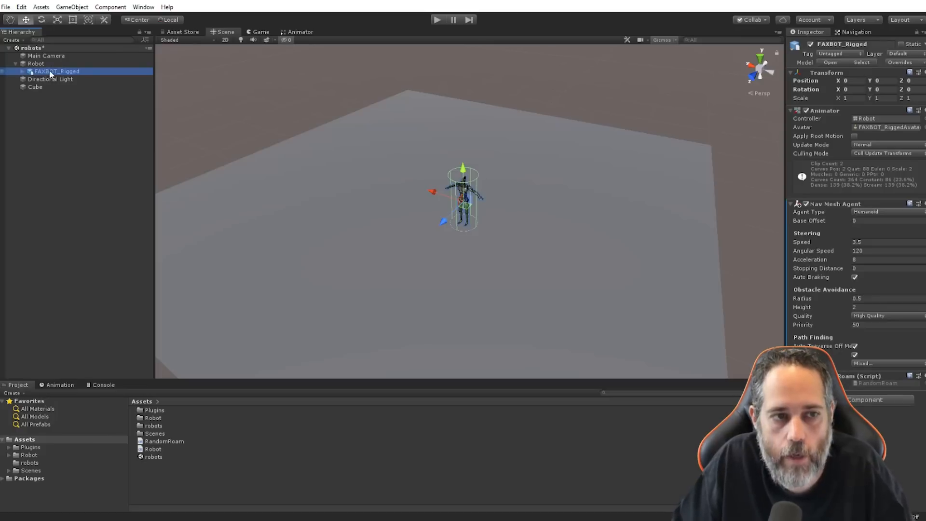
mouse_move(849, 258)
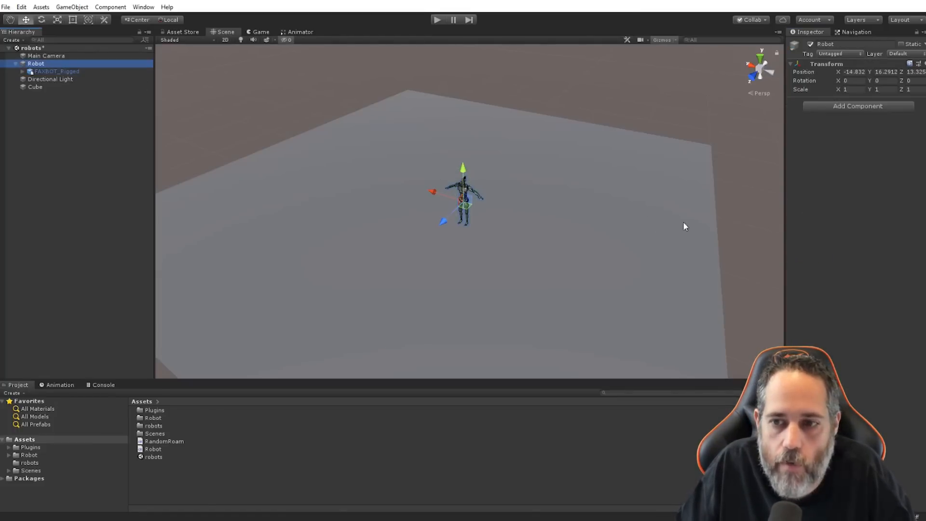
click(856, 106)
text(ra)
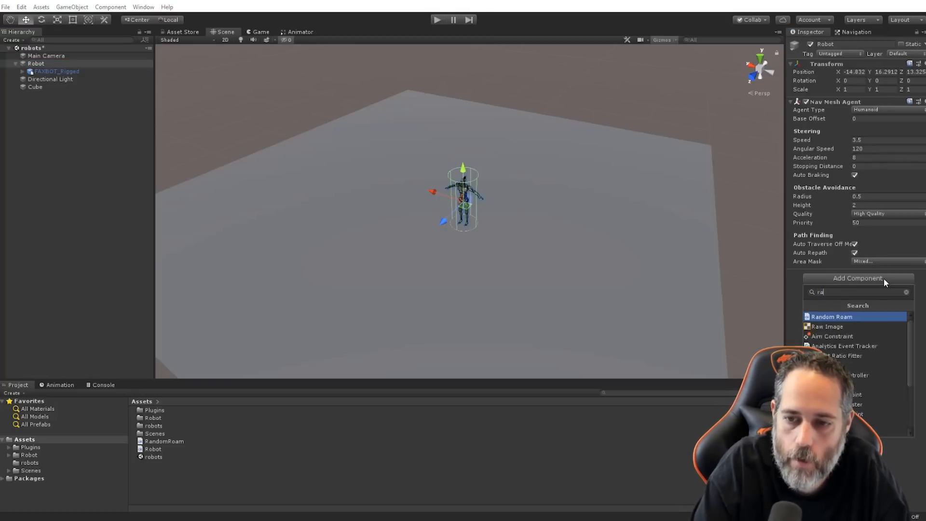
click(831, 316)
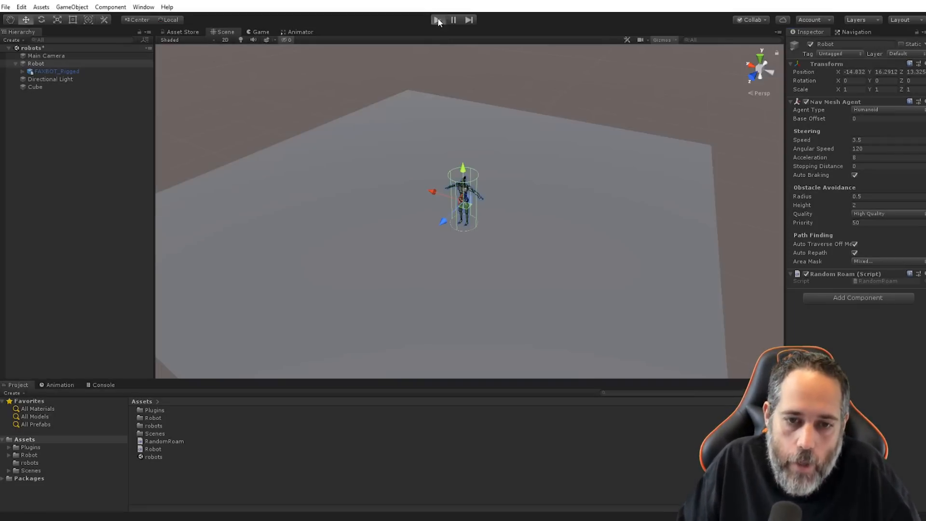
click(436, 19)
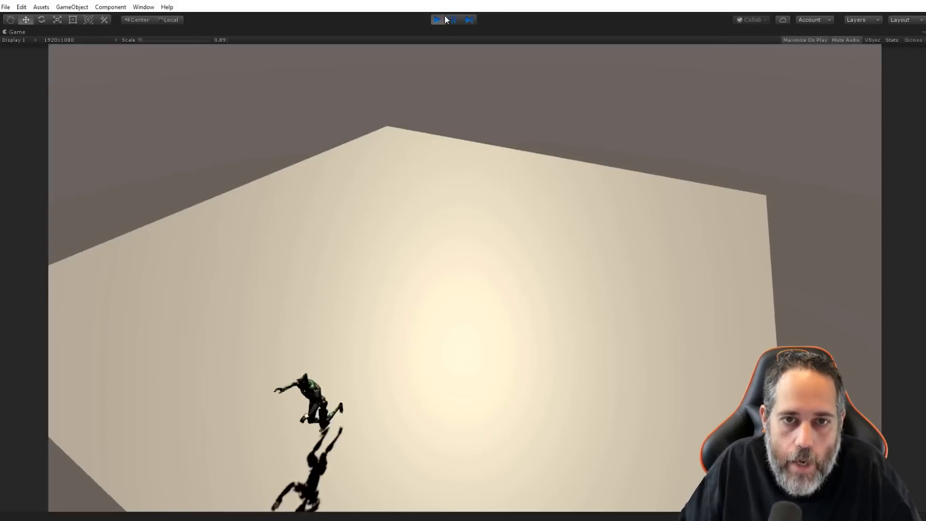
click(437, 20)
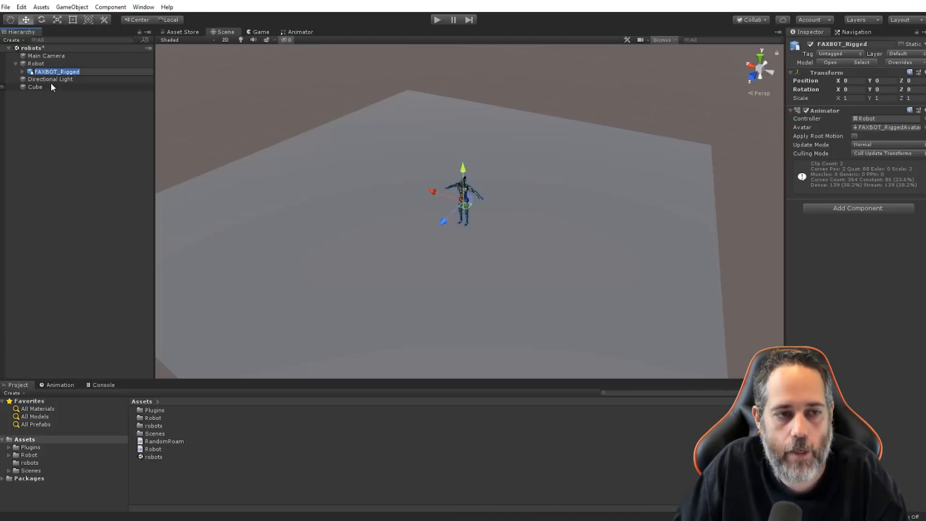
mouse_move(53, 90)
text(Model)
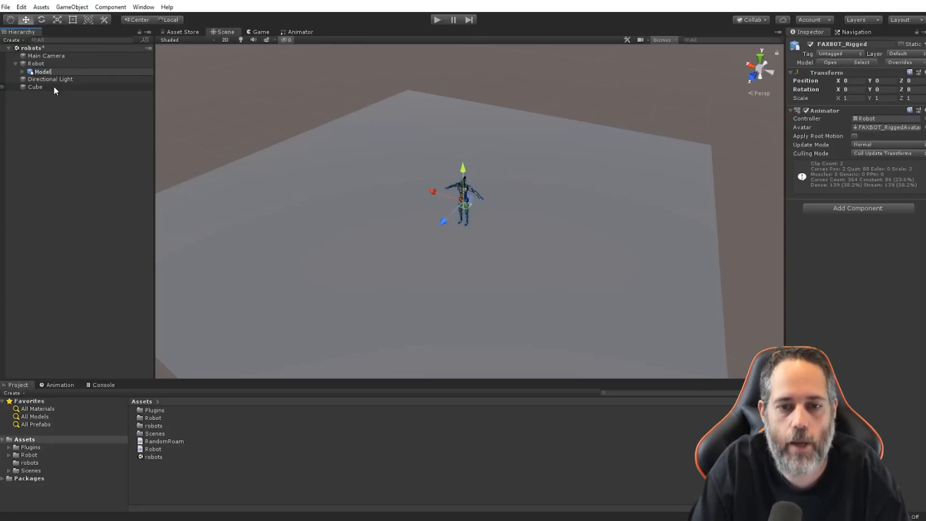
Rename FAXBOT_Rigged to AnimatedModel, duplicate it as Ragdoll, and remove Ragdoll's Animator.
click(42, 71)
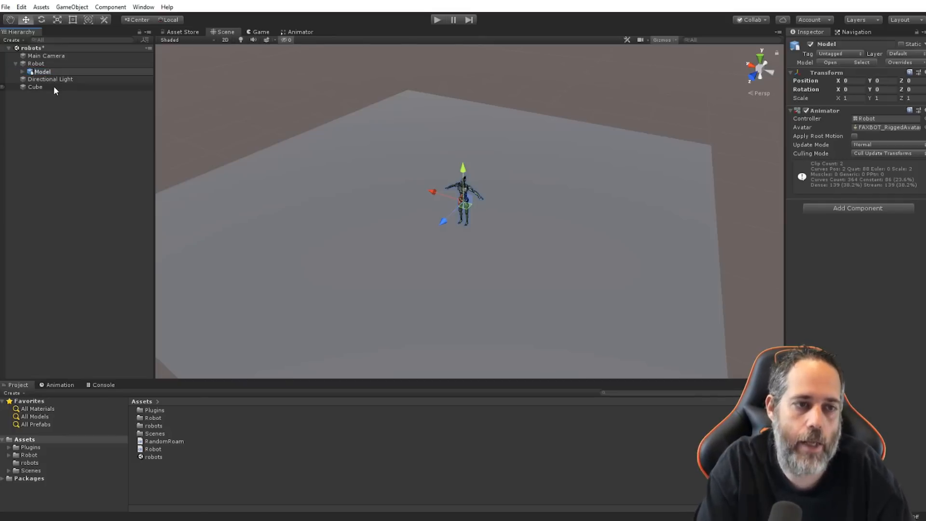
double_click(42, 72)
text(Animated)
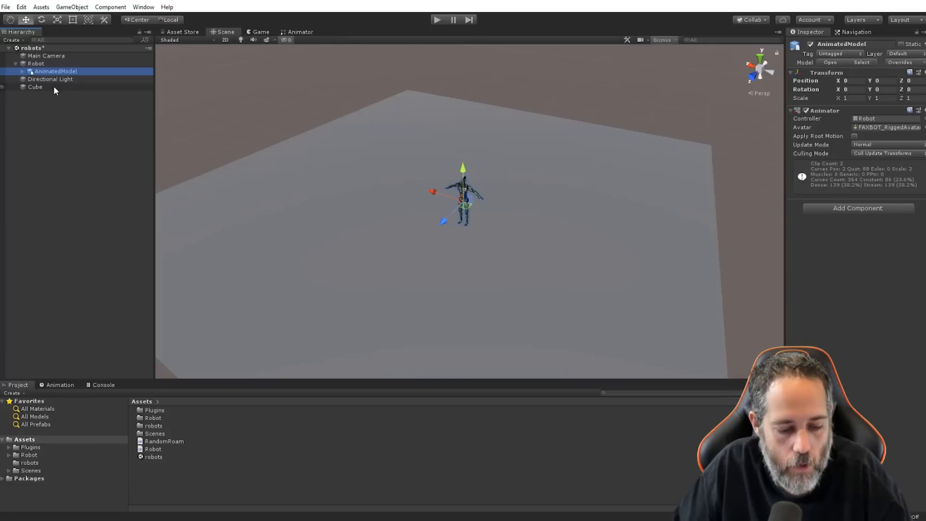
key(ctrl+d)
text(Ragdoll)
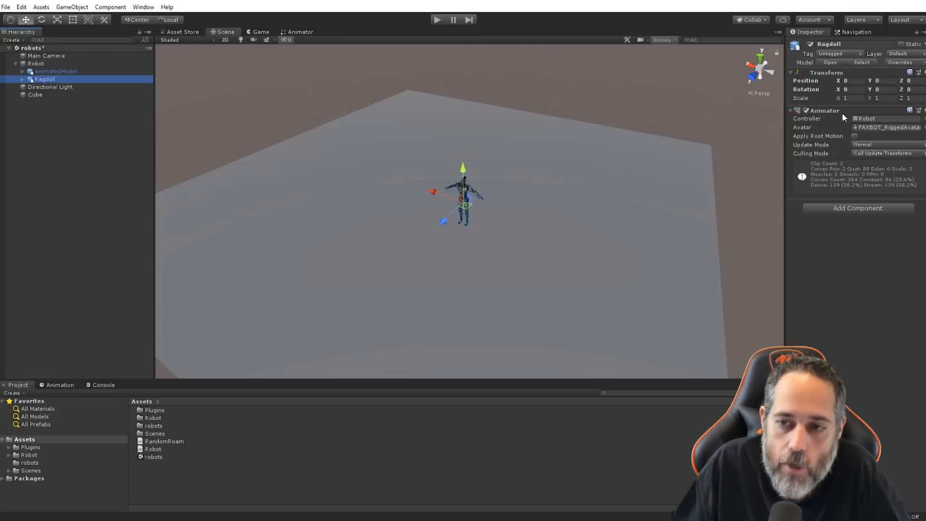
mouse_move(850, 124)
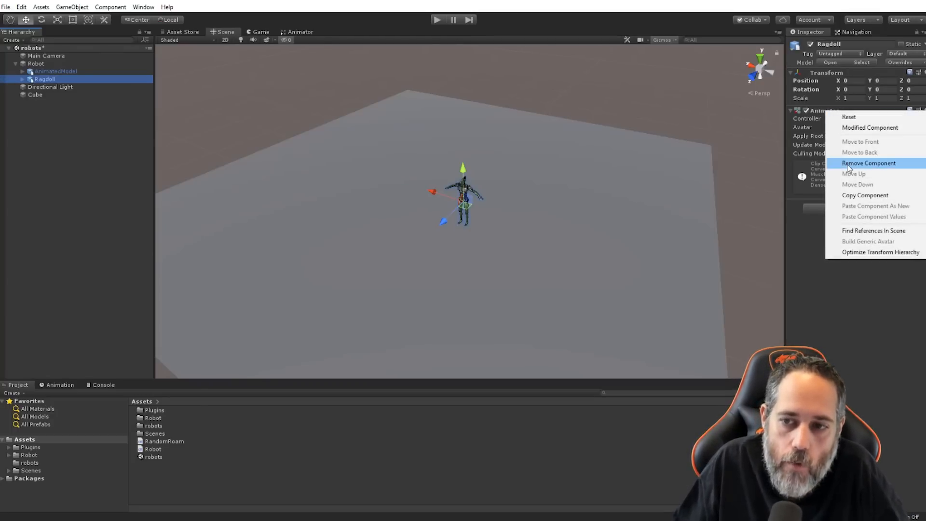
click(868, 163)
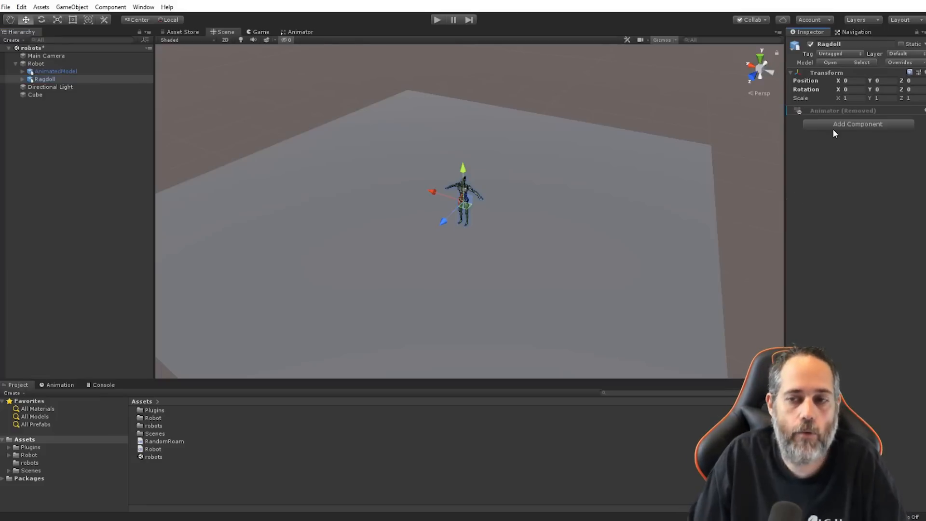
mouse_move(207, 40)
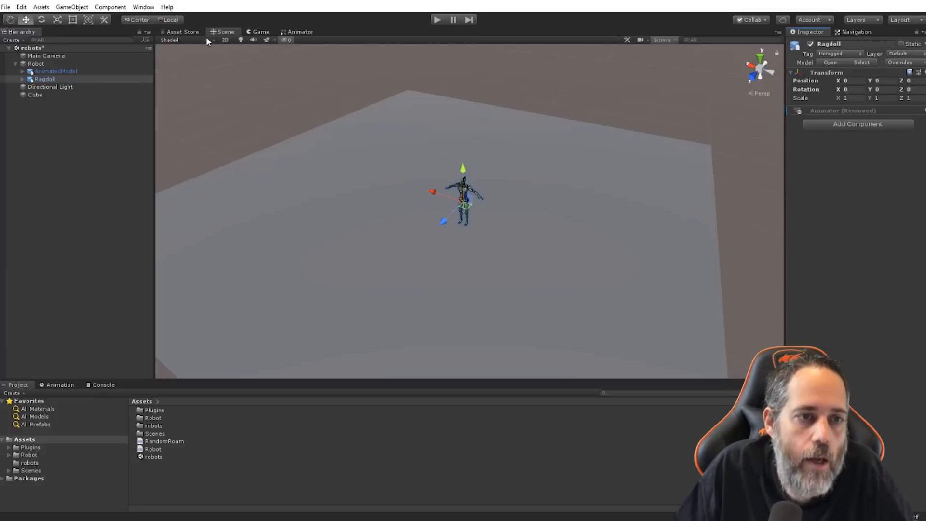
Open the Create Ragdoll wizard and expand the Ragdoll's Bip001 bone hierarchy.
click(72, 7)
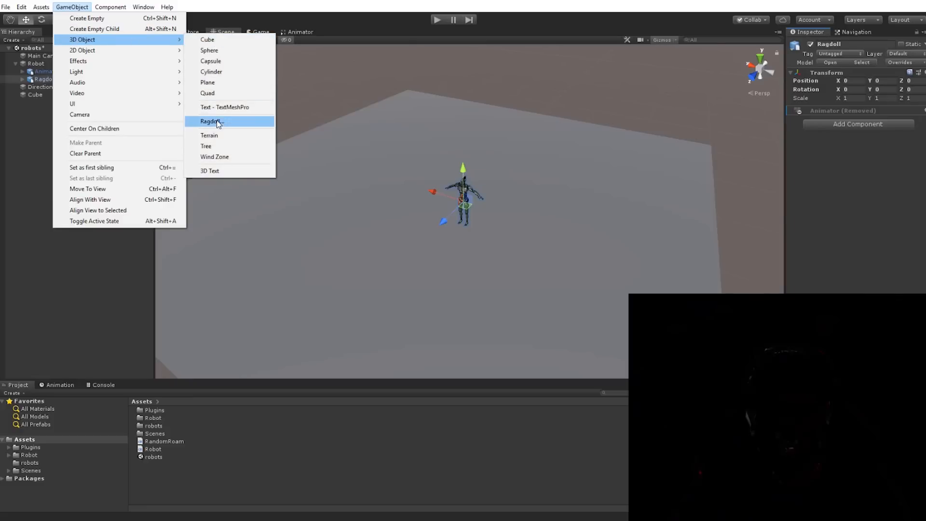
mouse_move(254, 123)
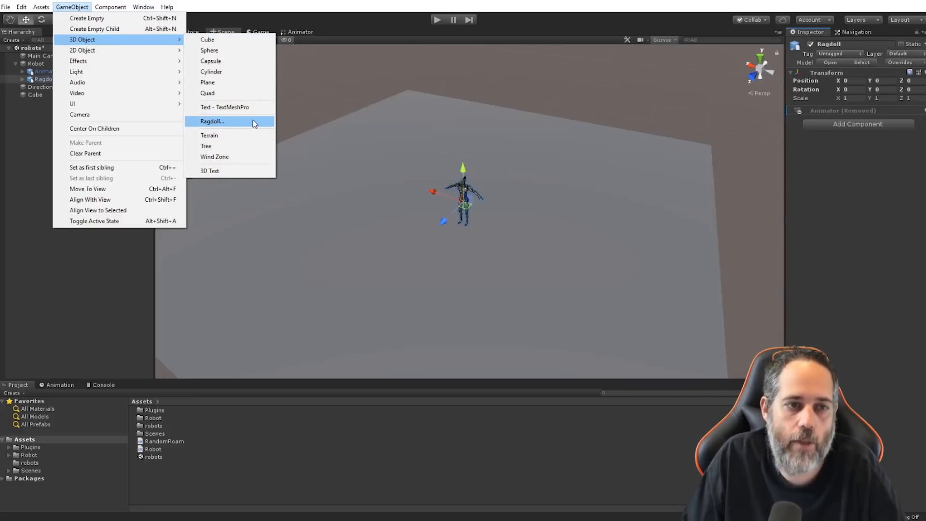
click(210, 121)
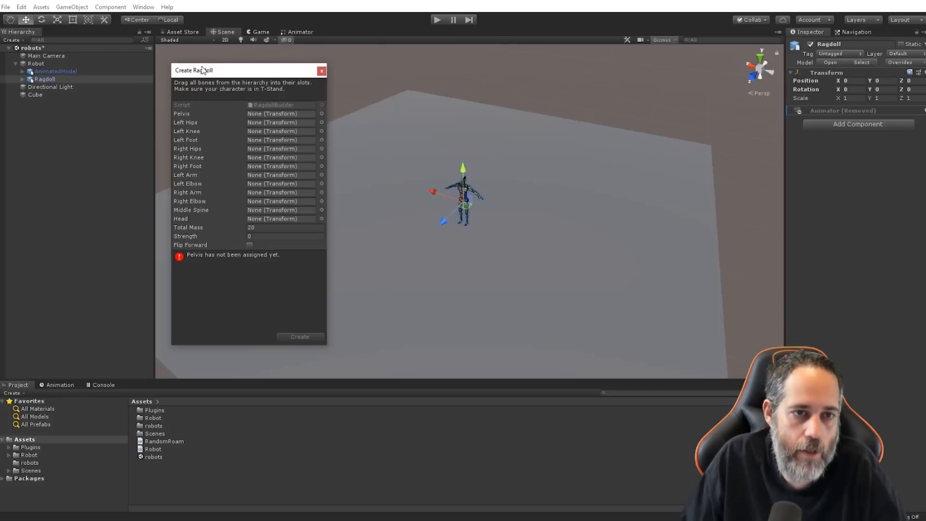
mouse_move(256, 127)
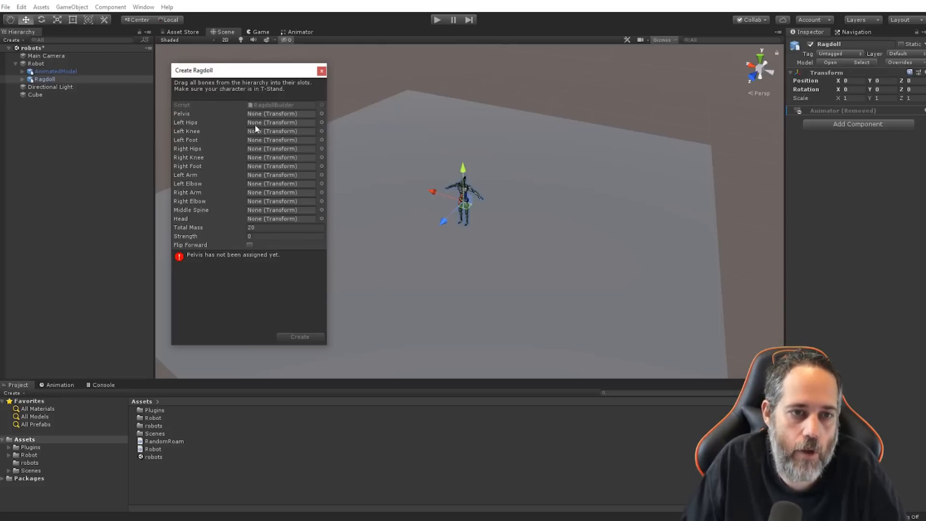
mouse_move(296, 124)
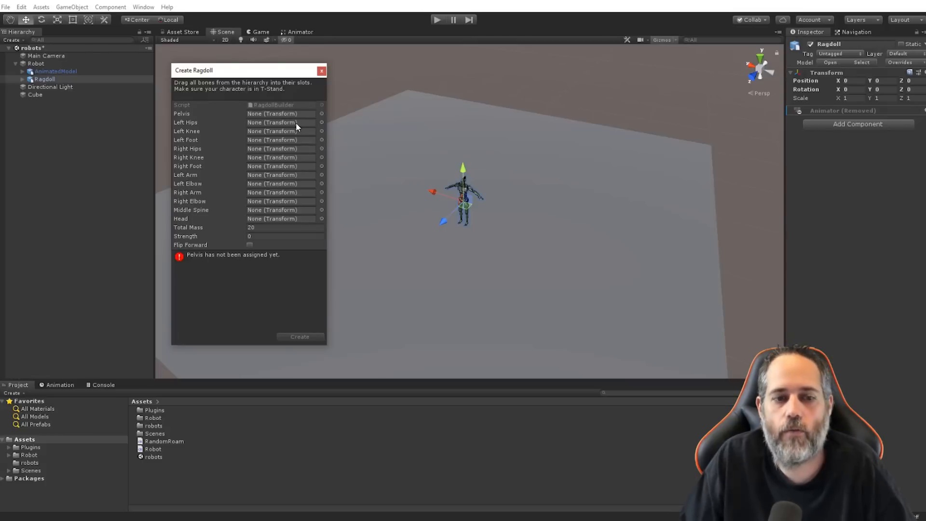
mouse_move(290, 124)
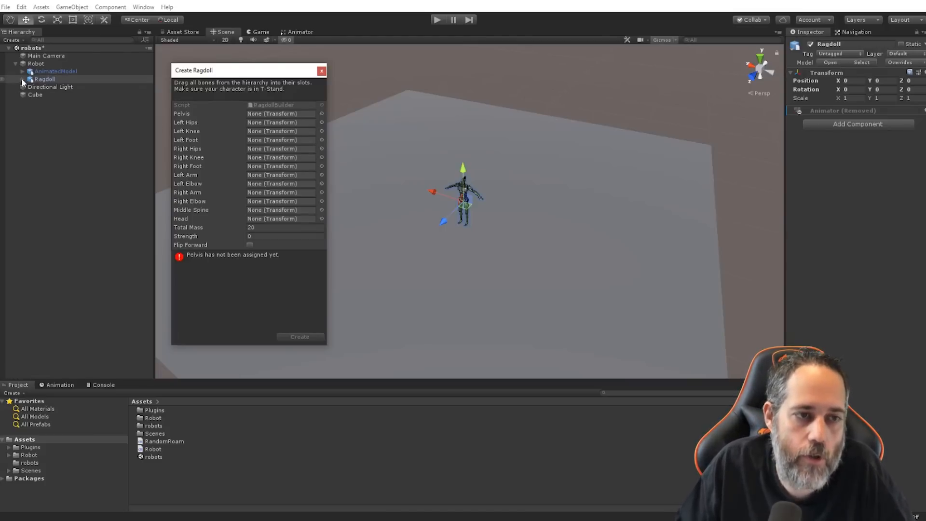
click(23, 79)
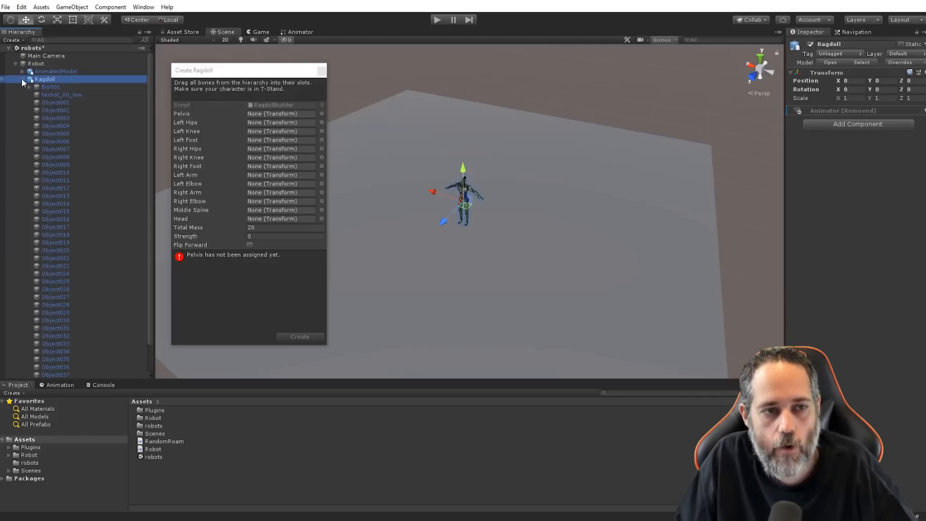
mouse_move(27, 89)
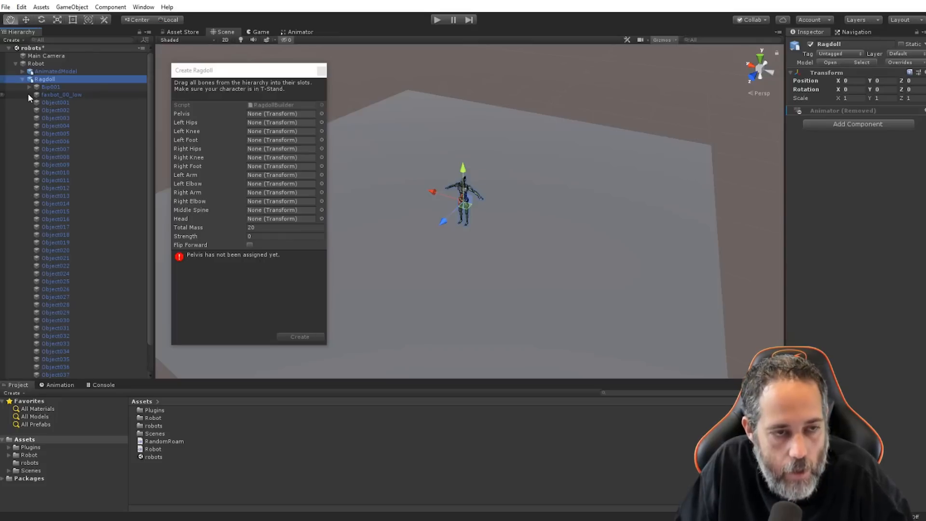
click(29, 87)
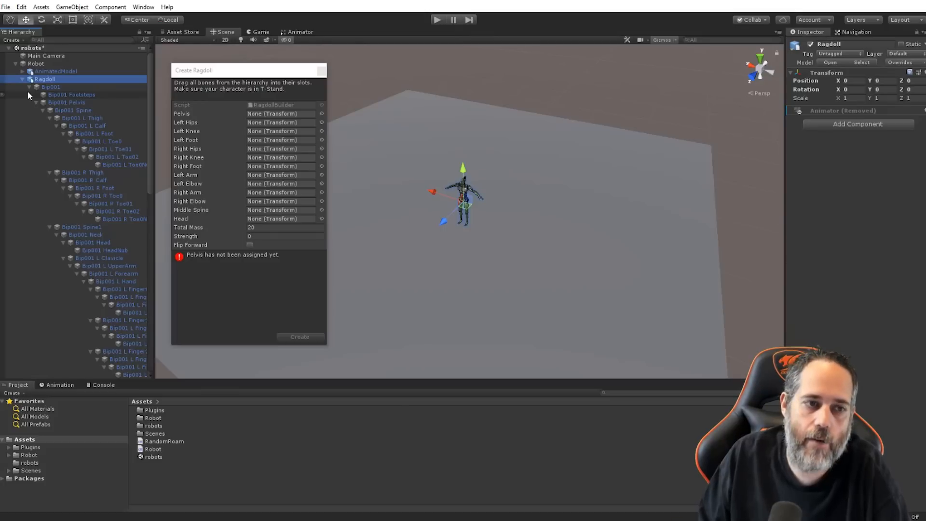
click(29, 87)
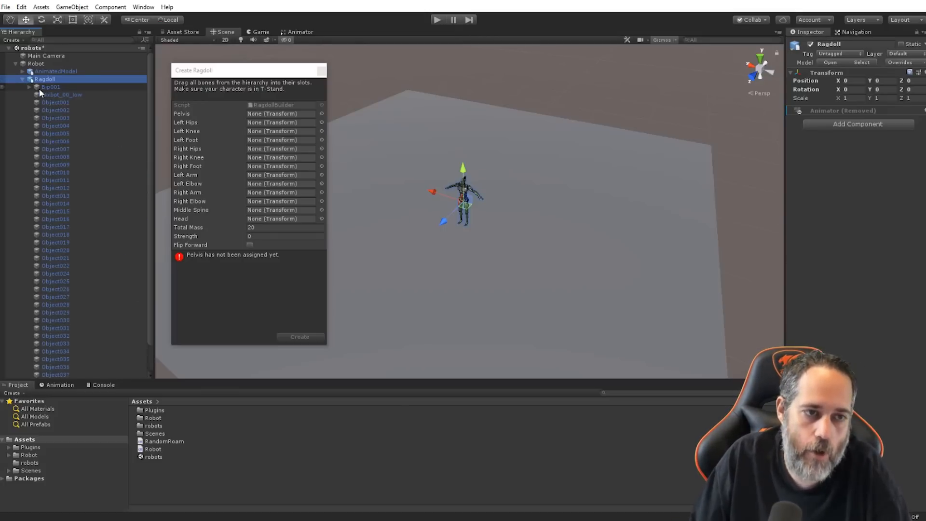
click(50, 87)
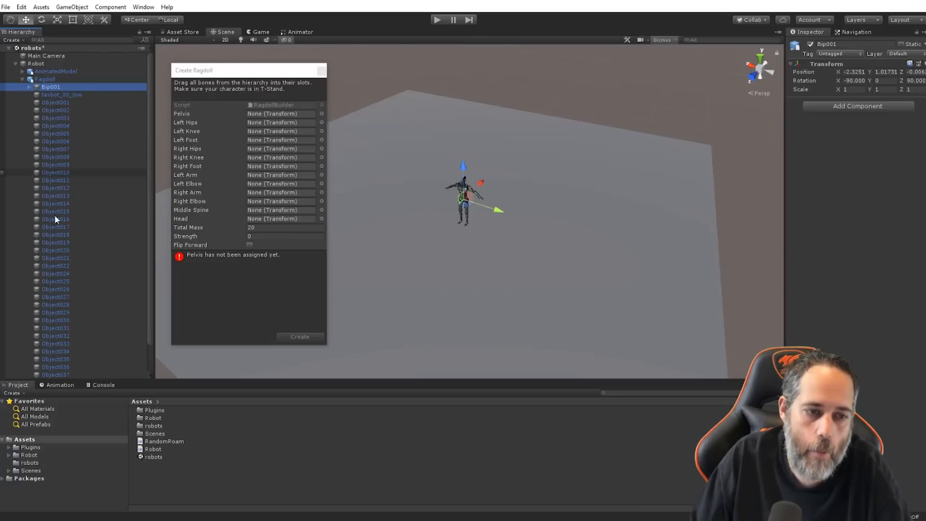
mouse_move(92, 247)
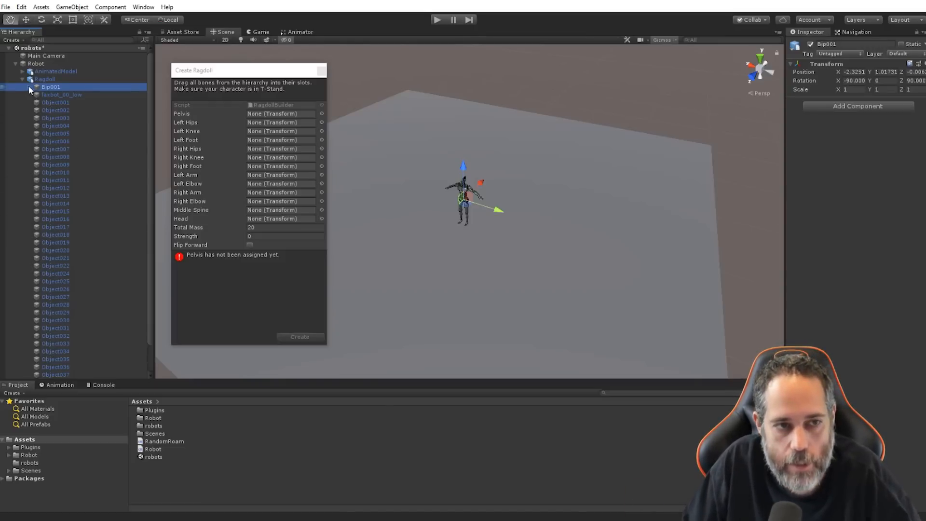
click(29, 87)
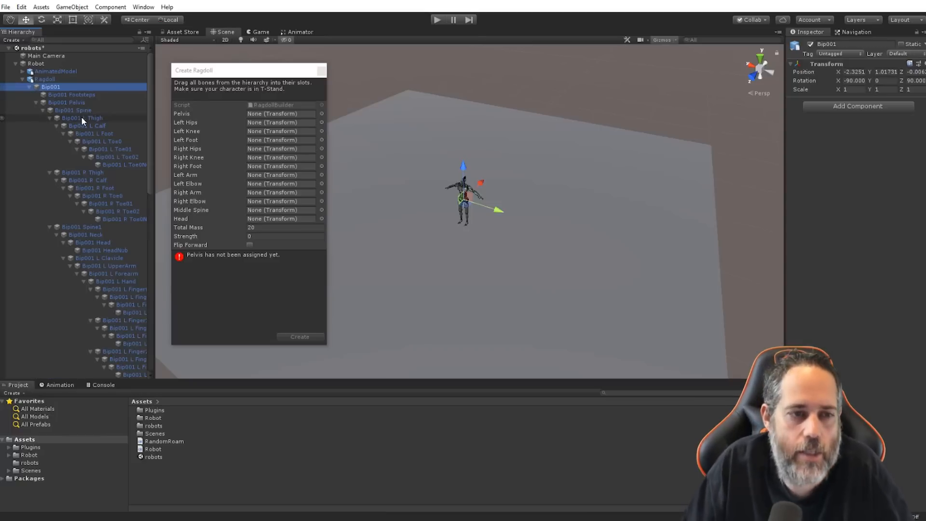
mouse_move(106, 166)
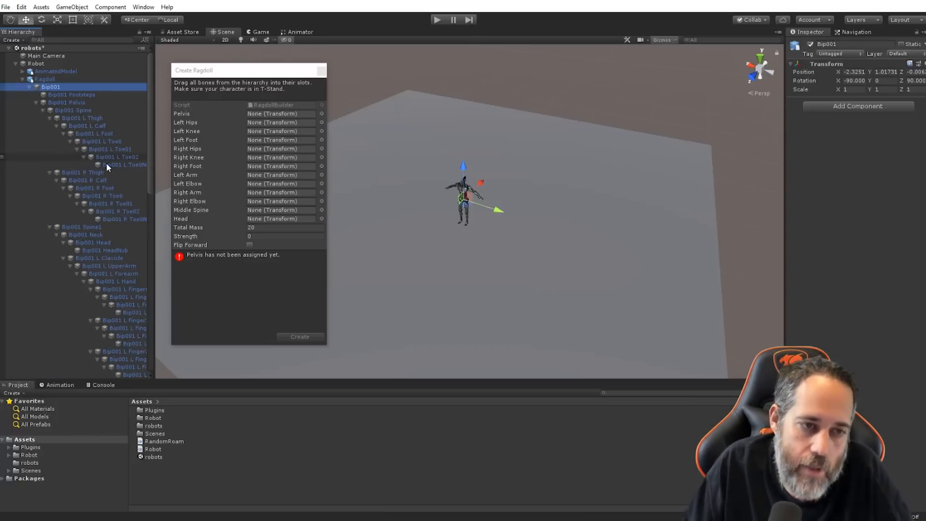
mouse_move(115, 169)
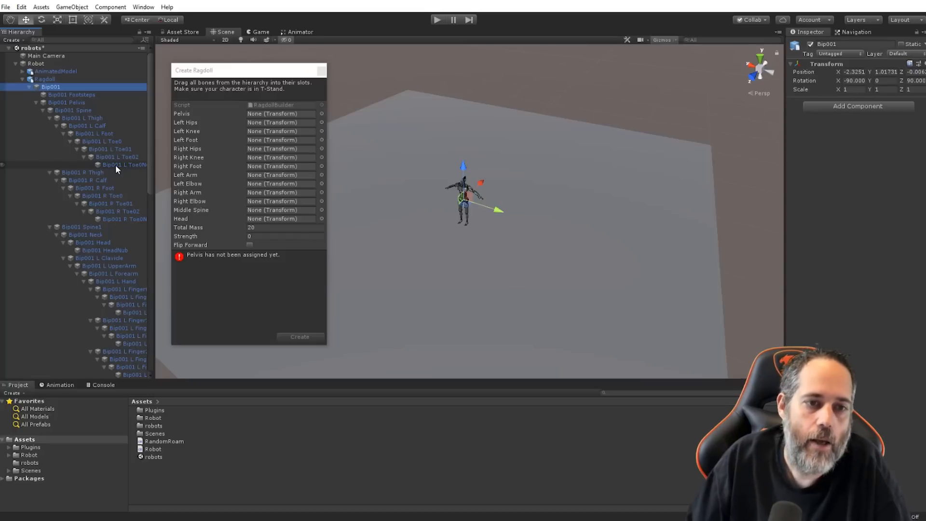
mouse_move(268, 109)
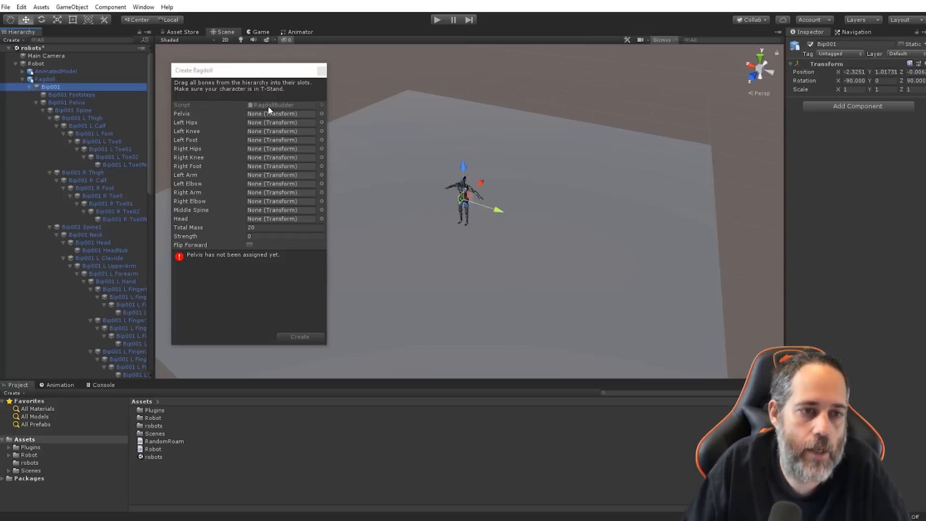
mouse_move(321, 115)
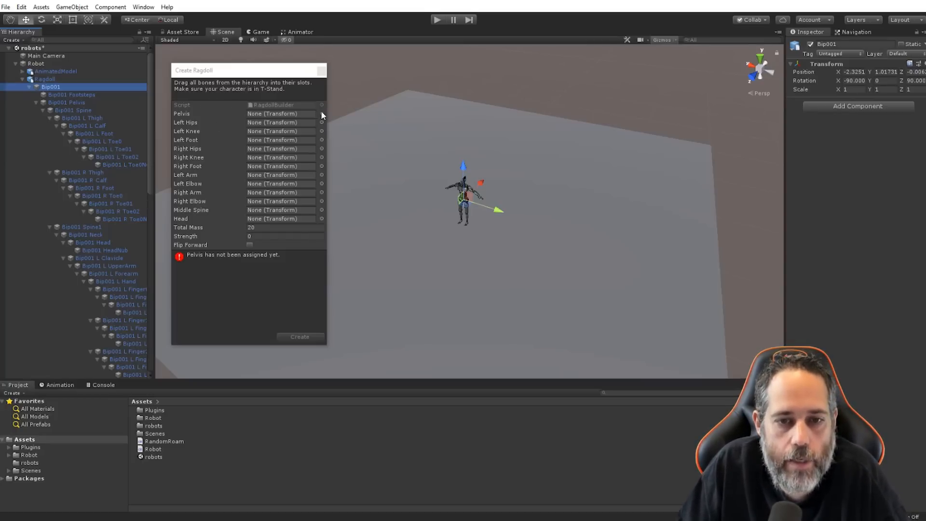
Assign Bip001 Pelvis to the pelvis slot and Bip001 L Thigh to left hips.
click(66, 103)
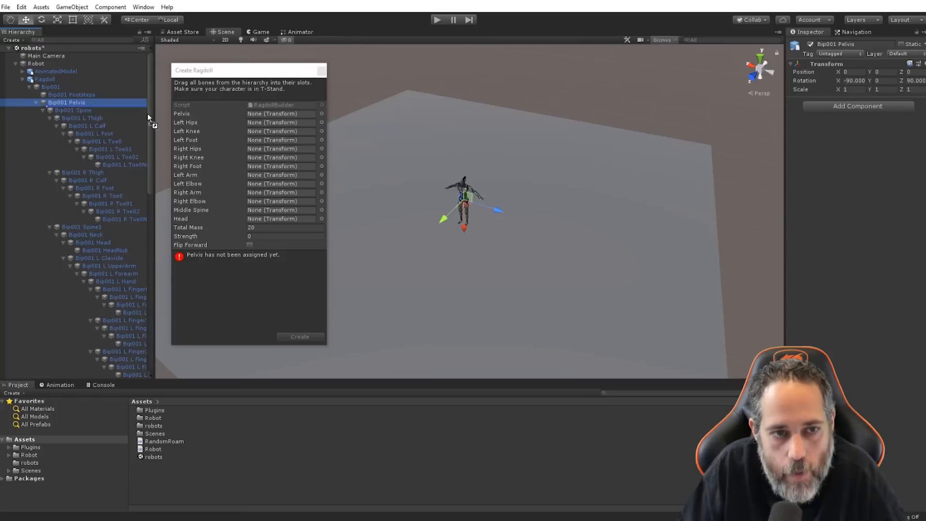
drag(67, 102, 281, 113)
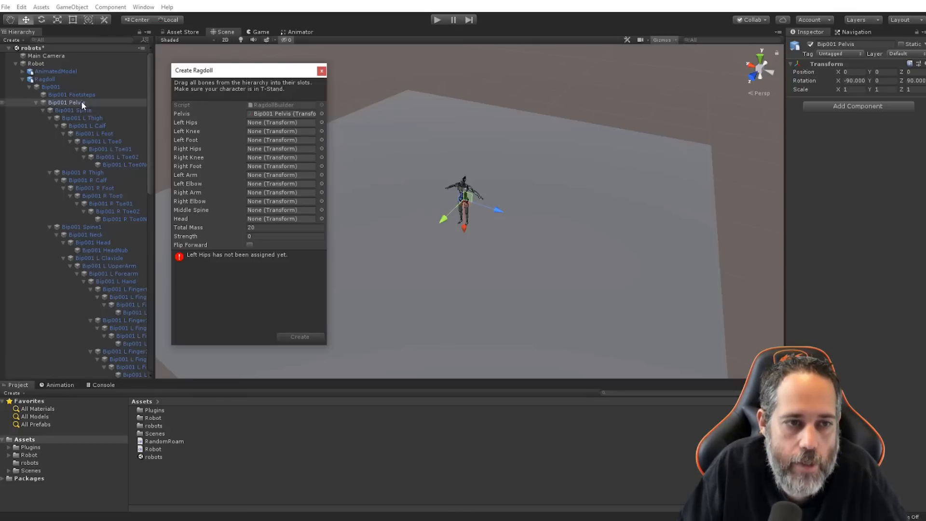
click(87, 126)
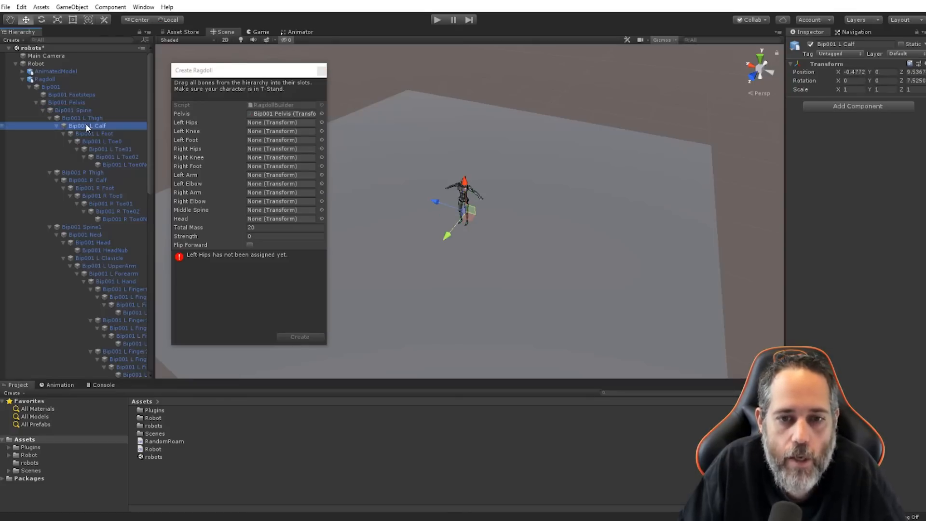
click(82, 117)
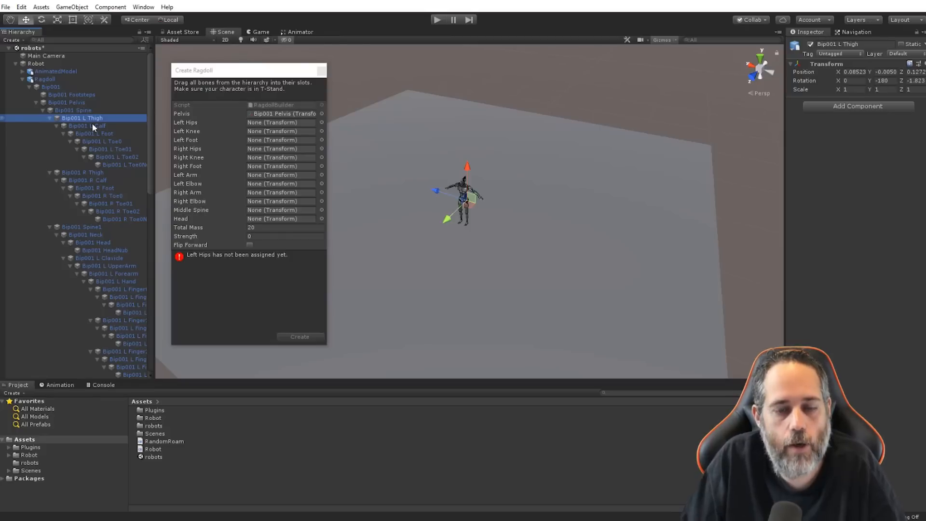
click(93, 134)
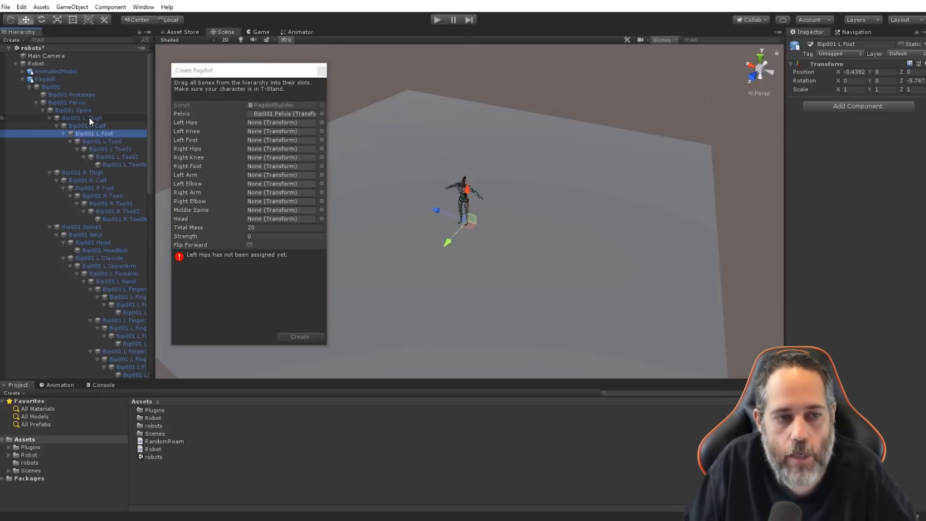
click(81, 117)
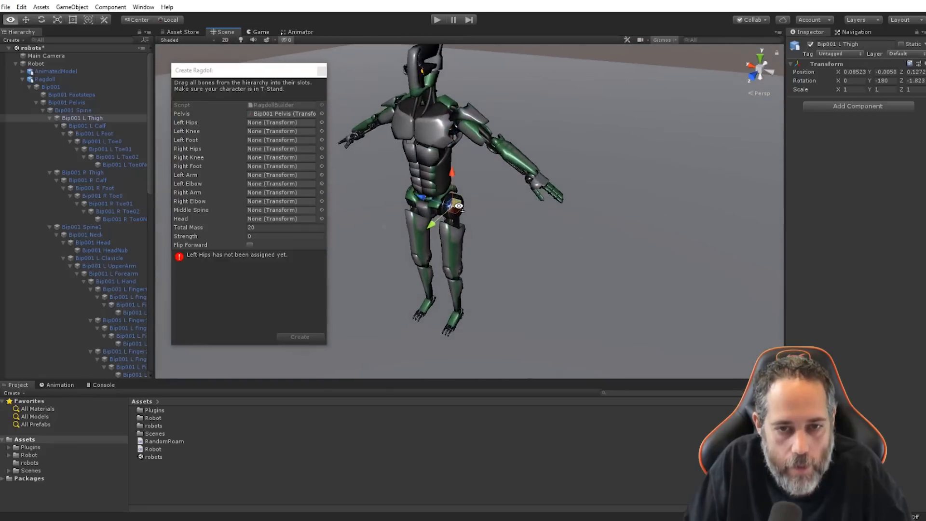
scroll(up, 3)
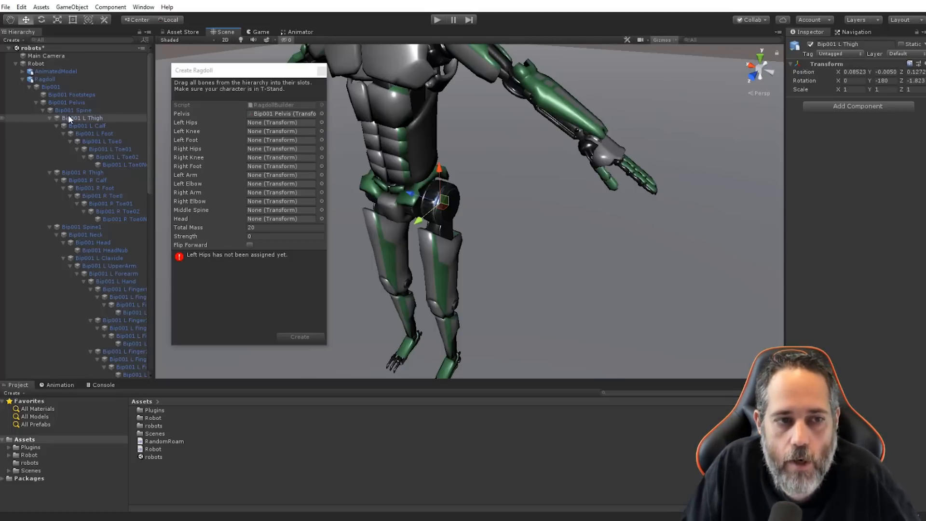
click(281, 122)
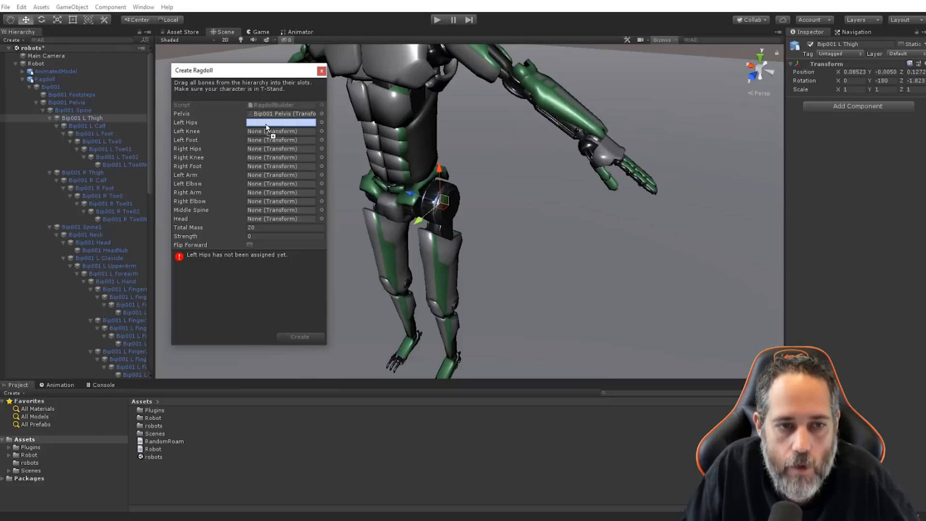
drag(82, 118, 283, 122)
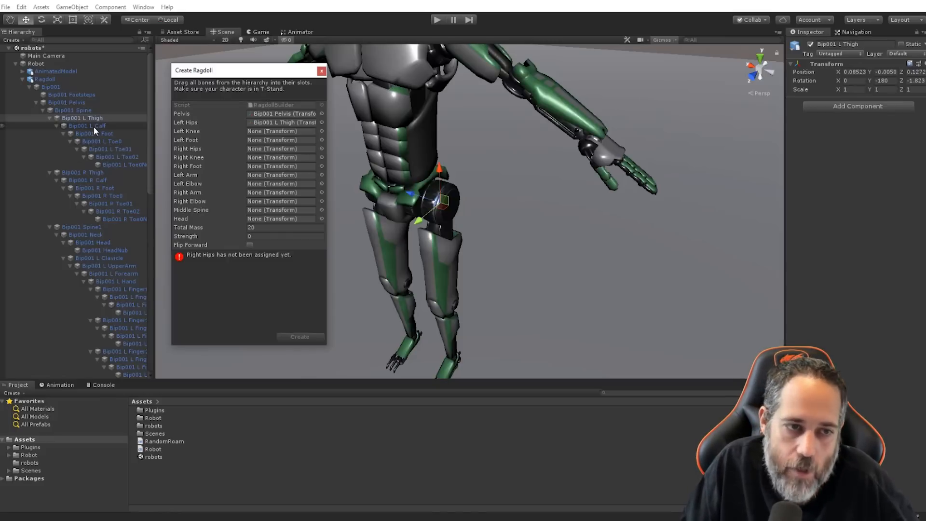
click(86, 126)
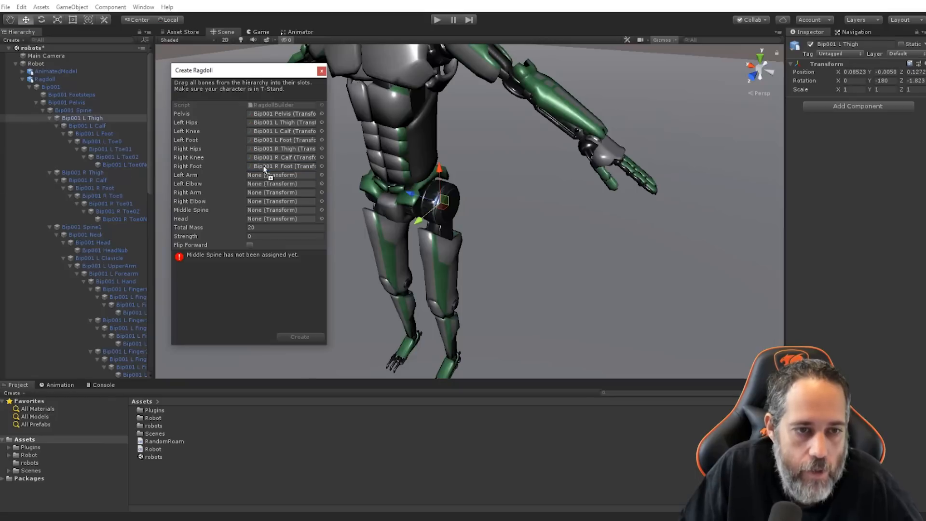
Fill the arm and elbow slots with UpperArm/Forearm bones, Spine1 as middle spine, plus Head.
scroll(down, 3)
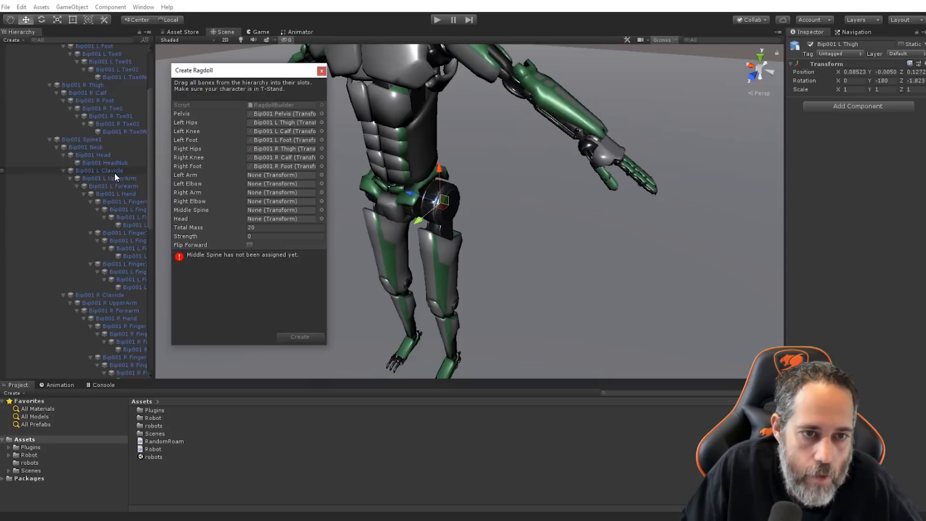
click(109, 178)
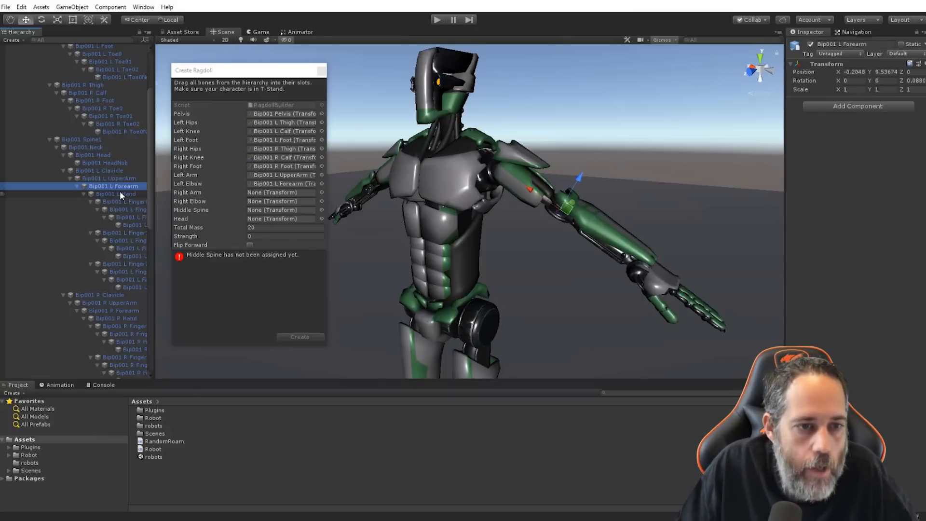
mouse_move(215, 191)
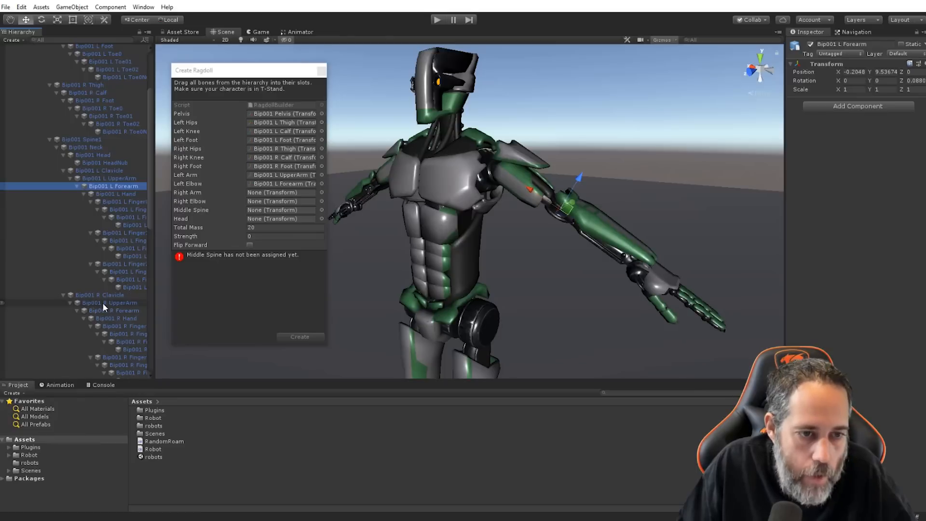
drag(112, 302, 281, 192)
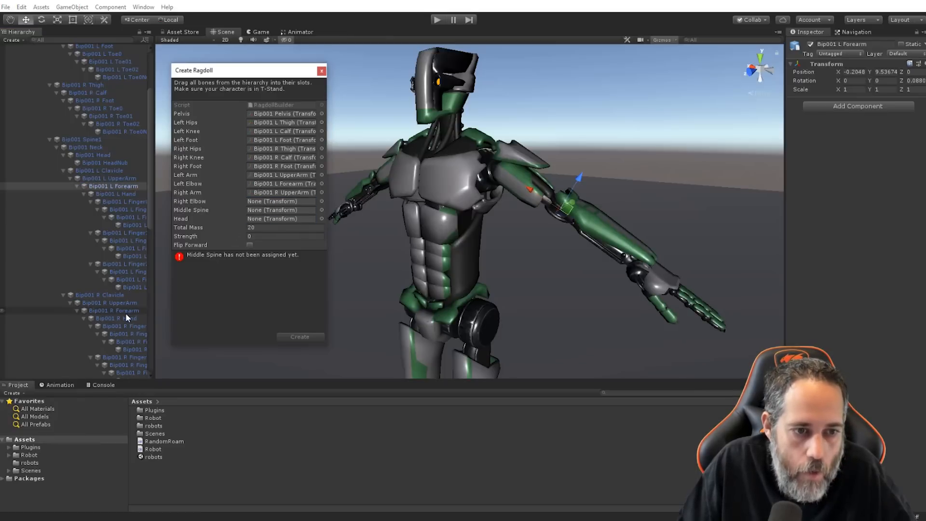
click(115, 310)
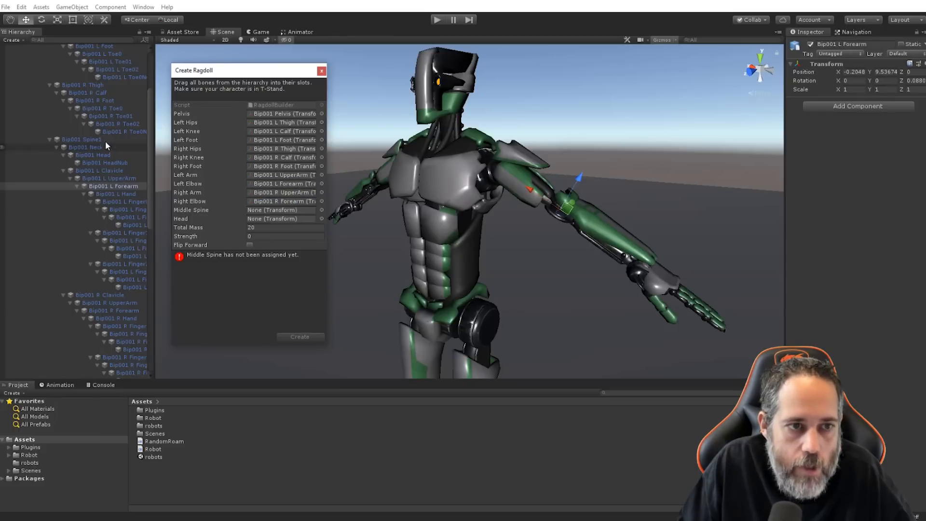
click(81, 139)
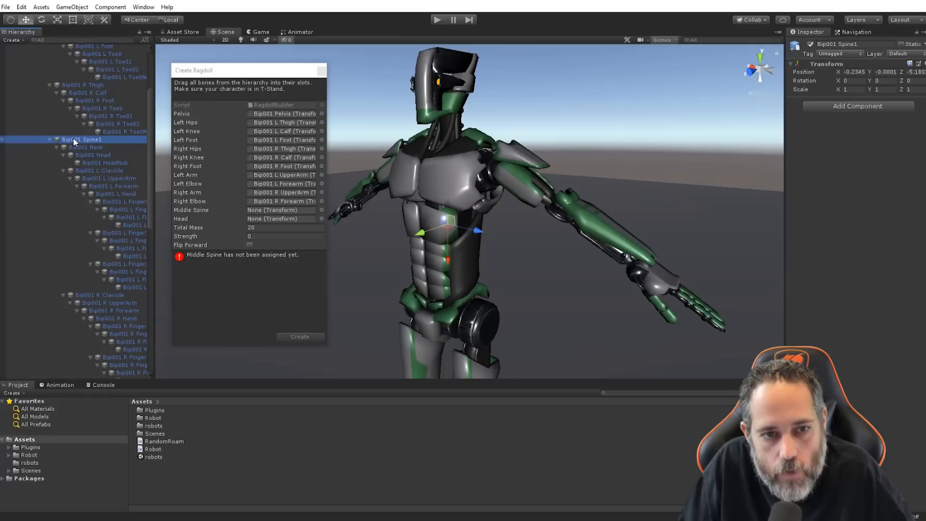
click(84, 147)
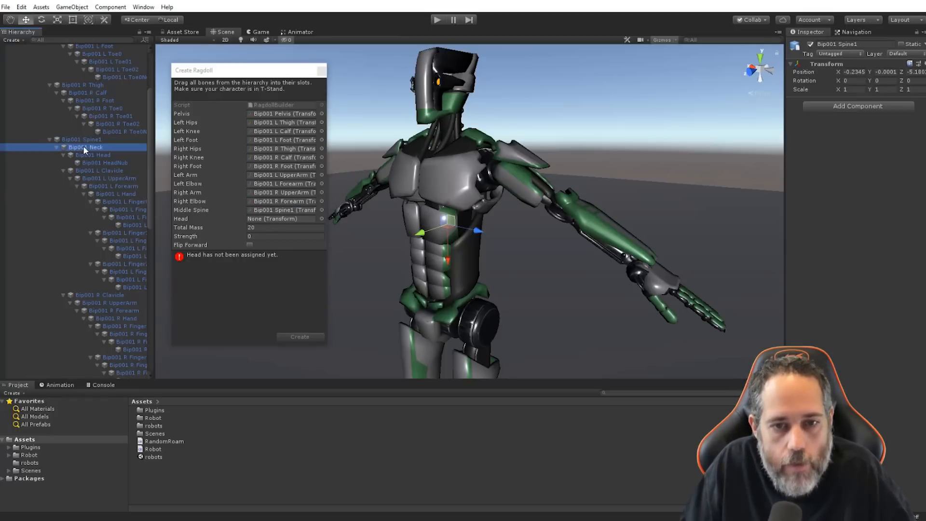
click(93, 155)
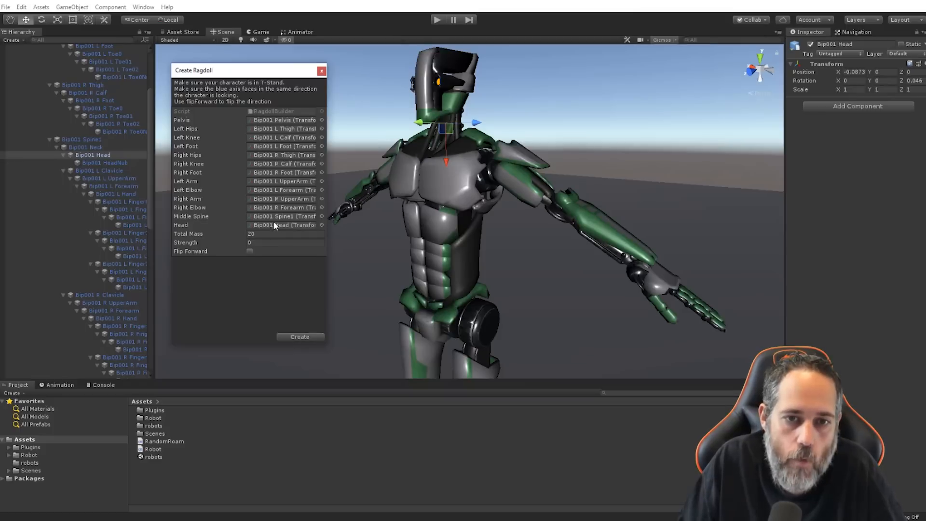
mouse_move(289, 275)
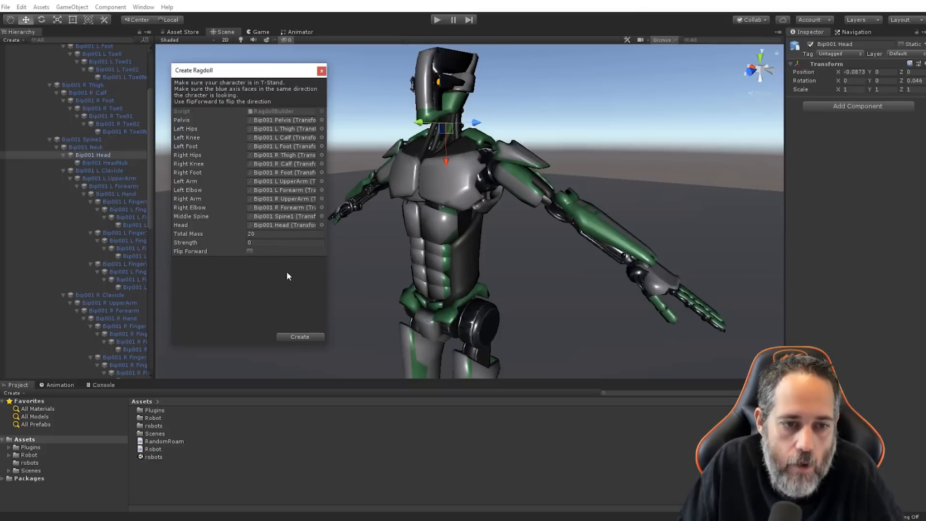
Create the ragdoll, then inspect components on the left foot, left calf and Ragdoll object.
click(299, 337)
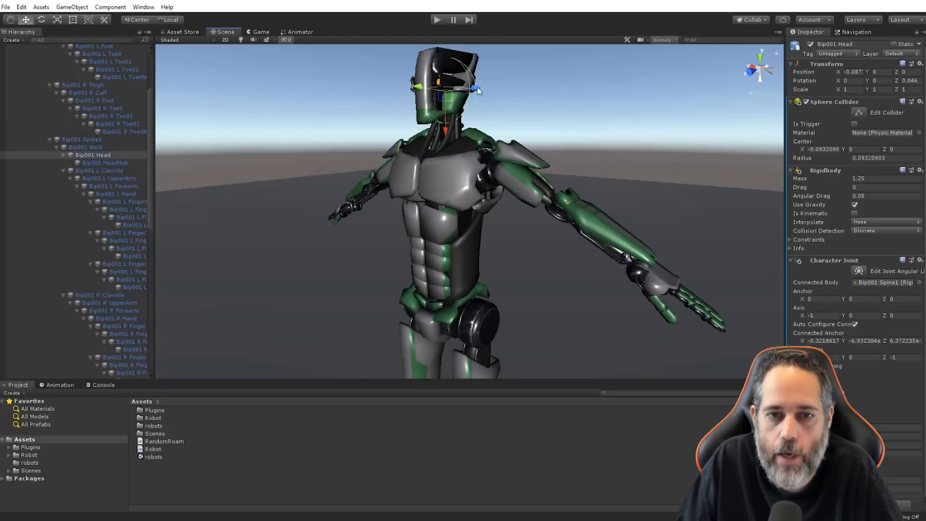
mouse_move(815, 287)
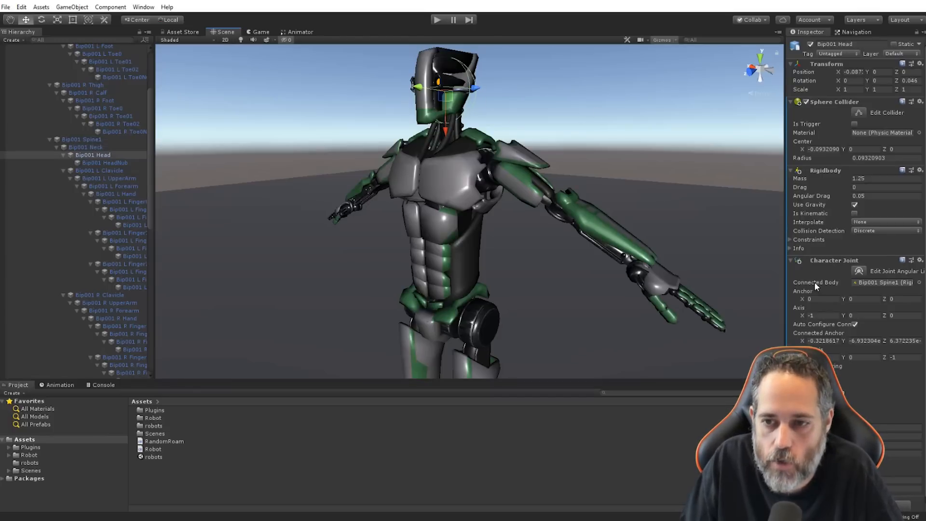
scroll(up, 3)
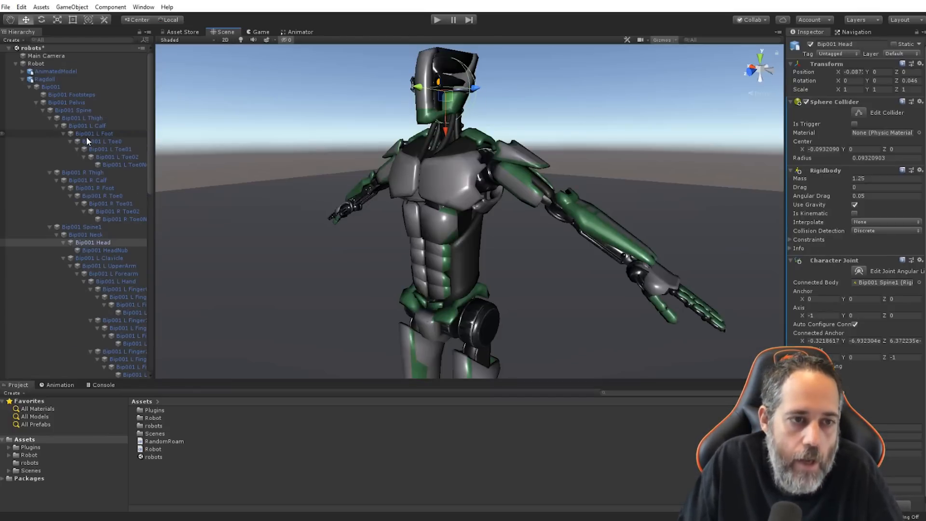
click(93, 133)
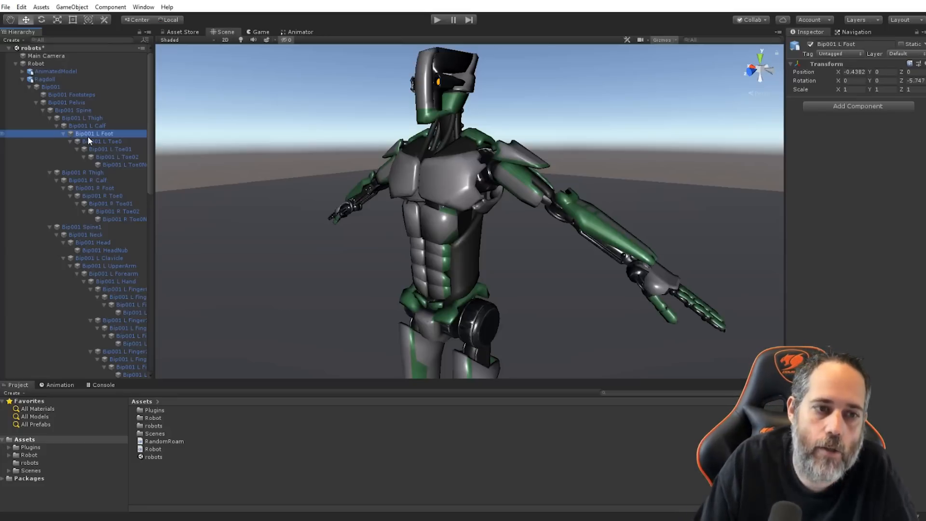
click(87, 125)
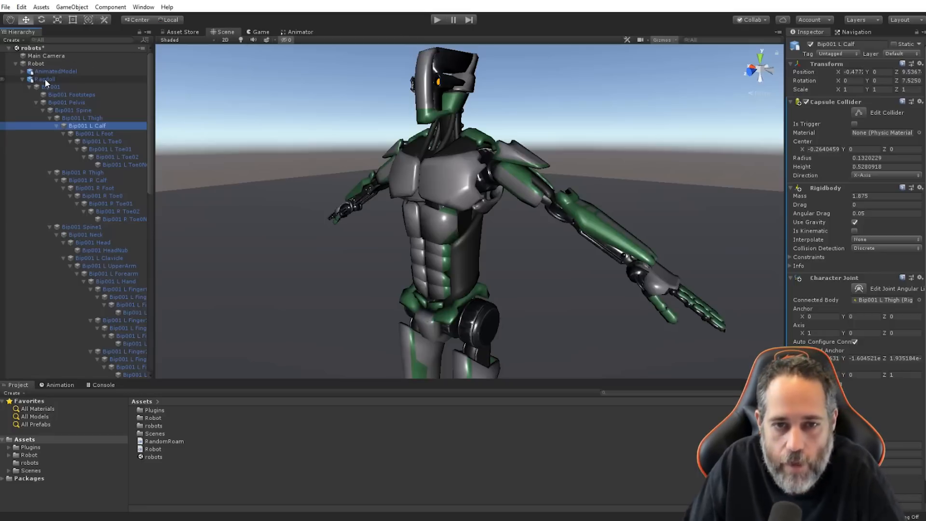
click(45, 79)
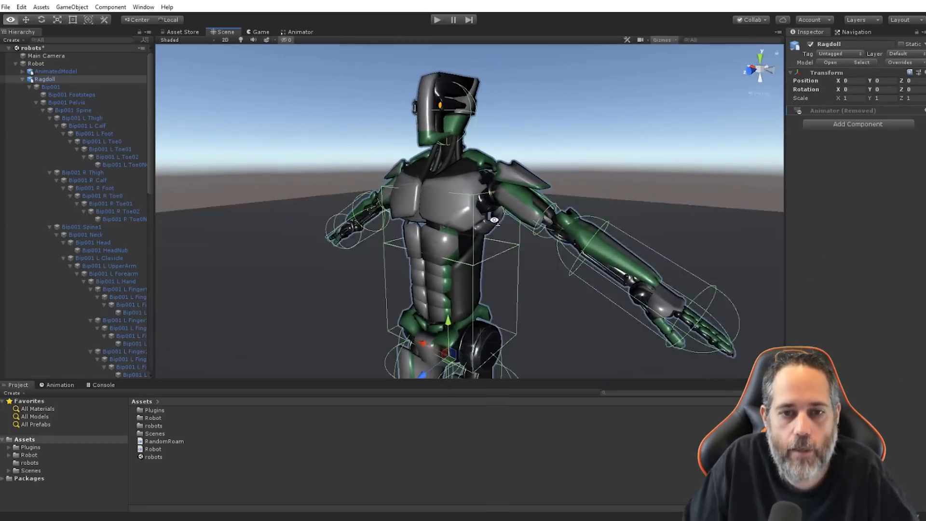
click(436, 20)
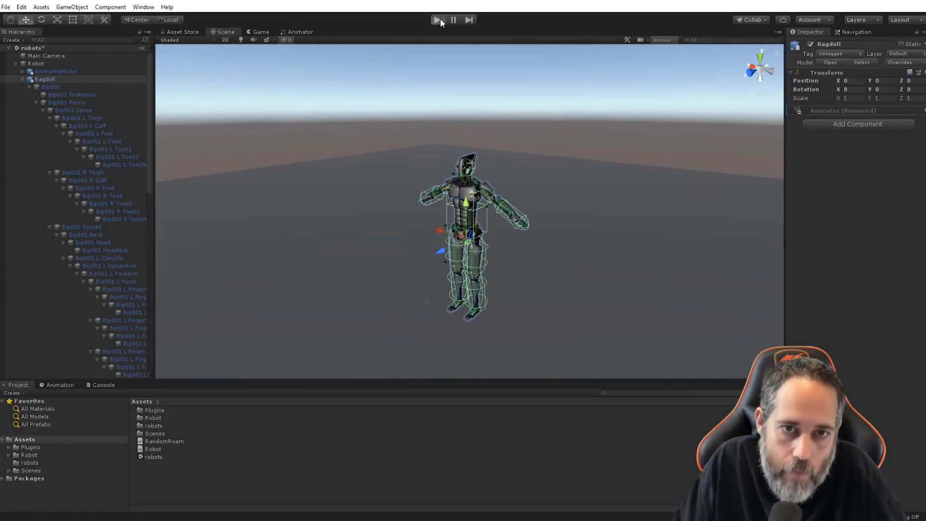
Test-run the scene, then confirm AnimatedModel still has its Animator.
click(435, 20)
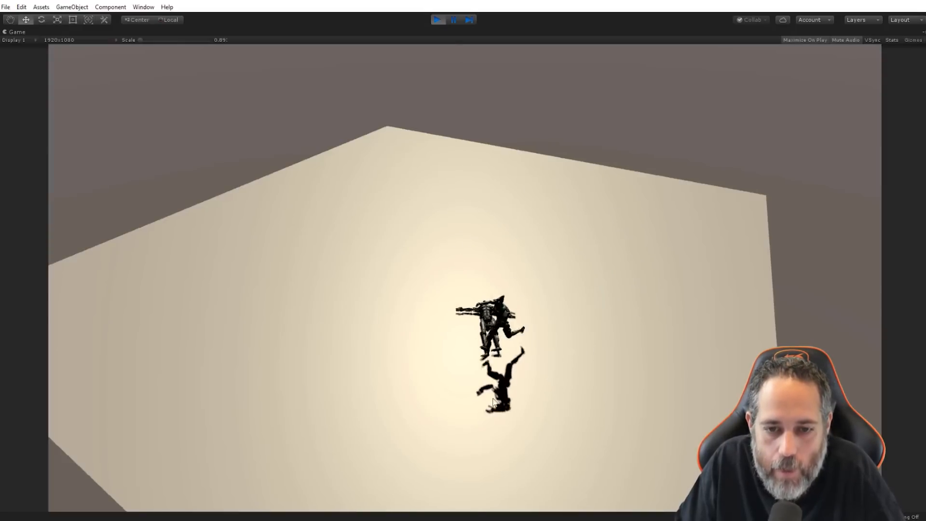
click(437, 20)
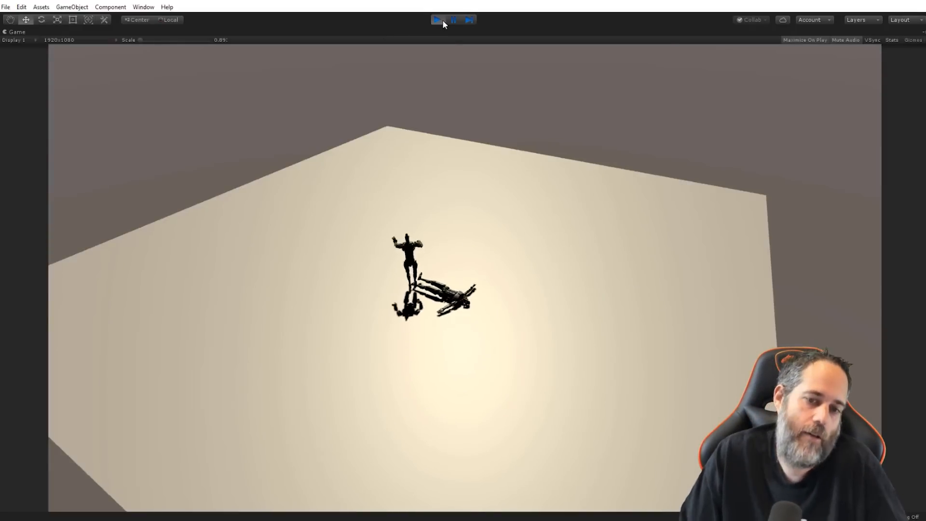
click(435, 20)
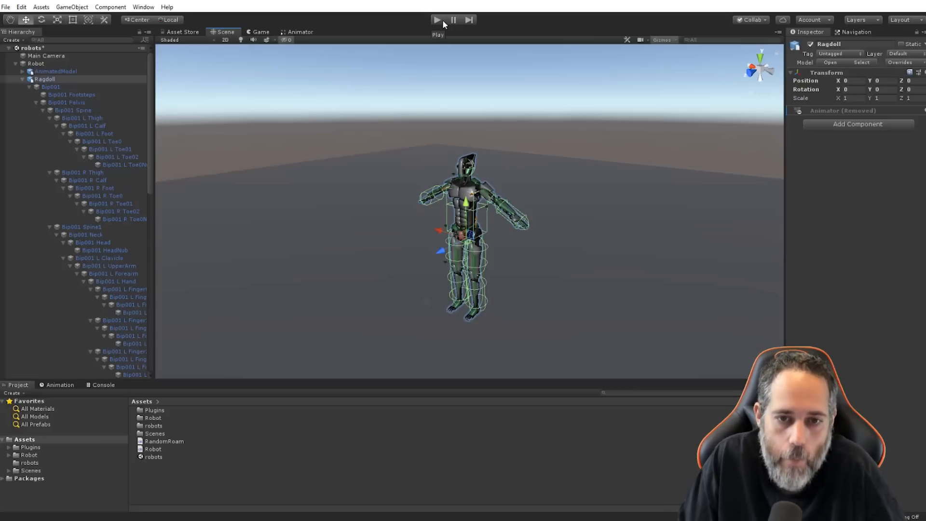
click(55, 70)
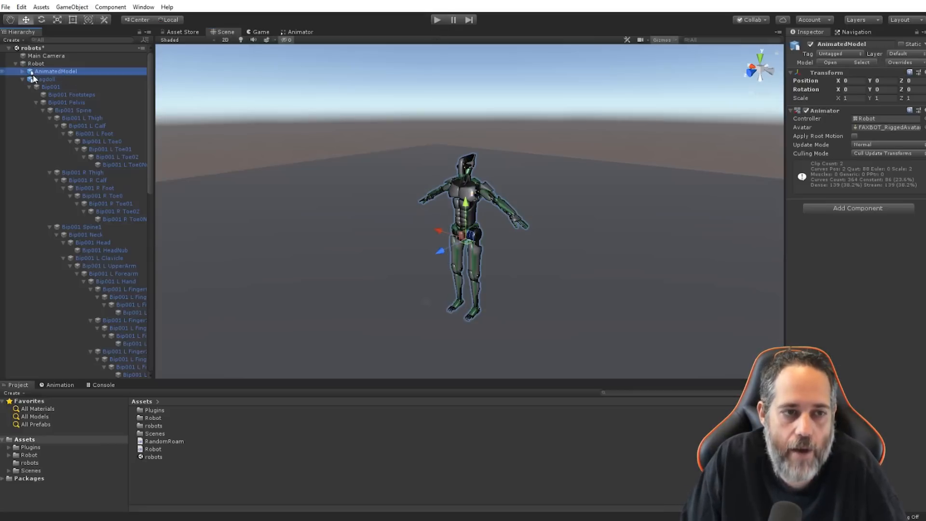
Reposition Ragdoll (1) beside the Robot and test-run to watch it collapse.
click(48, 375)
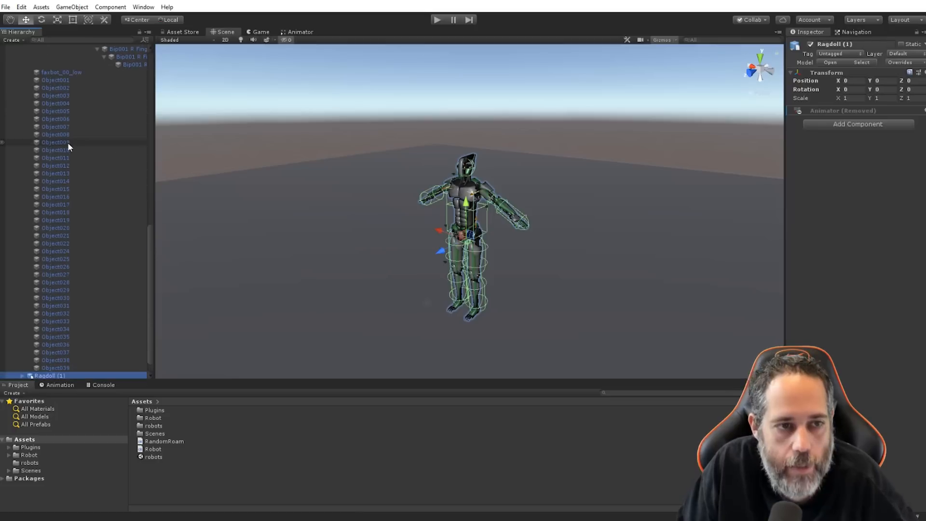
scroll(down, 3)
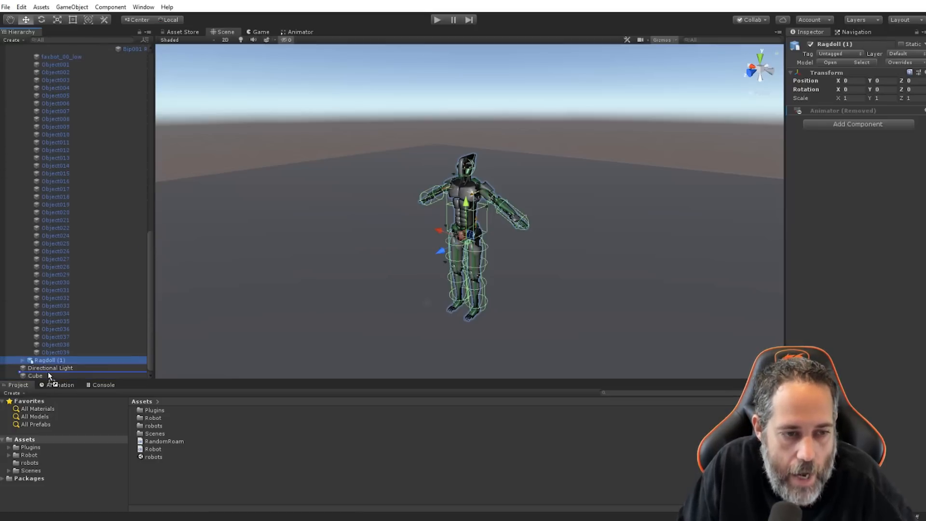
click(36, 63)
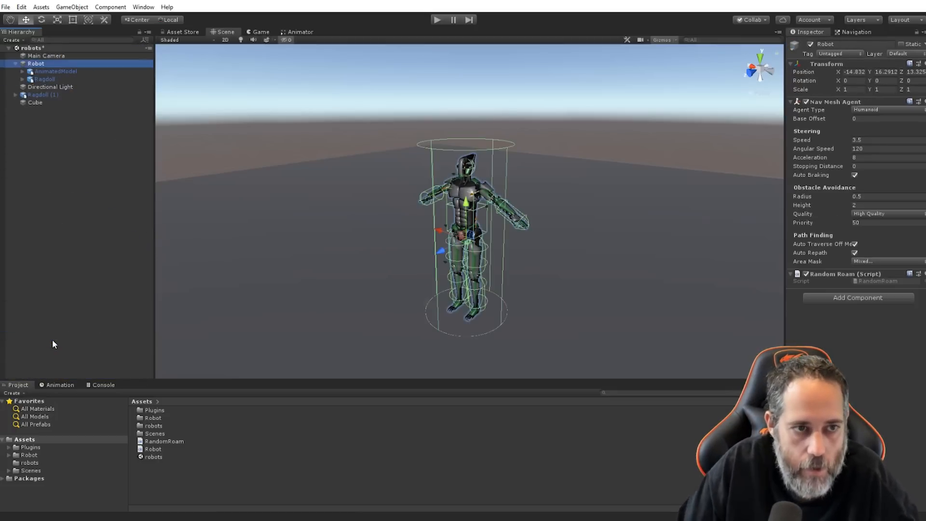
mouse_move(56, 100)
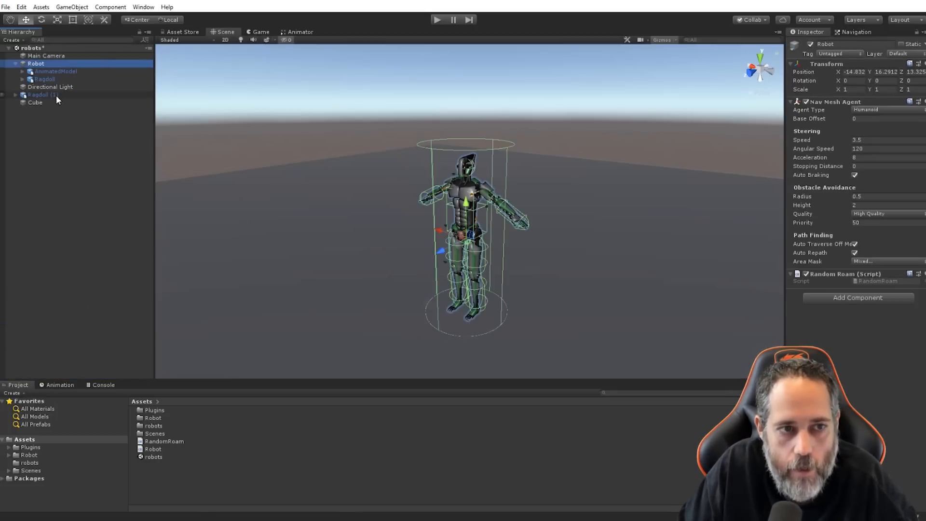
click(43, 95)
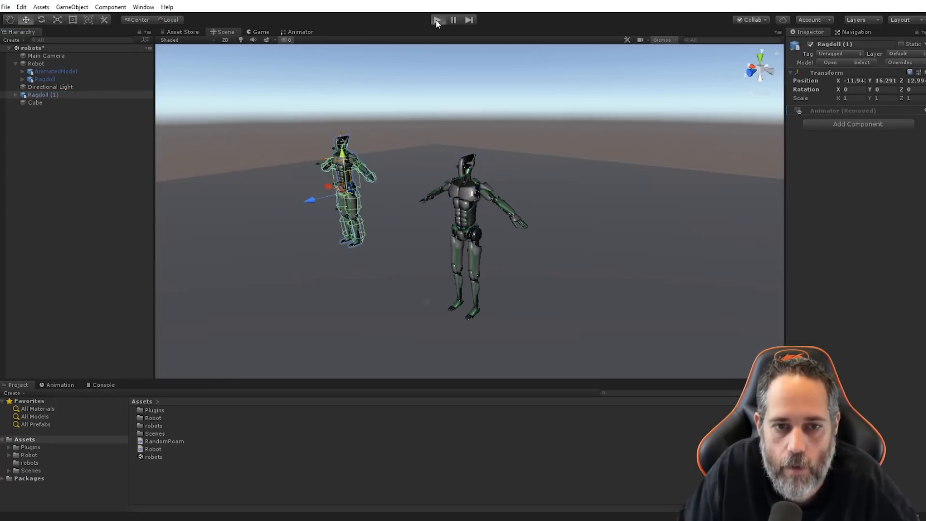
click(436, 20)
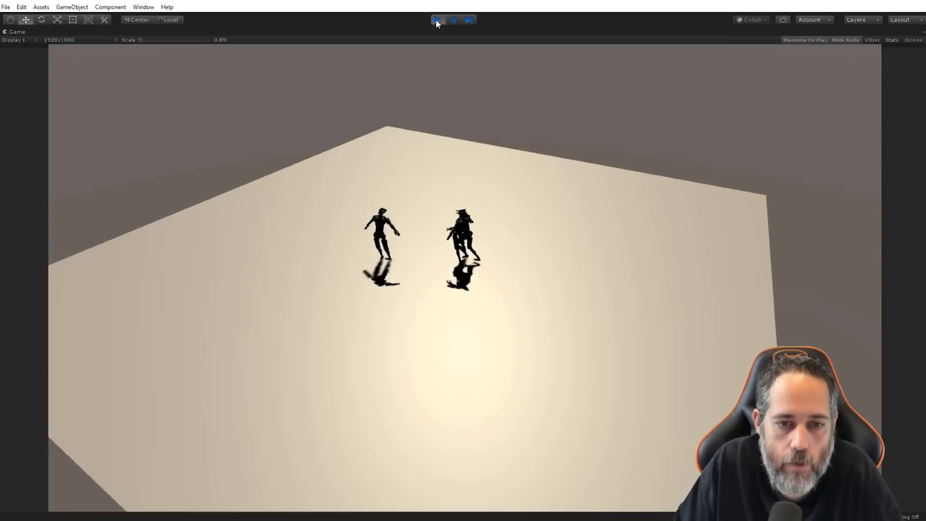
click(437, 19)
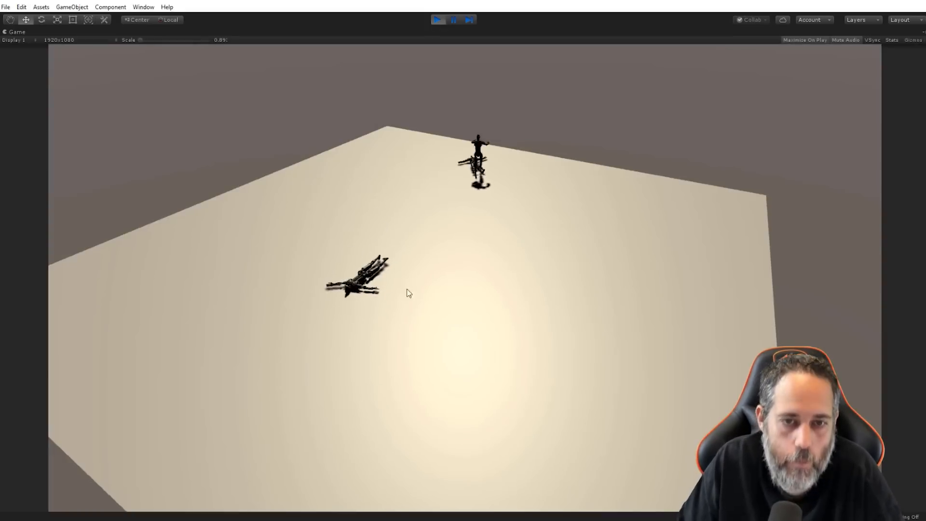
click(437, 19)
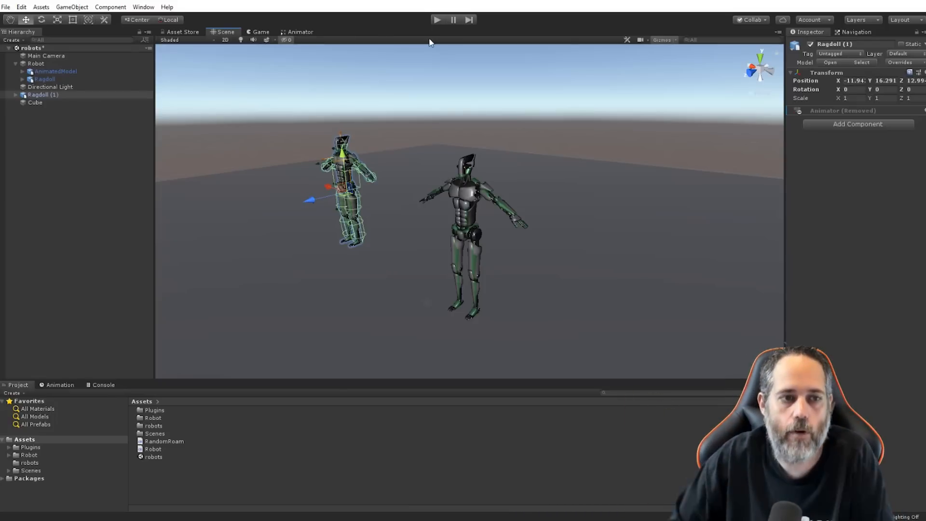
mouse_move(159, 361)
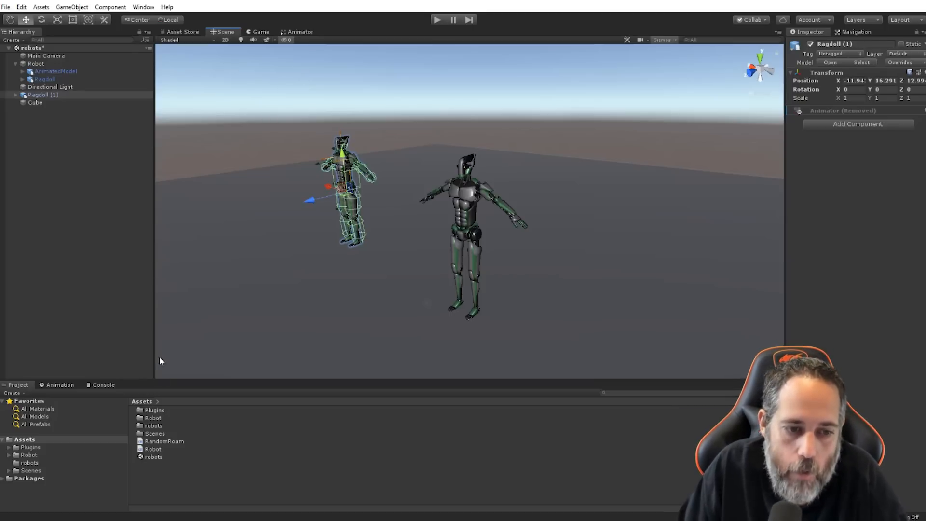
Delete Ragdoll (1), add the Robot script to Robot, and assign its Ragdoll field.
click(34, 103)
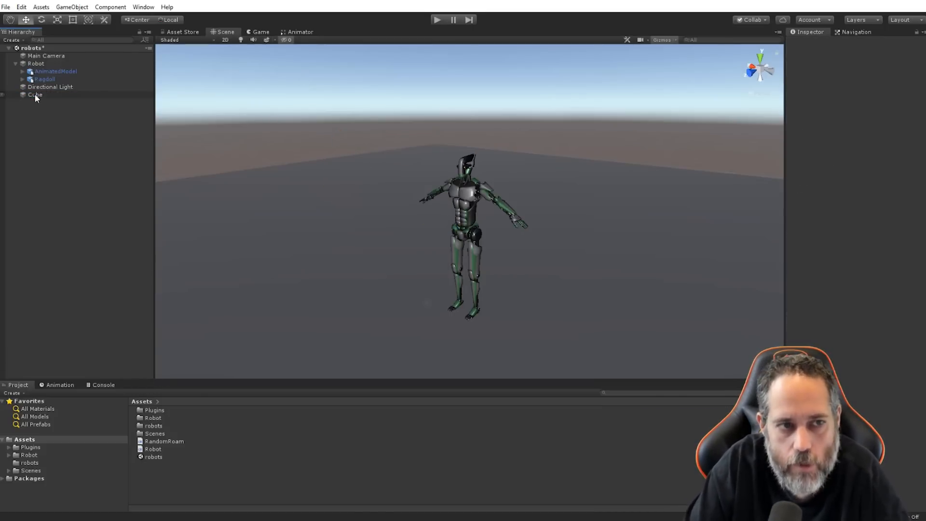
click(153, 449)
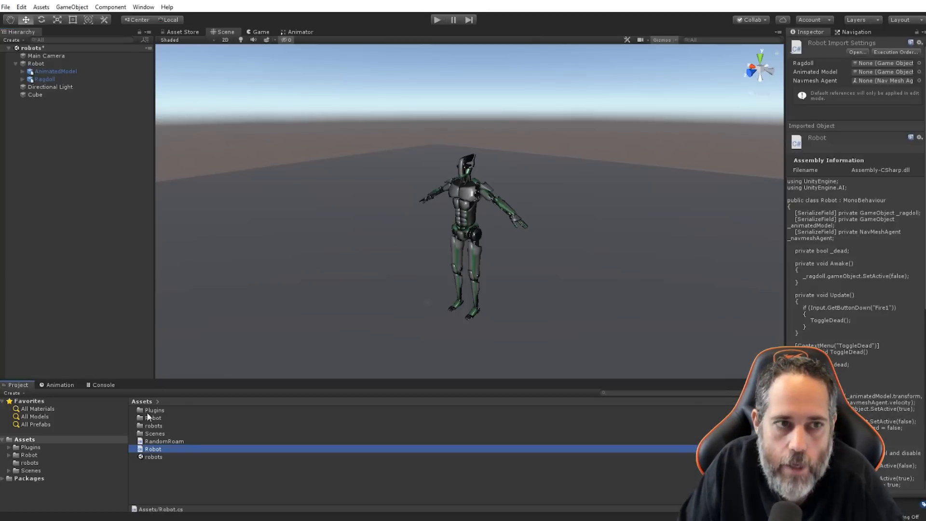
click(35, 63)
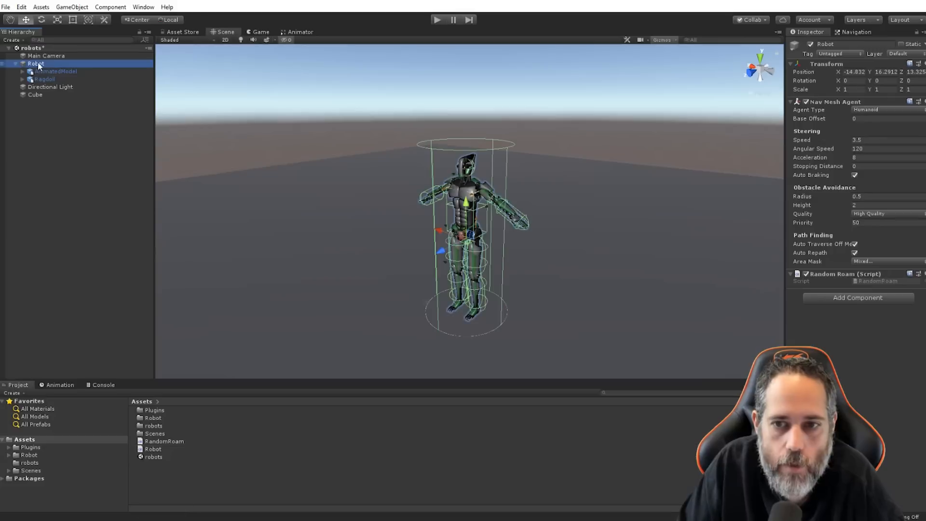
click(153, 449)
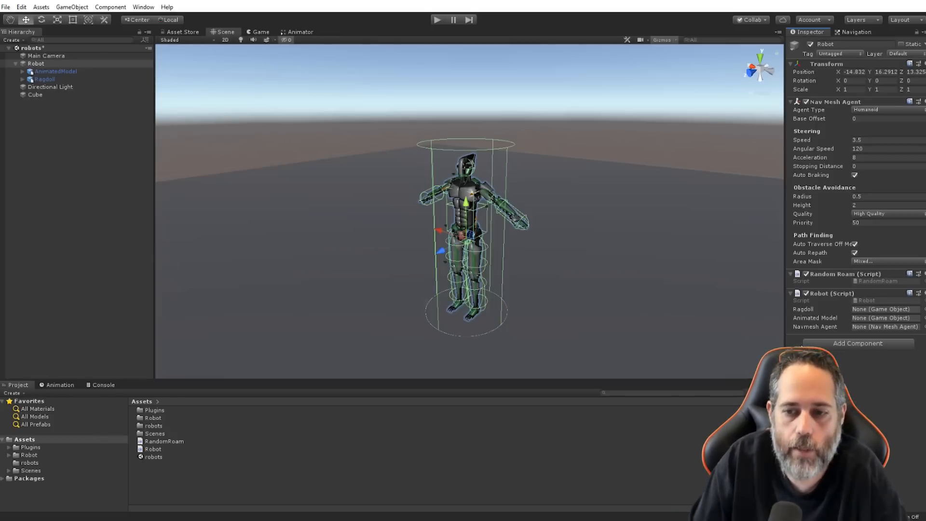
mouse_move(827, 315)
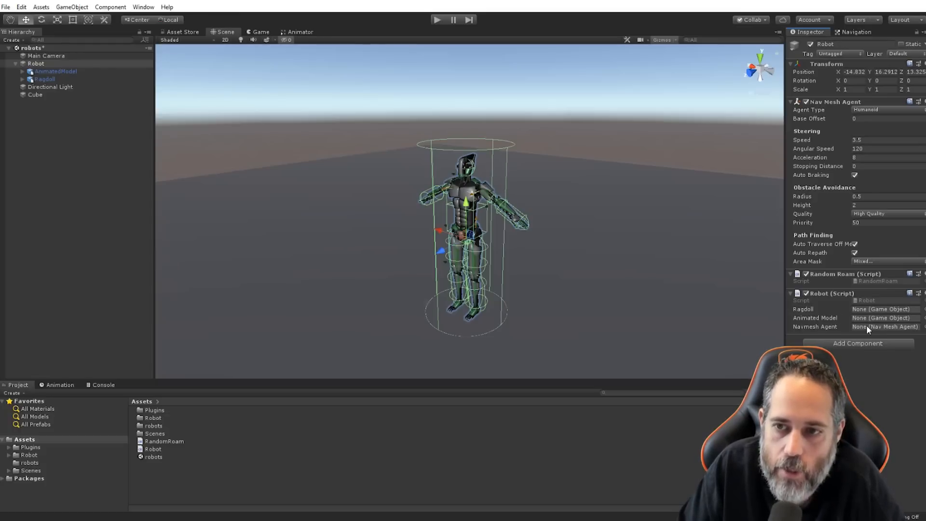
mouse_move(821, 110)
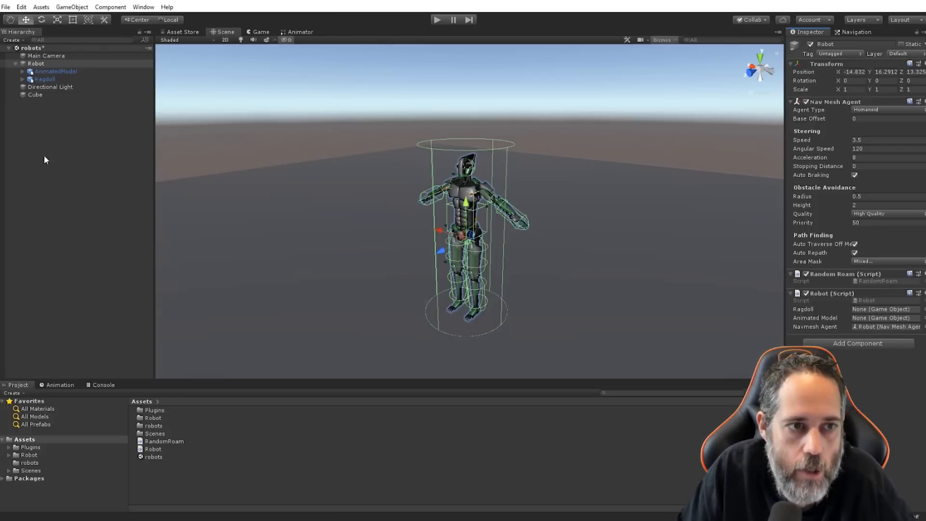
mouse_move(626, 227)
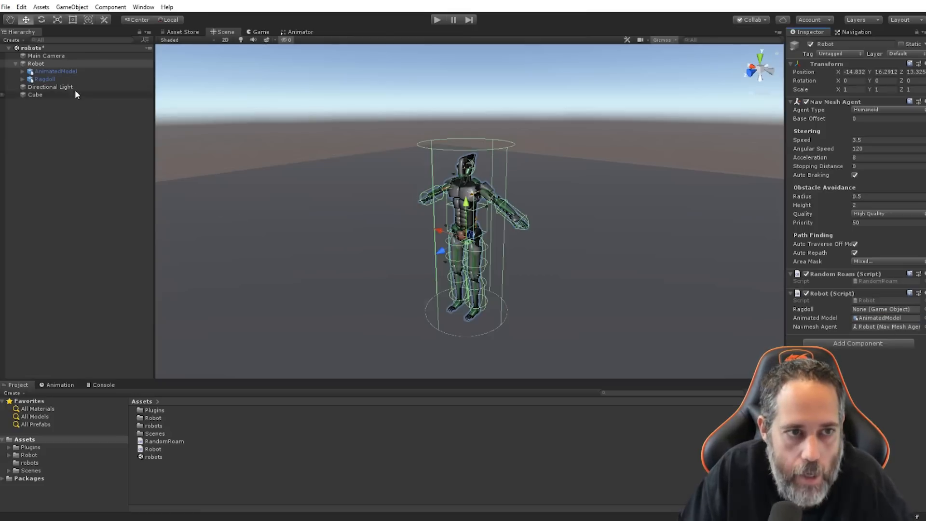
click(884, 308)
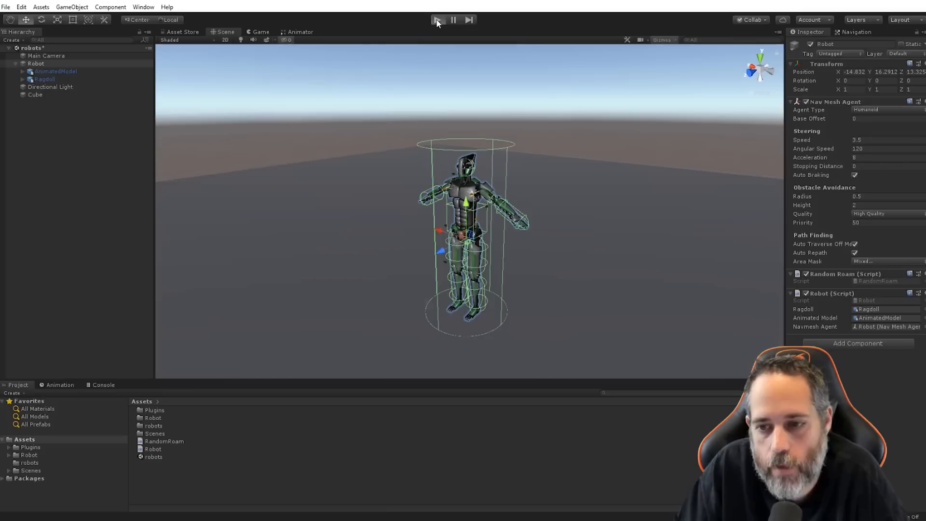
Test-run the scene and watch the robot drop as a ragdoll.
click(436, 19)
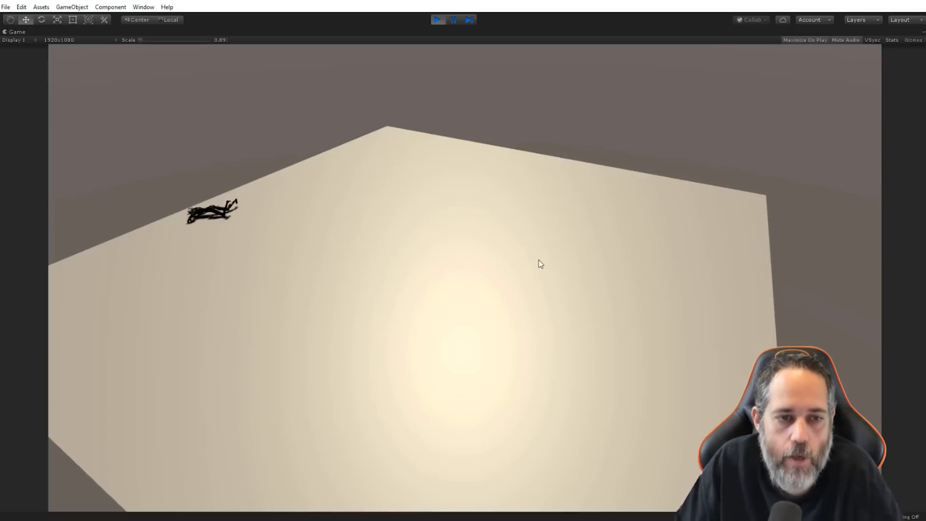
click(436, 19)
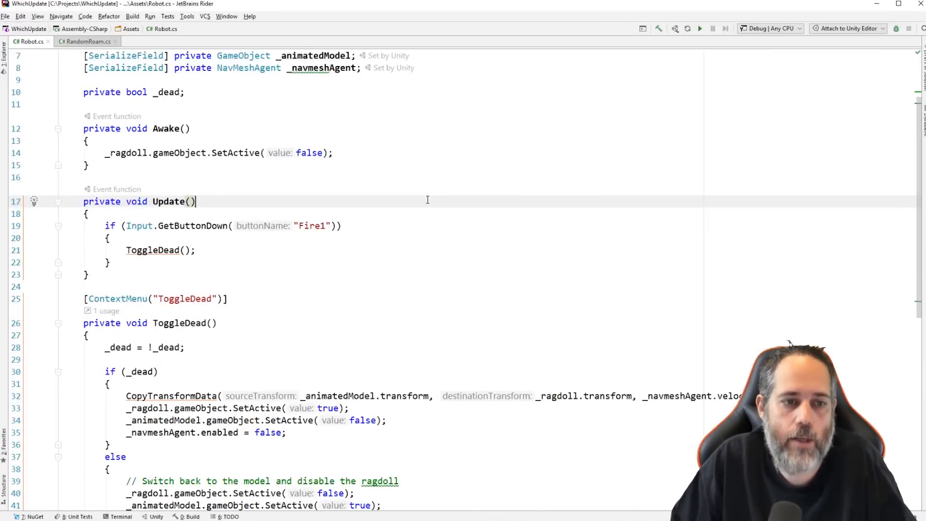
scroll(up, 3)
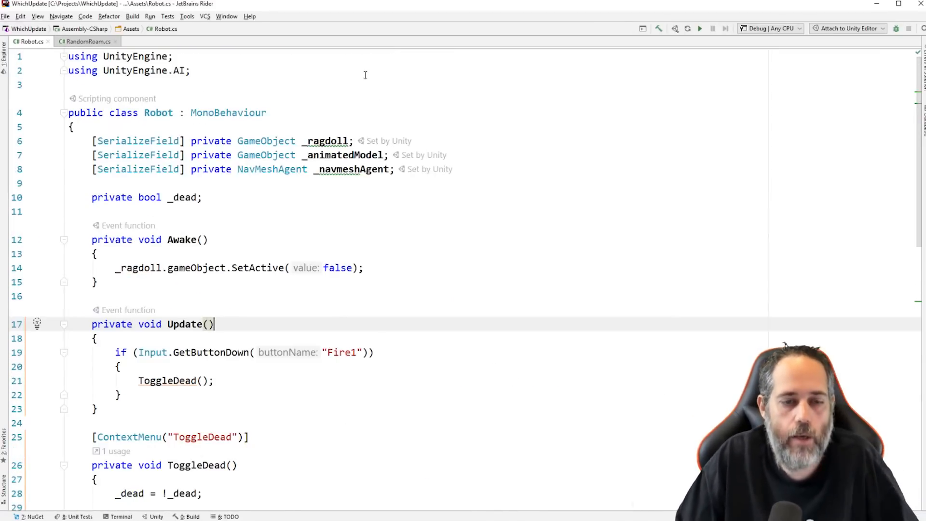
click(330, 155)
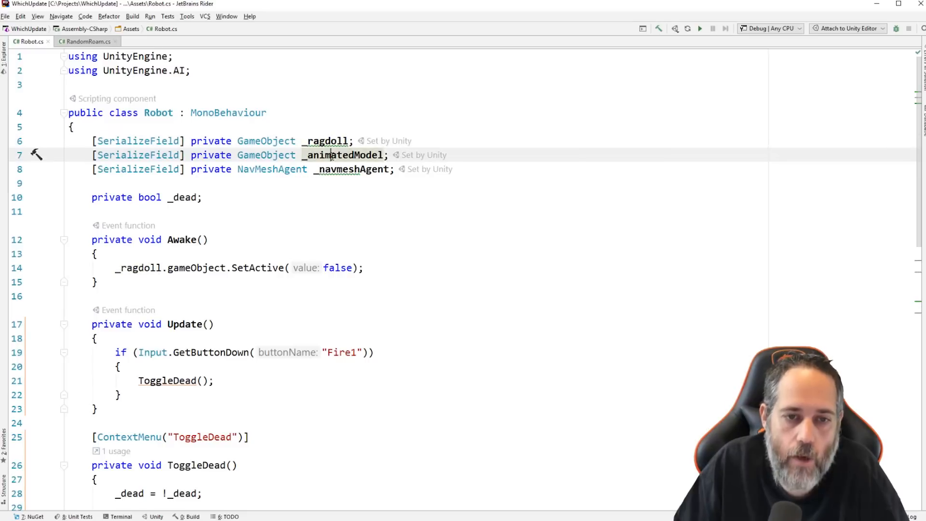
click(341, 168)
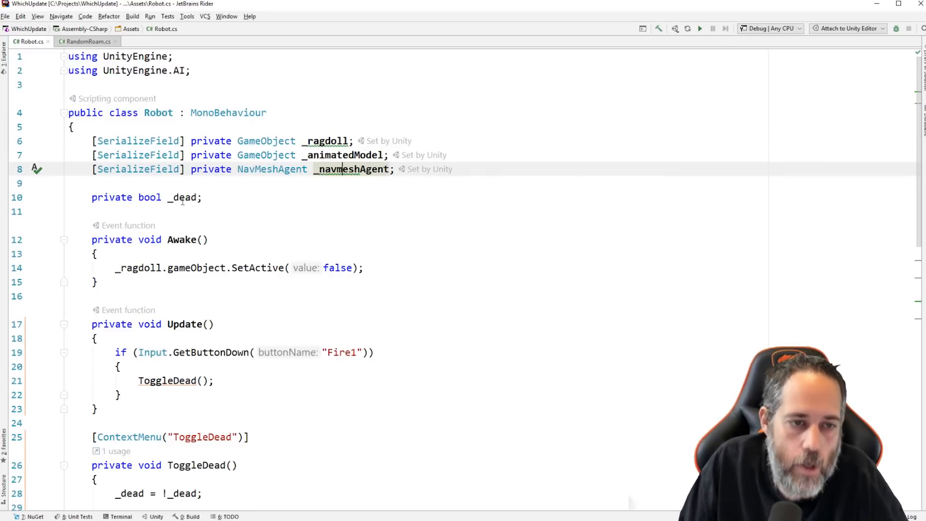
mouse_move(183, 197)
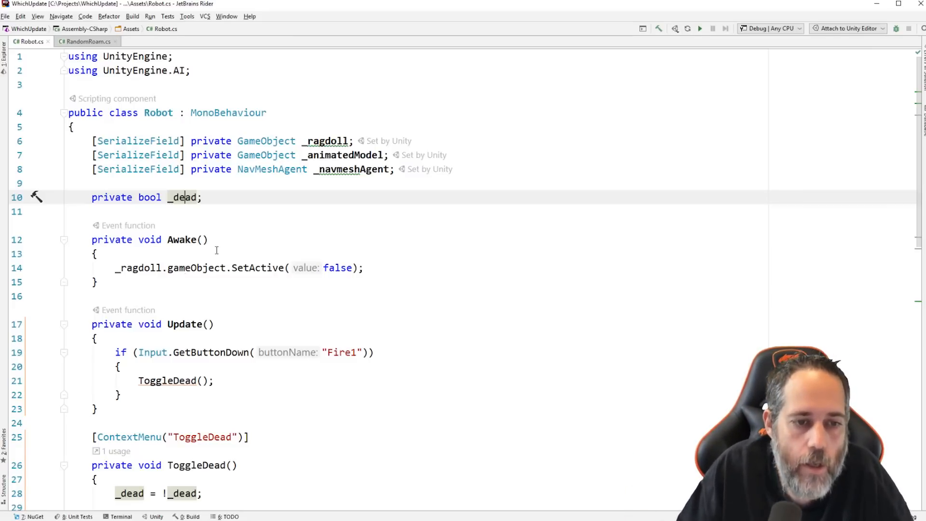
mouse_move(139, 267)
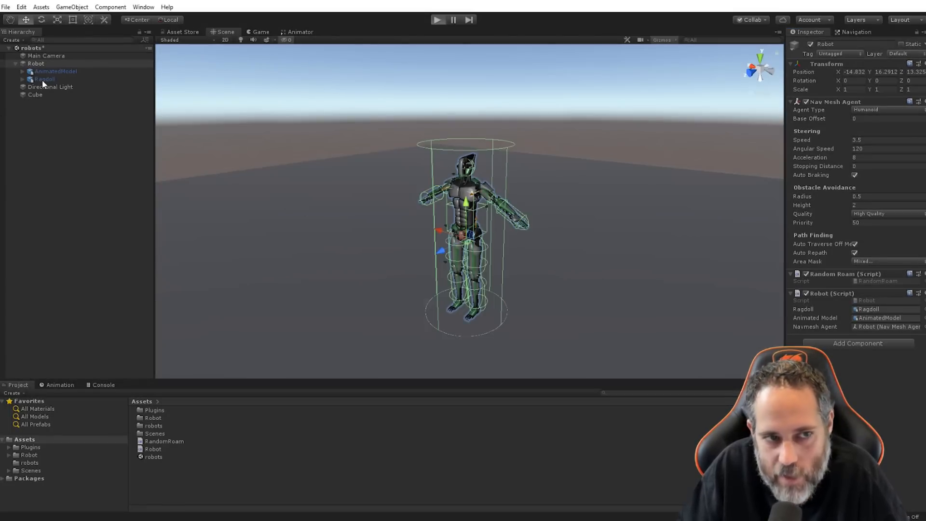
Play from the Game view, then watch the robot roam in Scene view with Ragdoll inactive.
click(437, 19)
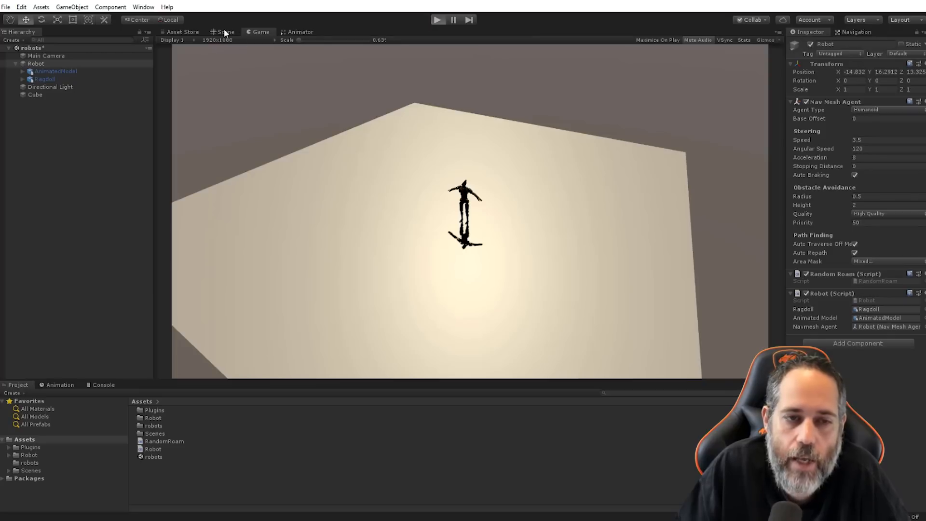
click(437, 19)
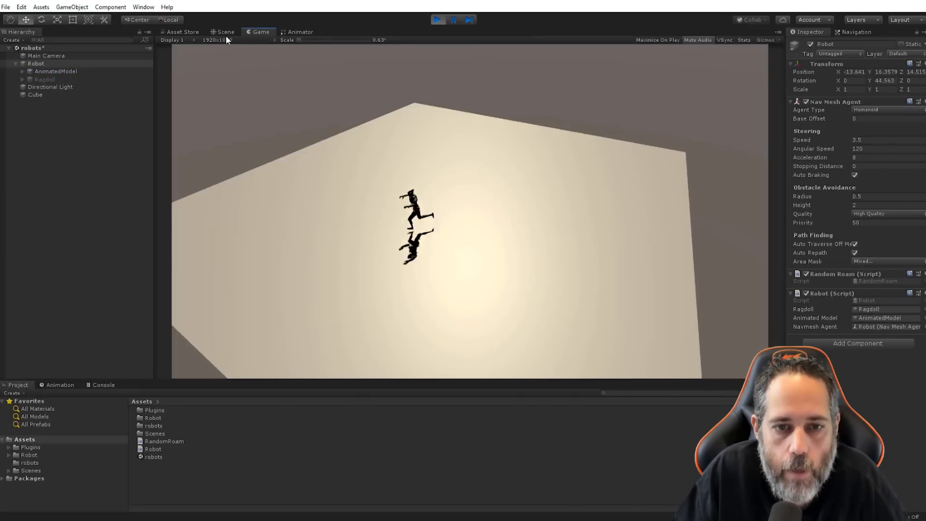
click(225, 32)
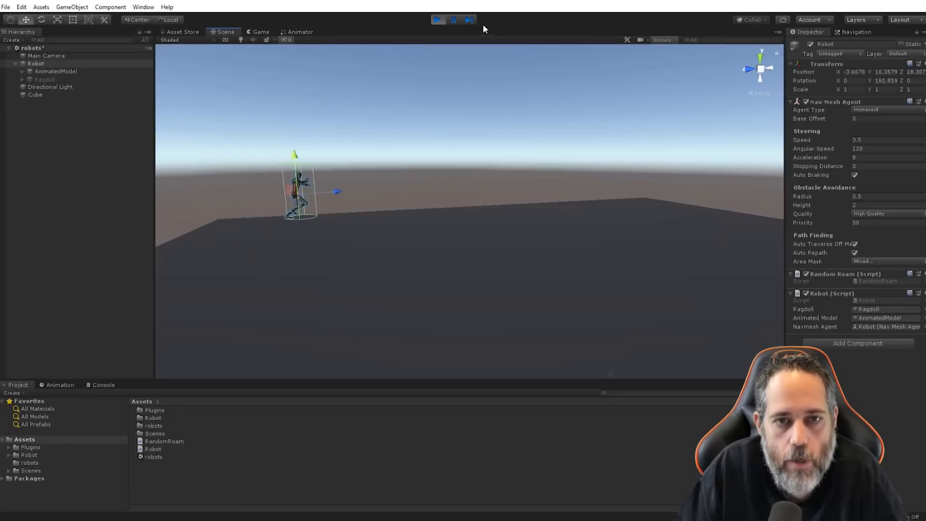
click(437, 20)
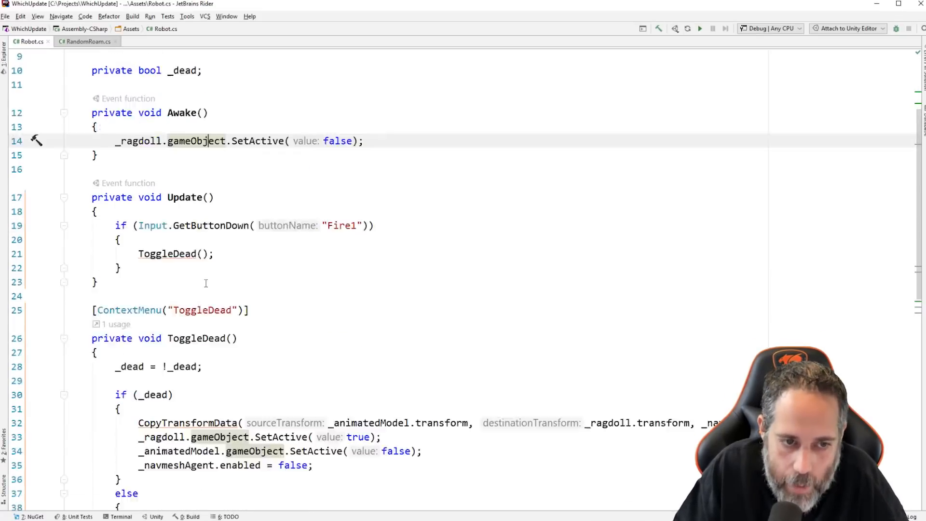
Read through ToggleDead and CopyTransformData, highlighting the source and destination transform parameters.
scroll(down, 3)
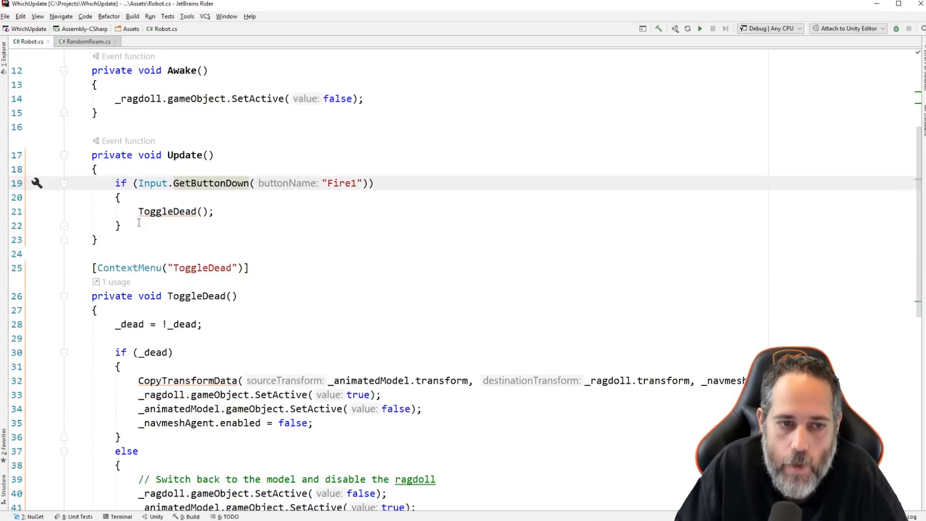
mouse_move(168, 211)
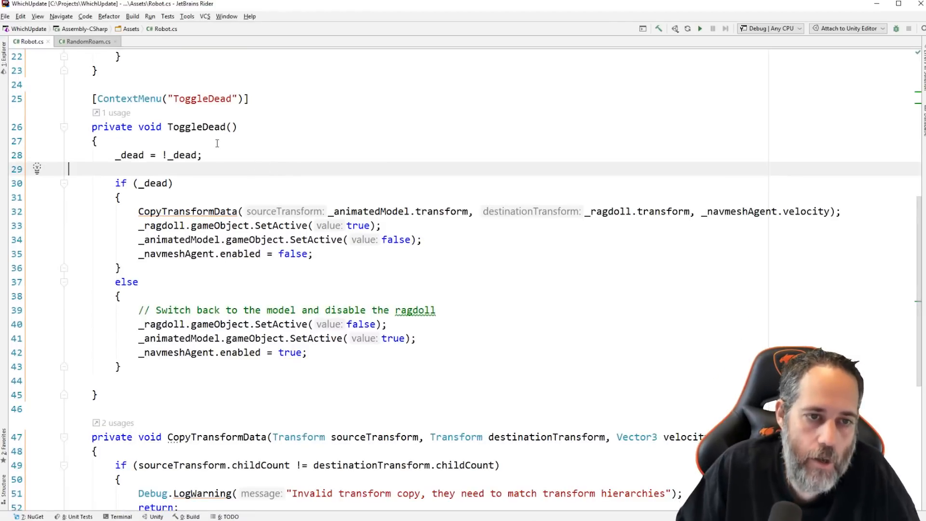
mouse_move(129, 98)
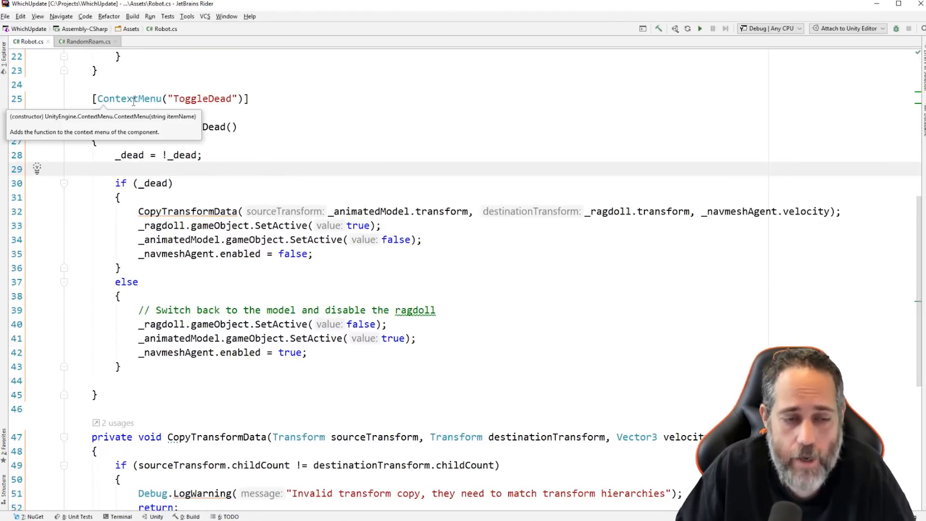
mouse_move(147, 169)
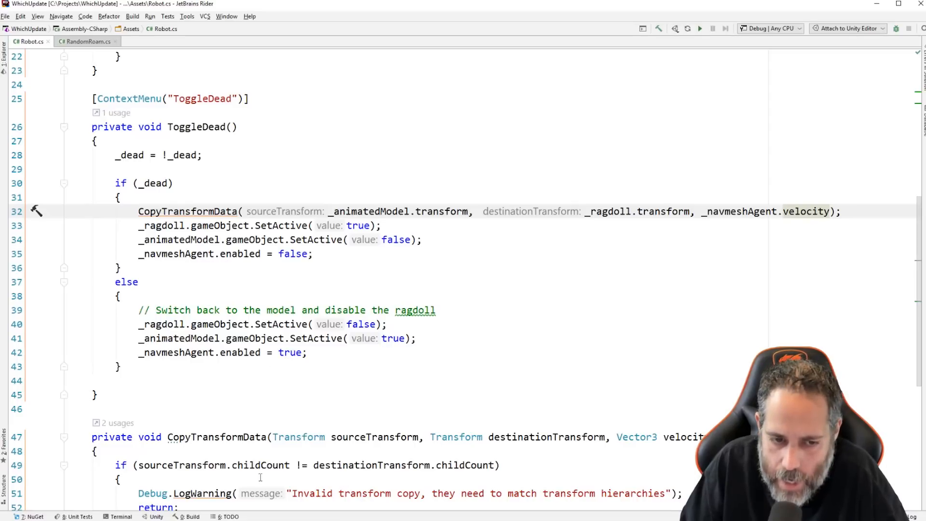
mouse_move(163, 225)
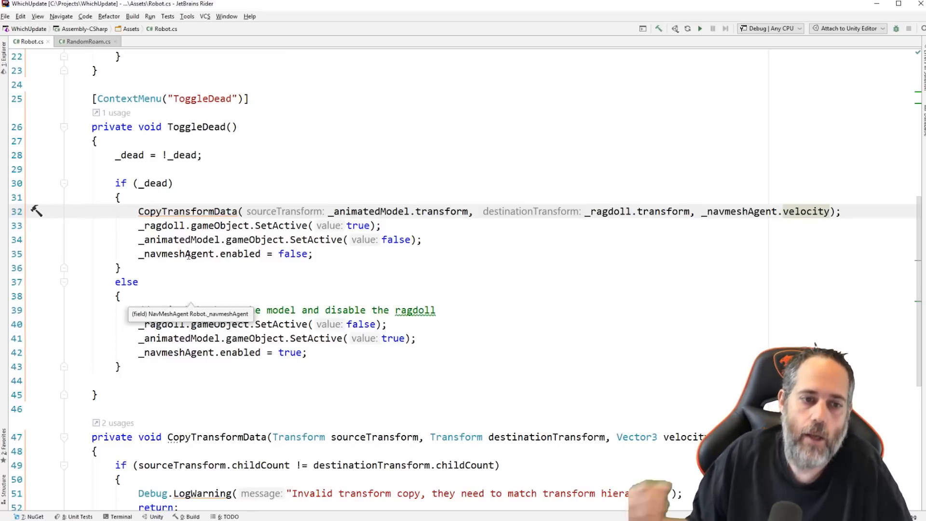
scroll(down, 3)
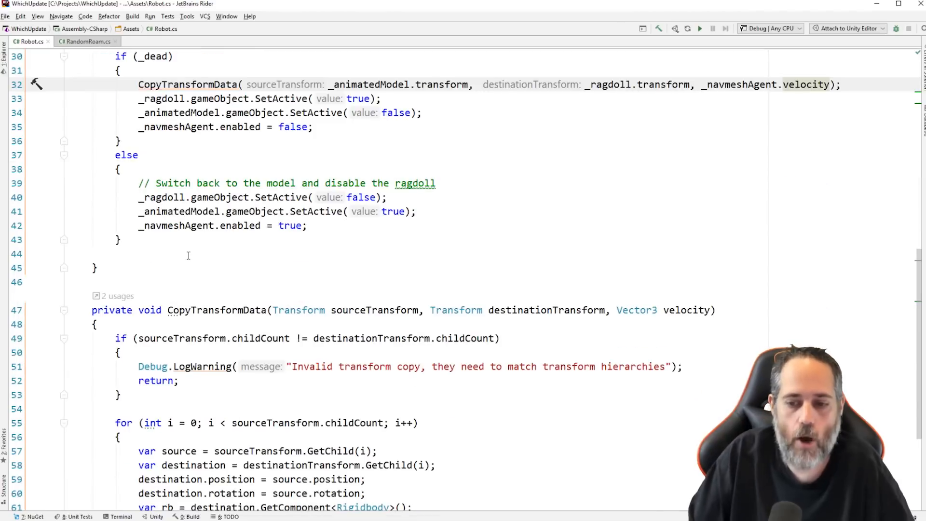
scroll(down, 3)
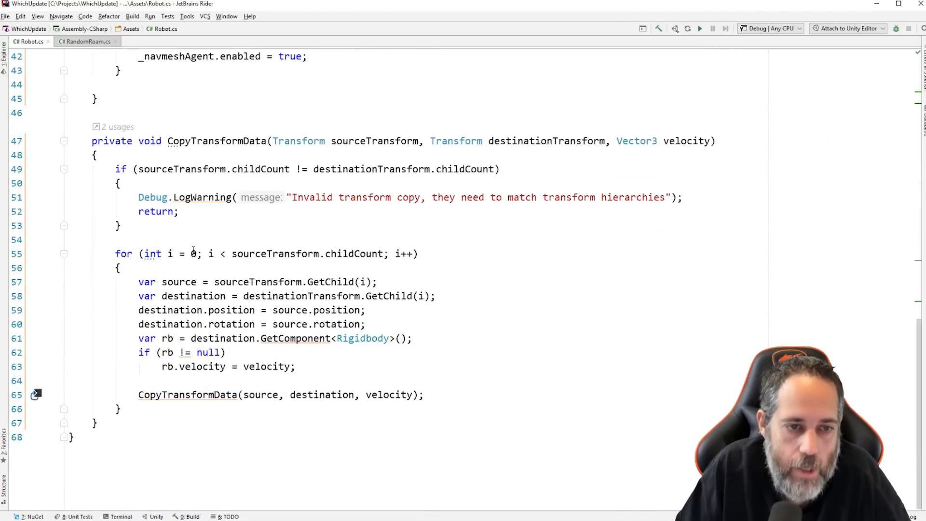
click(348, 140)
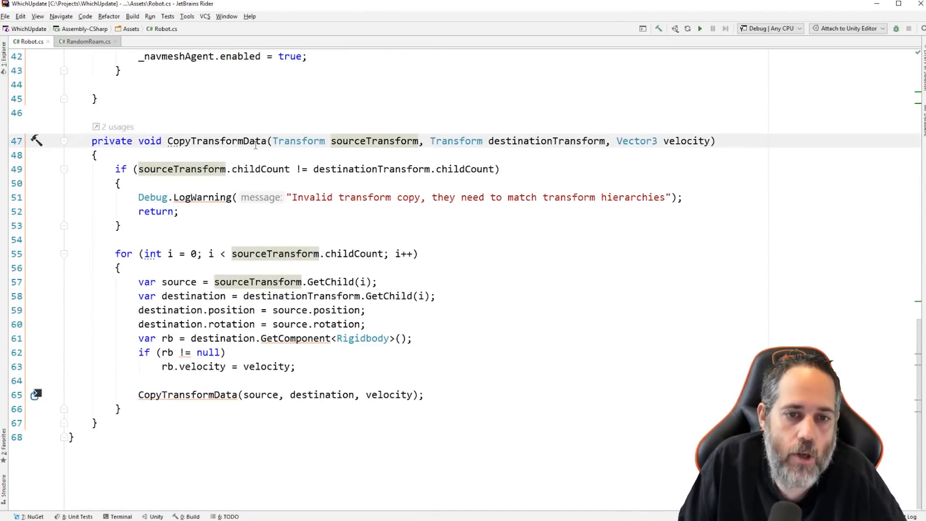
click(543, 141)
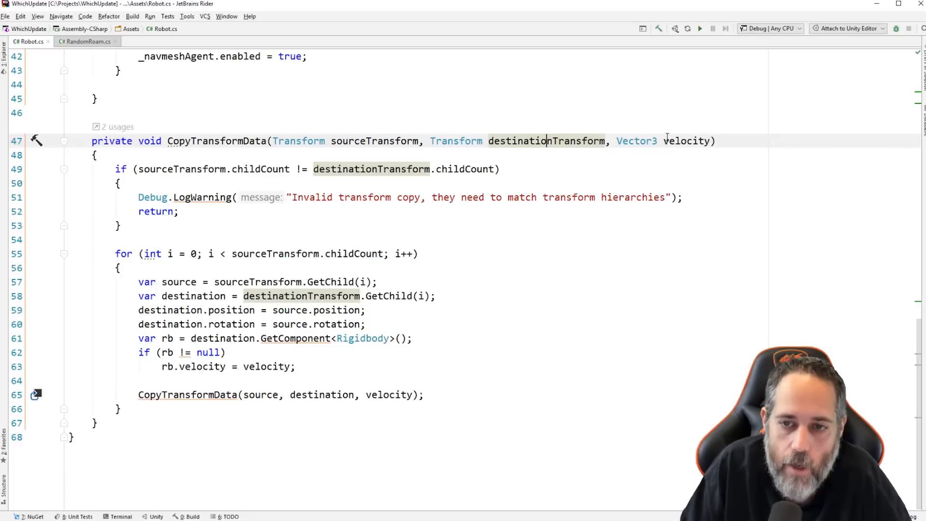
click(685, 141)
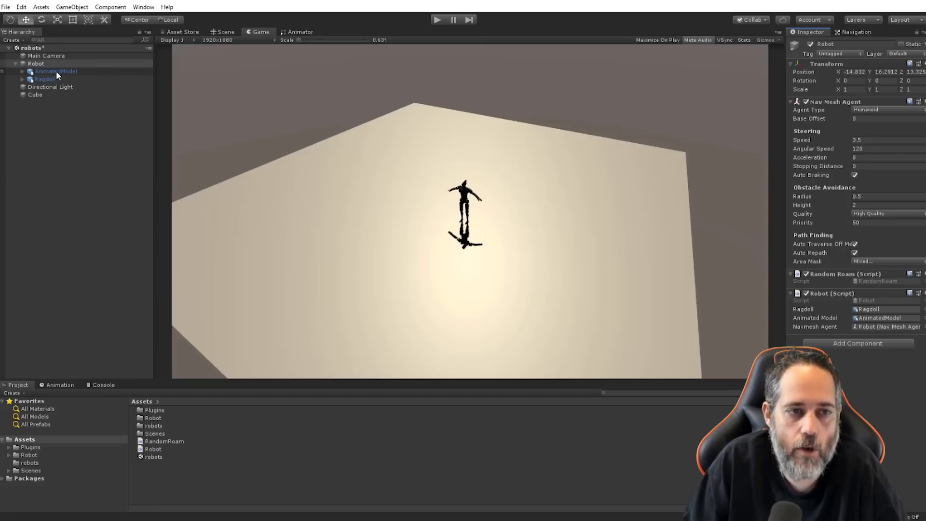
Select Ragdoll in the Hierarchy and expand it to show its bone children.
click(44, 79)
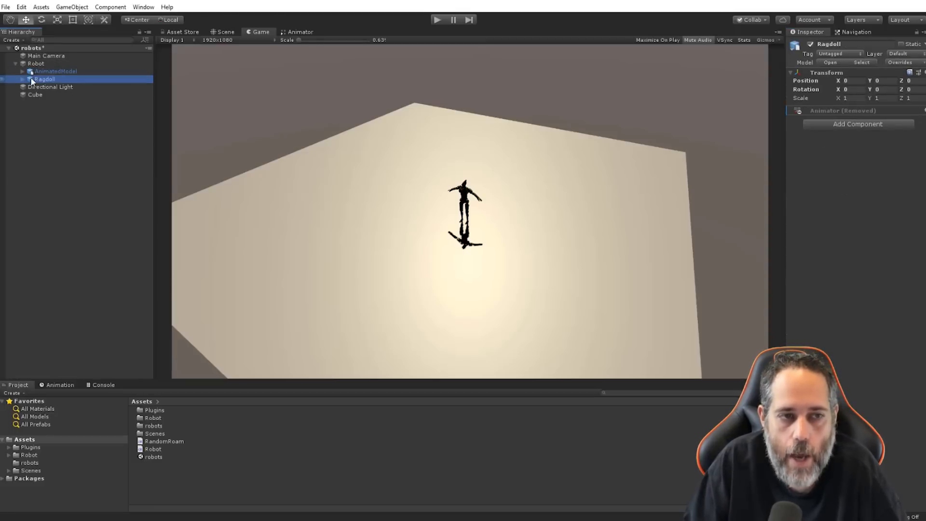
click(21, 79)
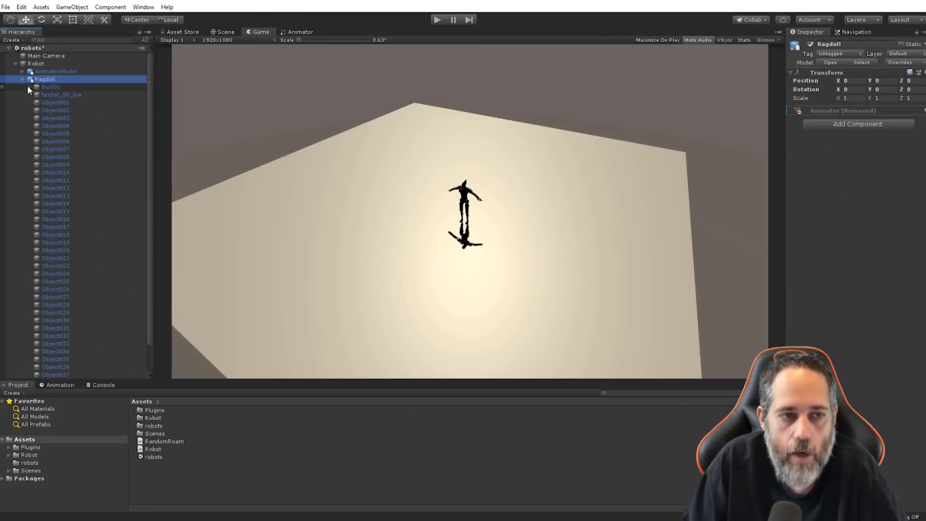
click(50, 78)
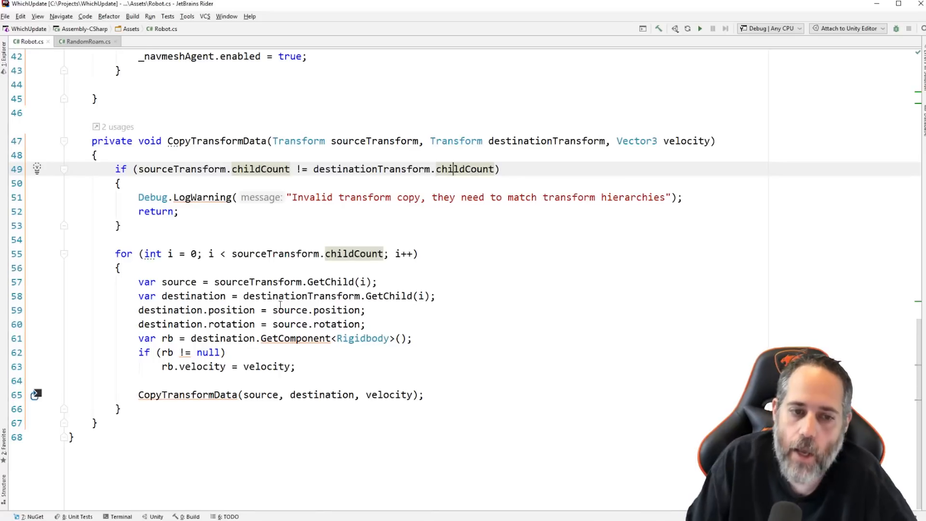
mouse_move(280, 310)
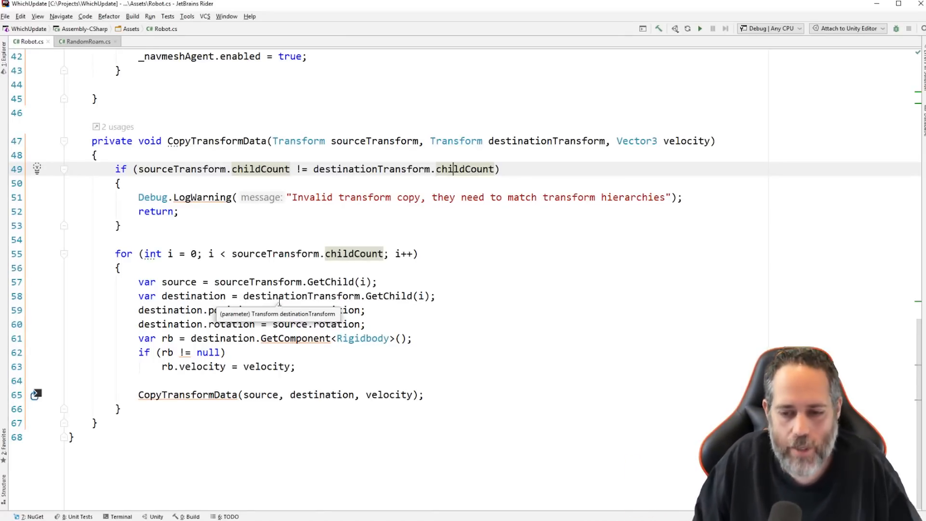
mouse_move(362, 179)
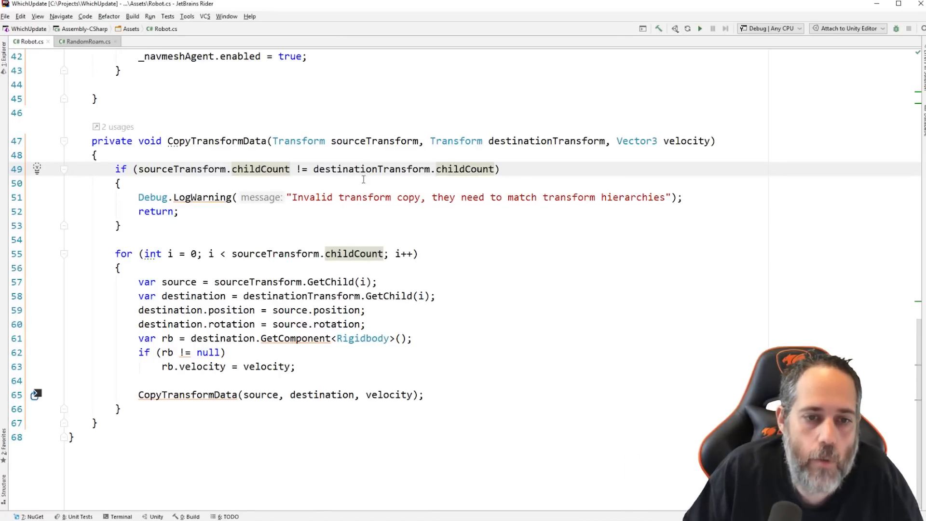
mouse_move(194, 239)
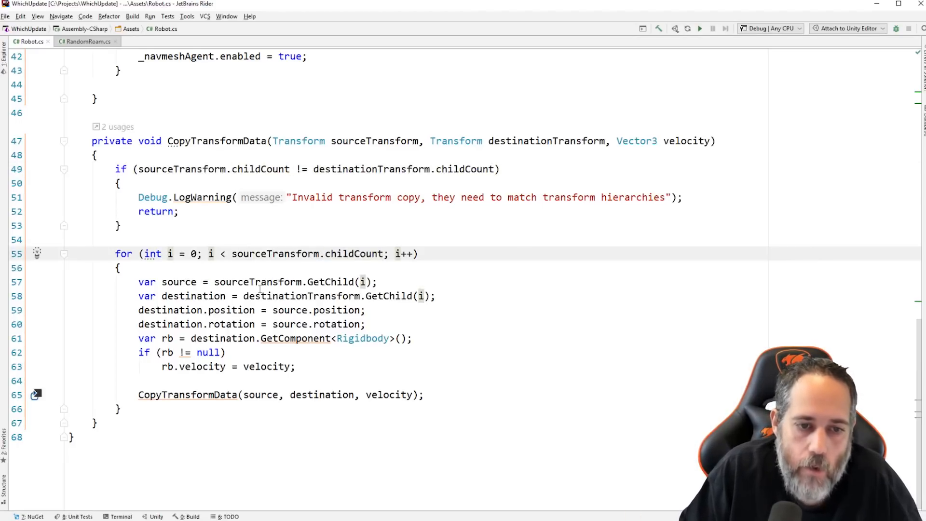
Highlight usages of the loop counter i in CopyTransformData's loop, then return to Unity.
click(178, 282)
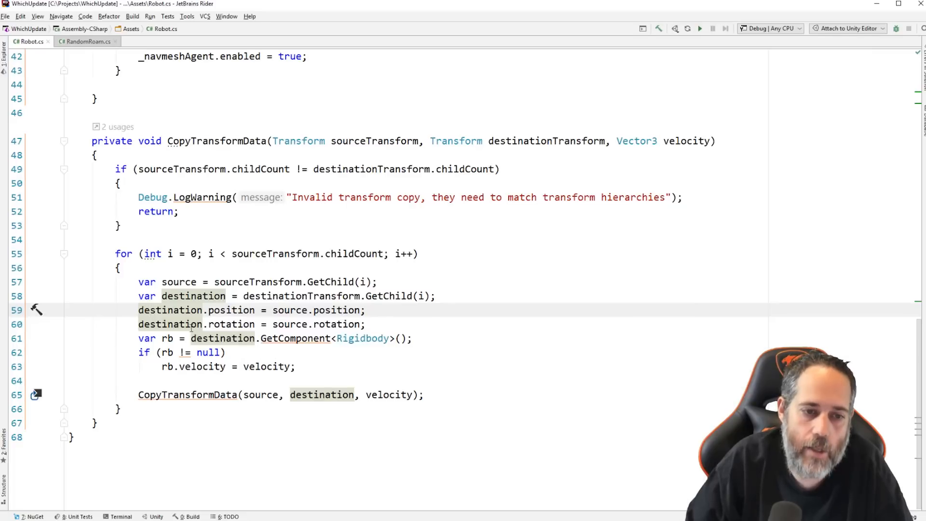
mouse_move(335, 324)
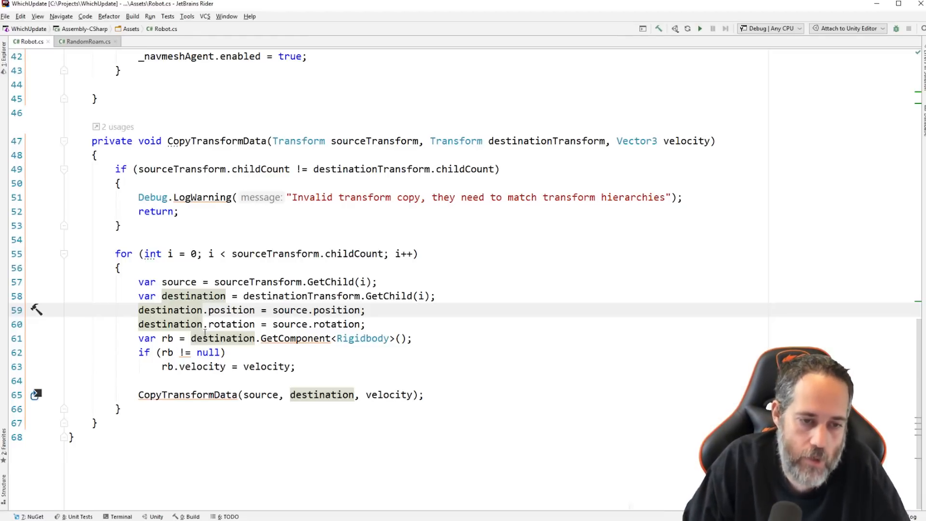
mouse_move(308, 473)
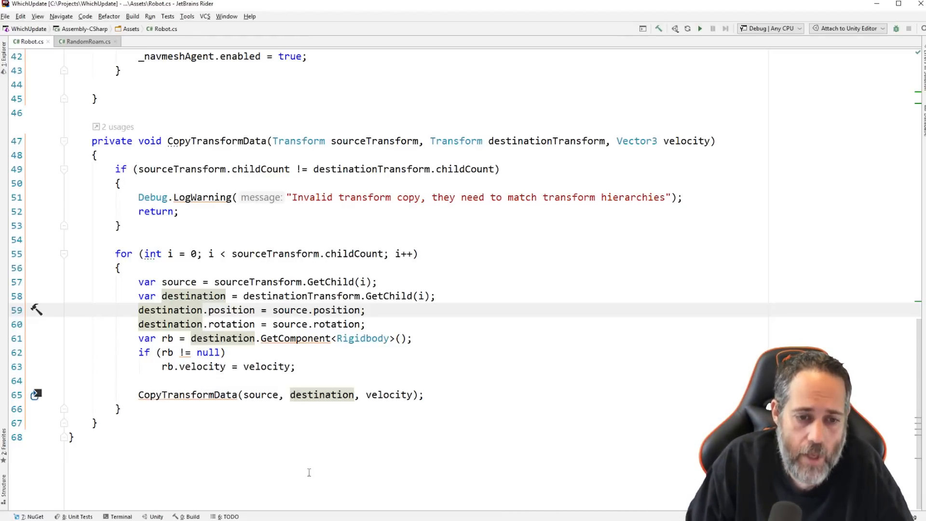
mouse_move(187, 394)
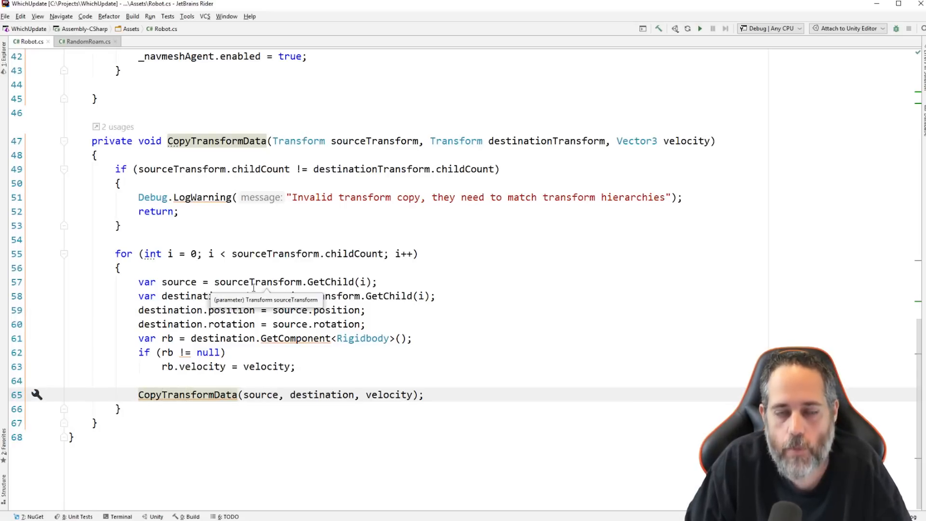
mouse_move(249, 12)
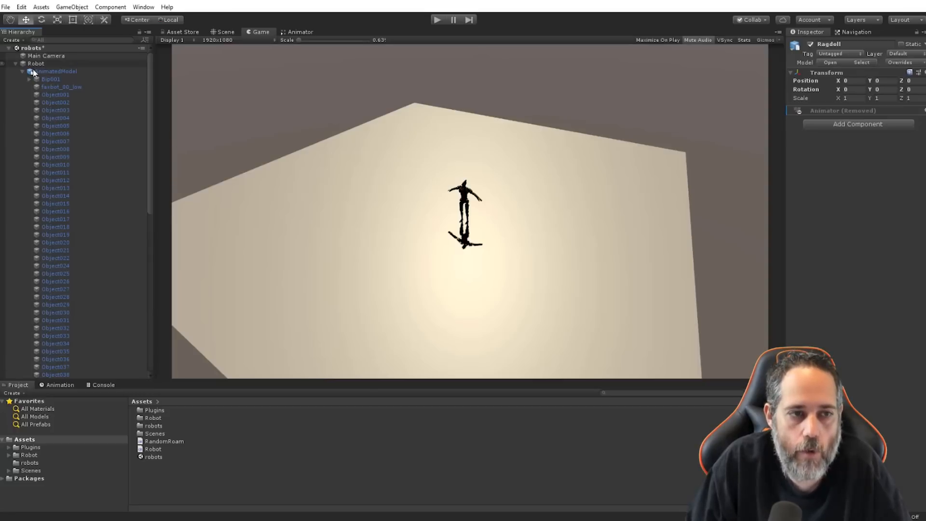
Expand AnimatedModel's Bip001, pelvis and spine bones to inspect the skeleton.
click(29, 78)
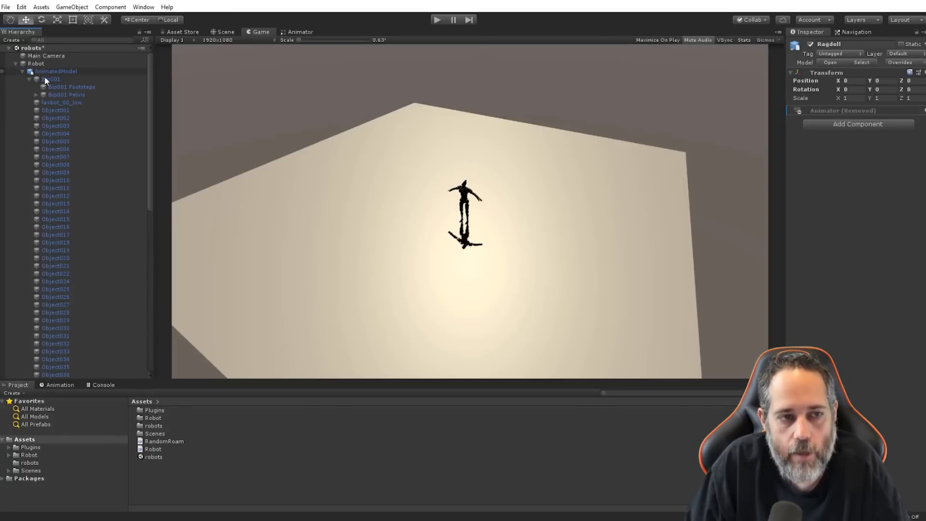
click(51, 78)
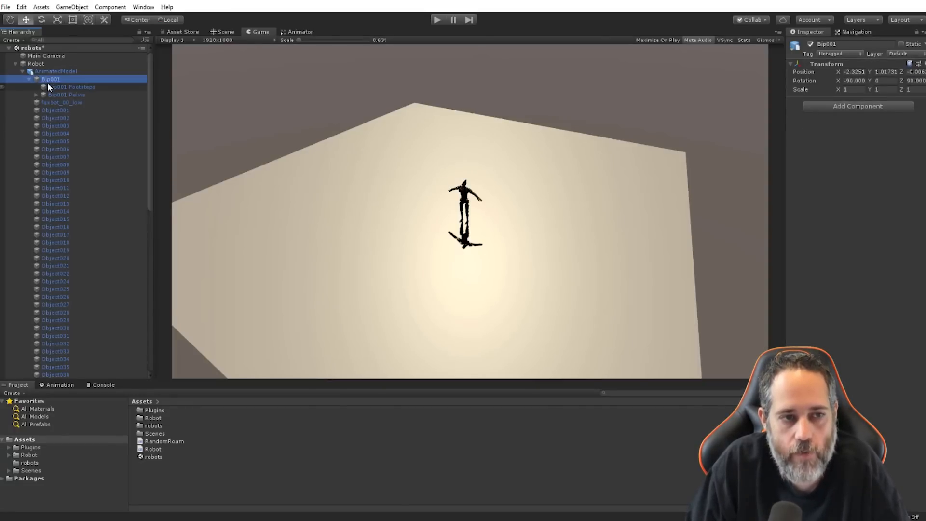
click(42, 94)
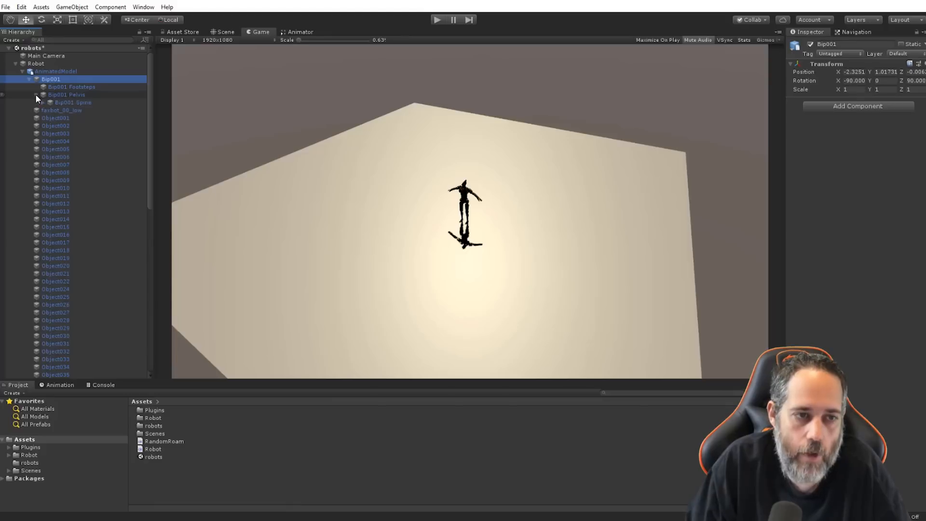
click(70, 87)
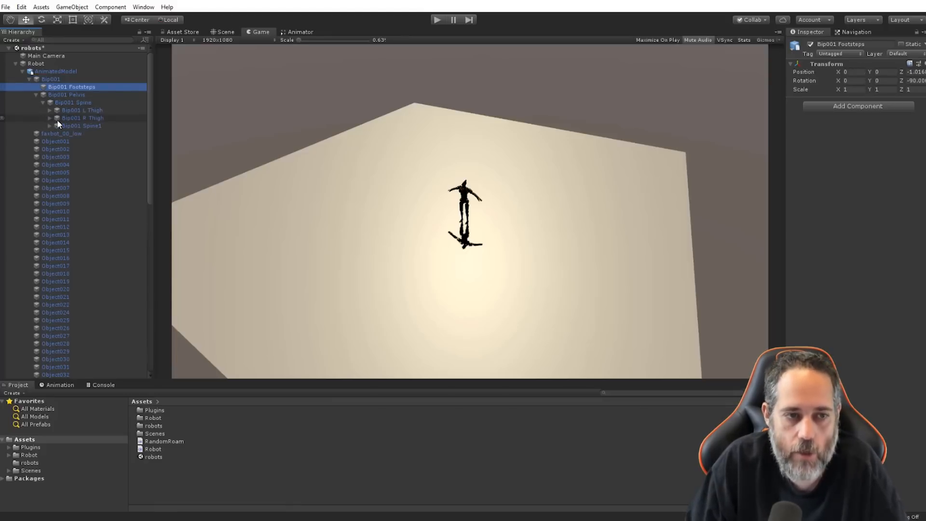
Check and collapse the Ragdoll hierarchy, then select Robot and enter Play mode.
click(50, 79)
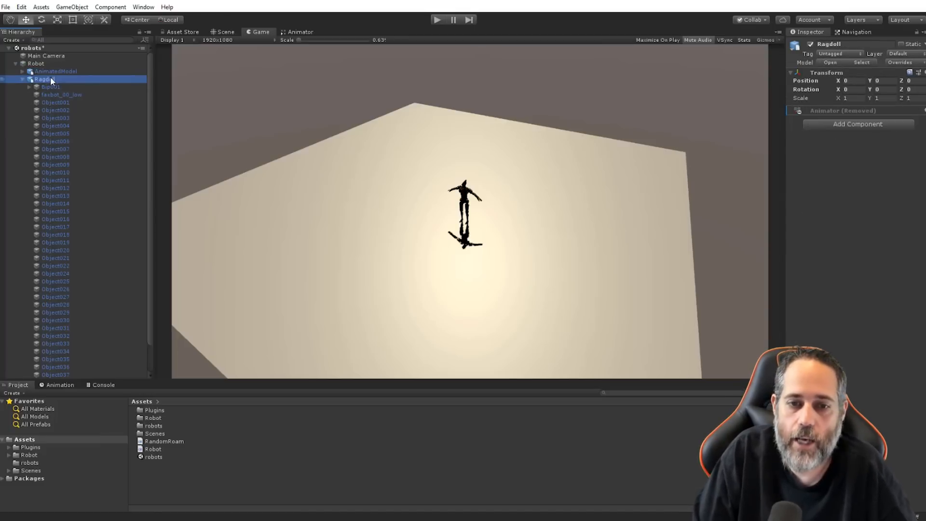
click(28, 78)
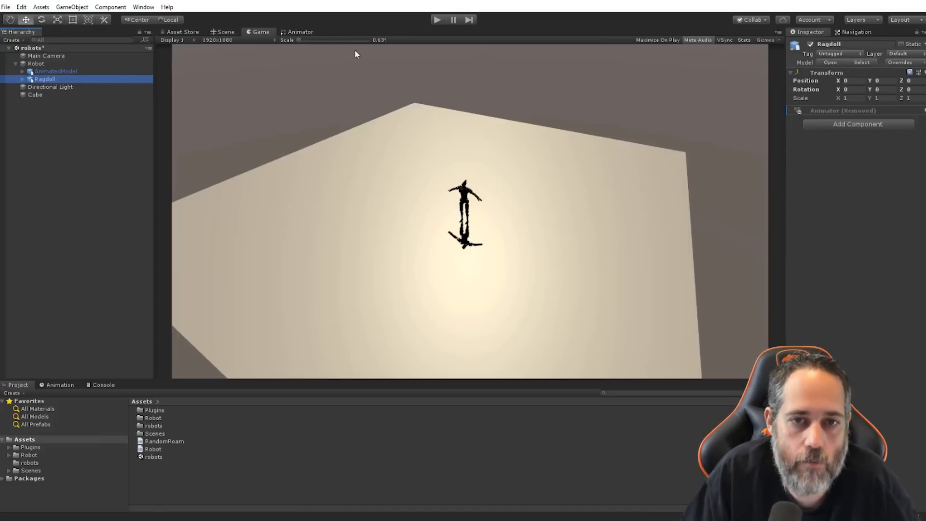
mouse_move(789, 179)
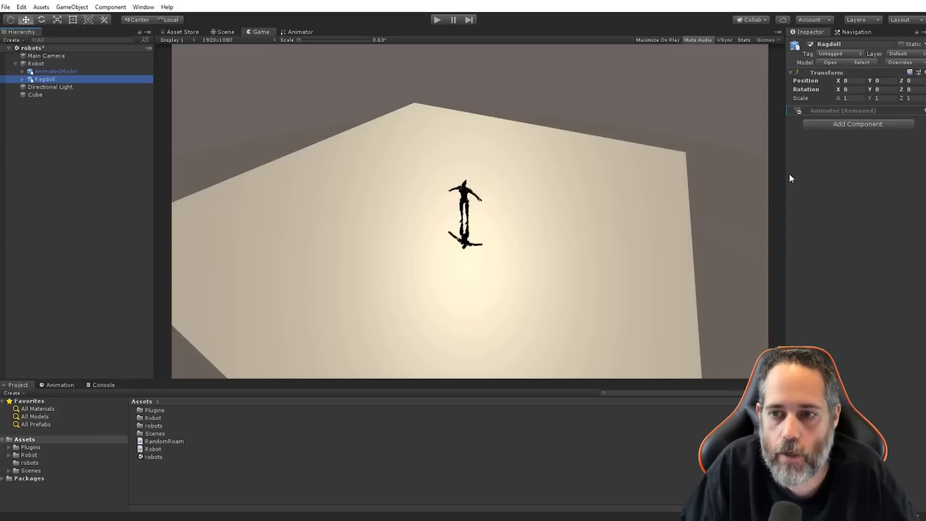
click(36, 63)
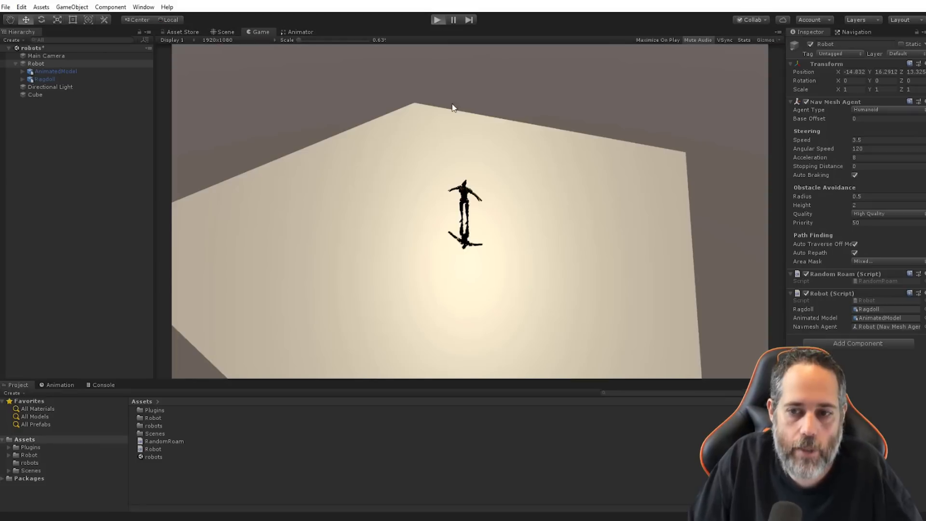
click(437, 19)
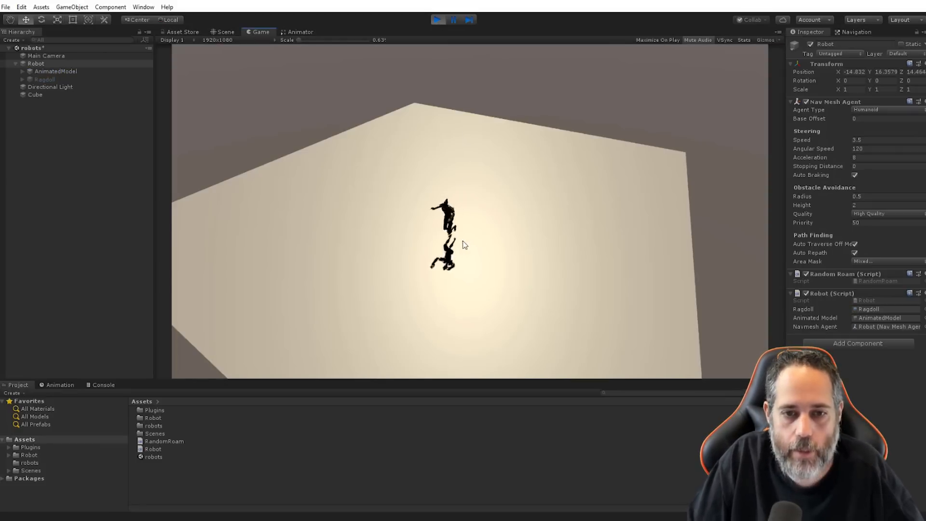